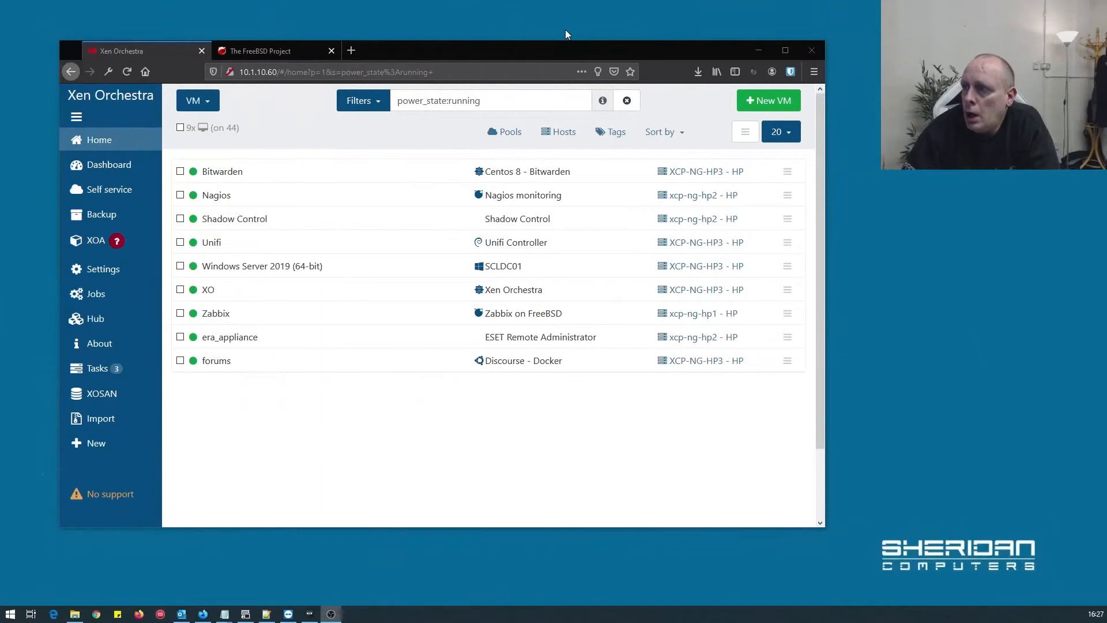
# Step: Switch to the FreeBSD Project tab to view freebsd.org and its 12.1 release
pyautogui.click(268, 50)
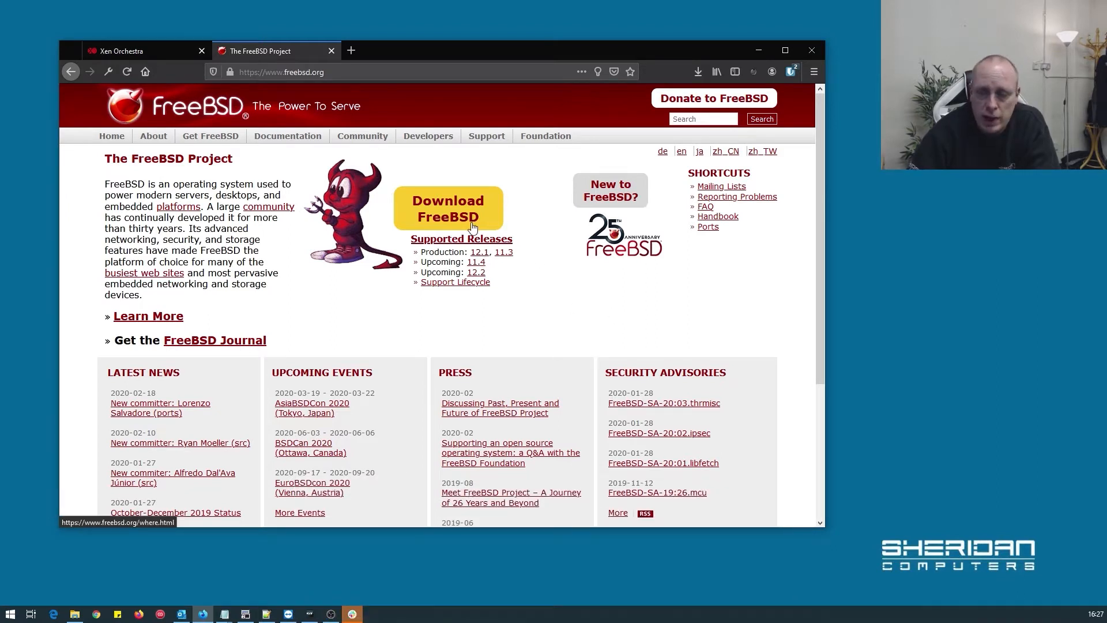
pyautogui.moveTo(413, 174)
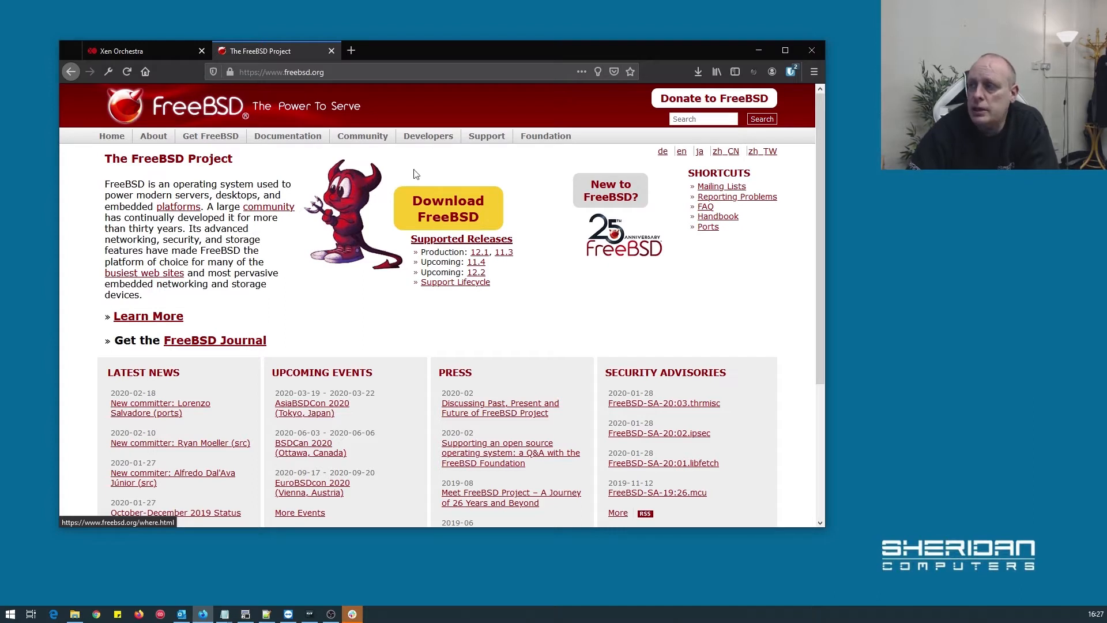
pyautogui.moveTo(141, 51)
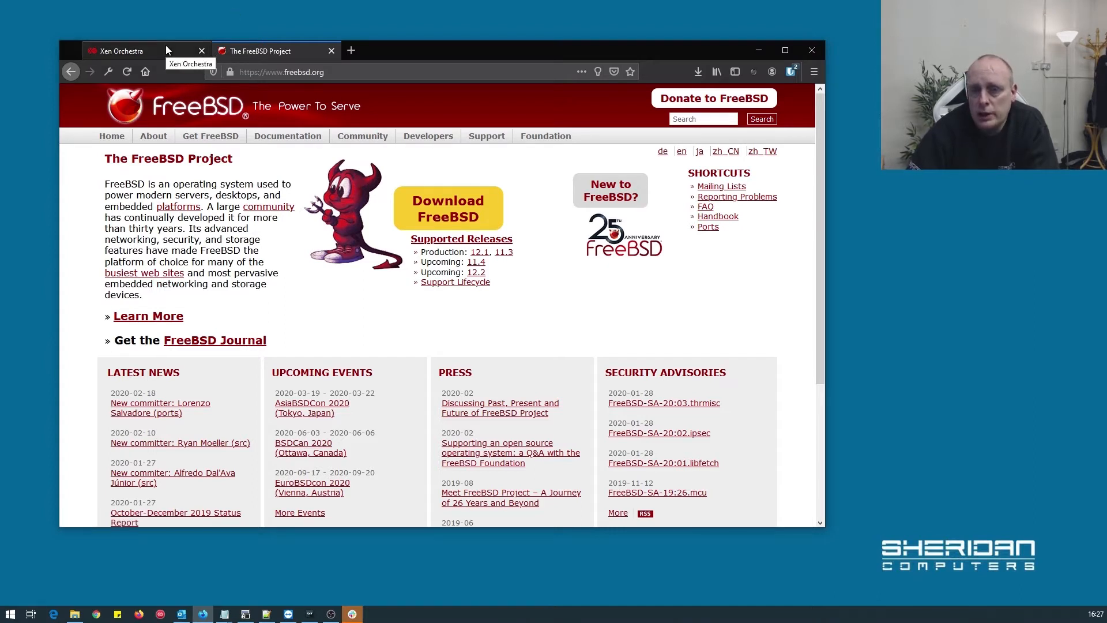
pyautogui.moveTo(148, 51)
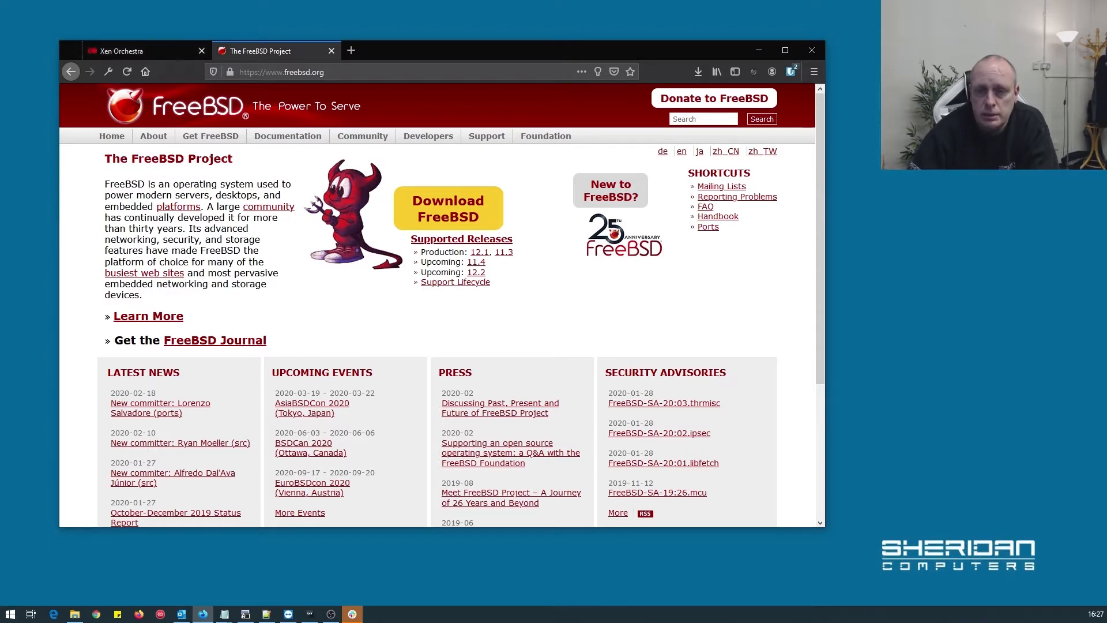
# Step: Start a new VM in Xen Orchestra from the 'Other install media' template
pyautogui.click(135, 50)
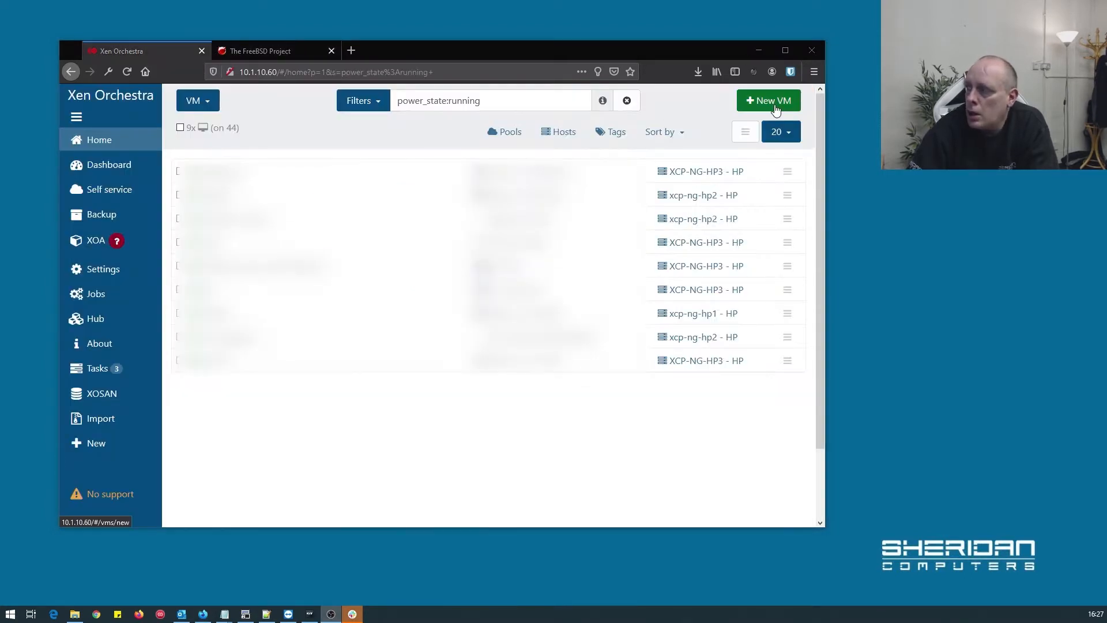
pyautogui.click(767, 100)
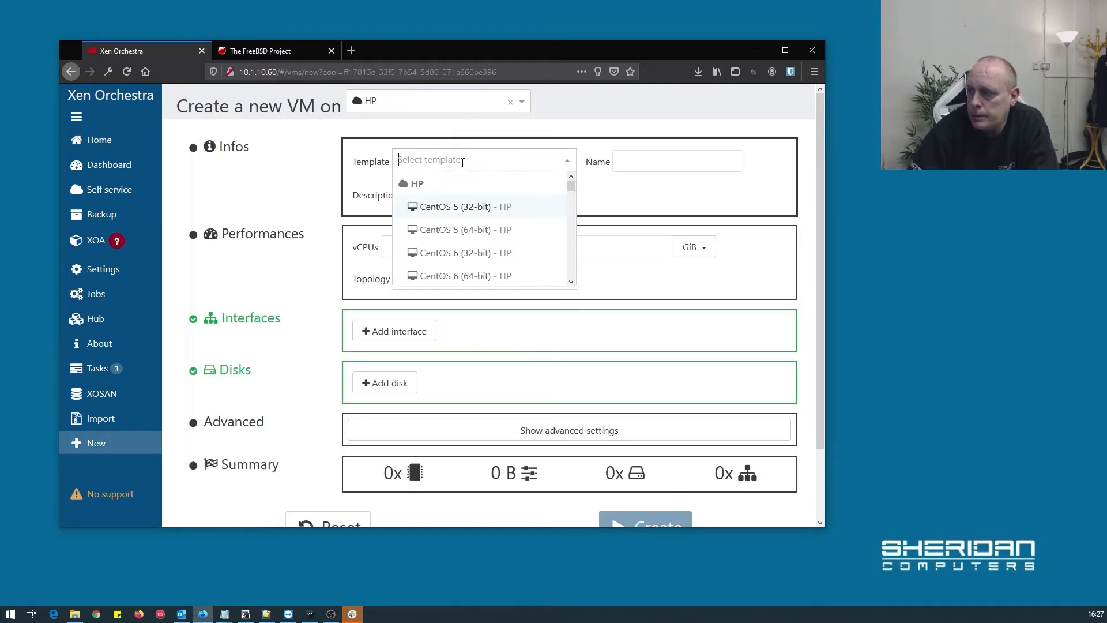
pyautogui.scroll(-3)
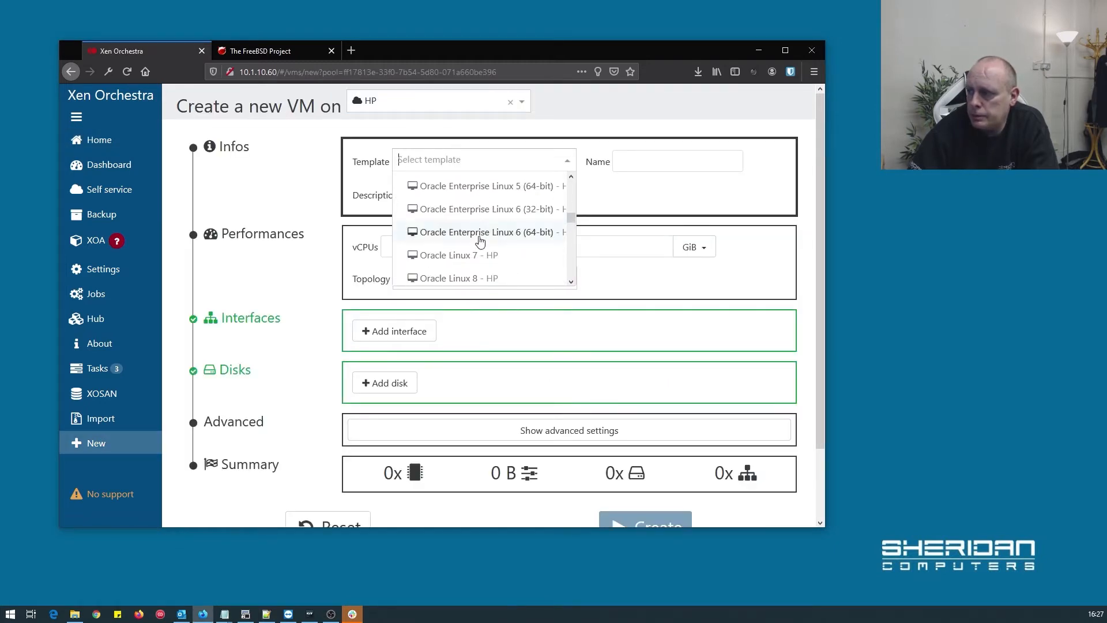
pyautogui.scroll(-3)
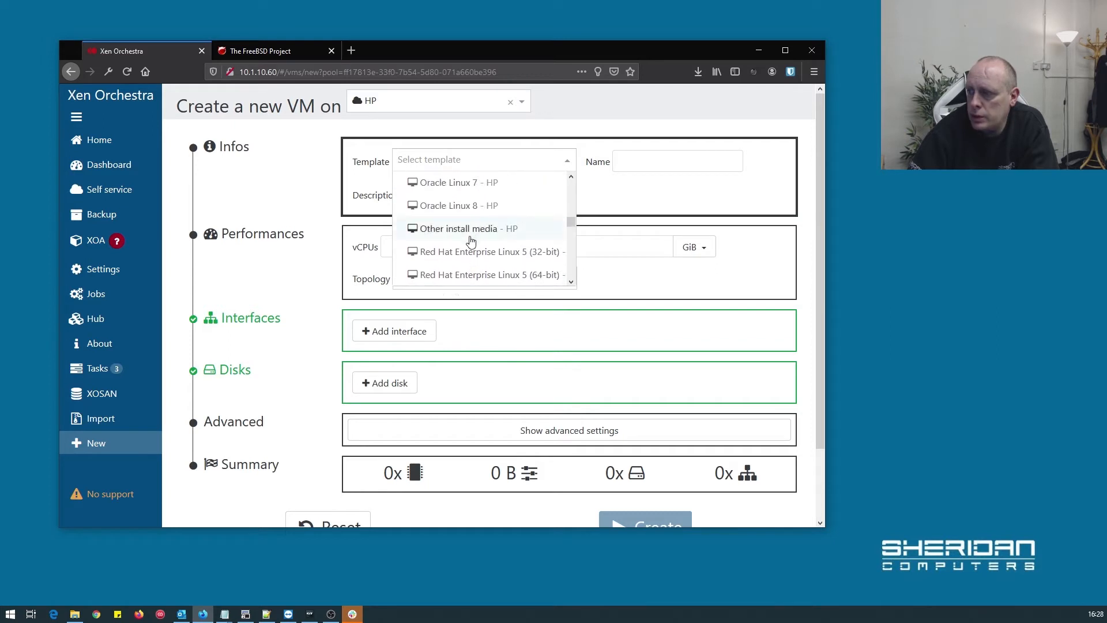
pyautogui.click(461, 229)
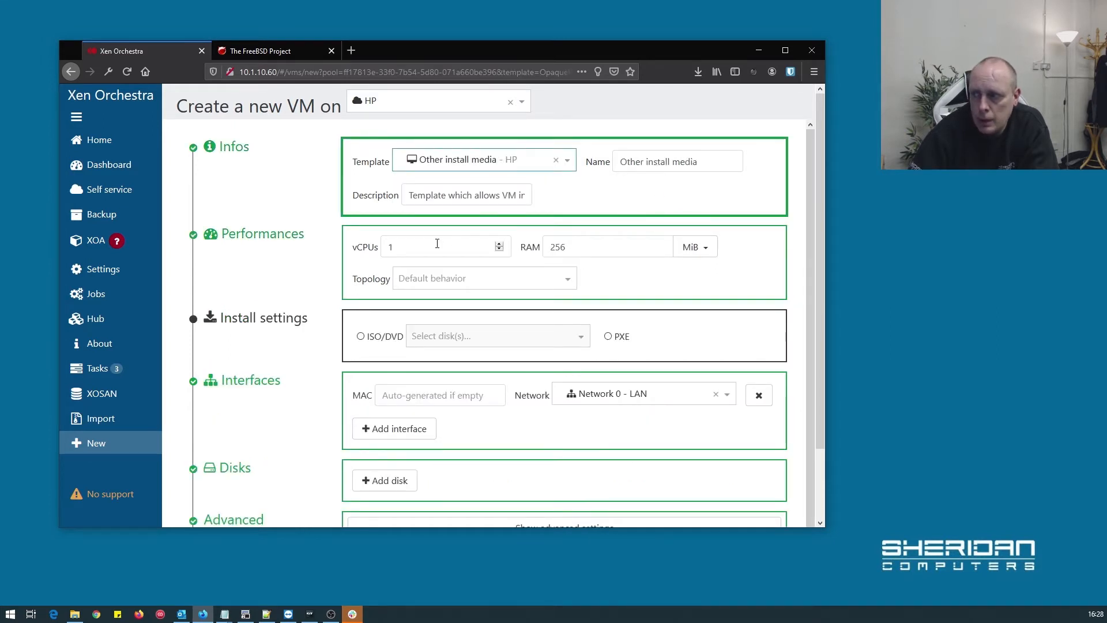
# Step: Give the VM 2 vCPUs, 1 GiB RAM and the FreeBSD-12.1-RELEASE install ISO
pyautogui.write('2')
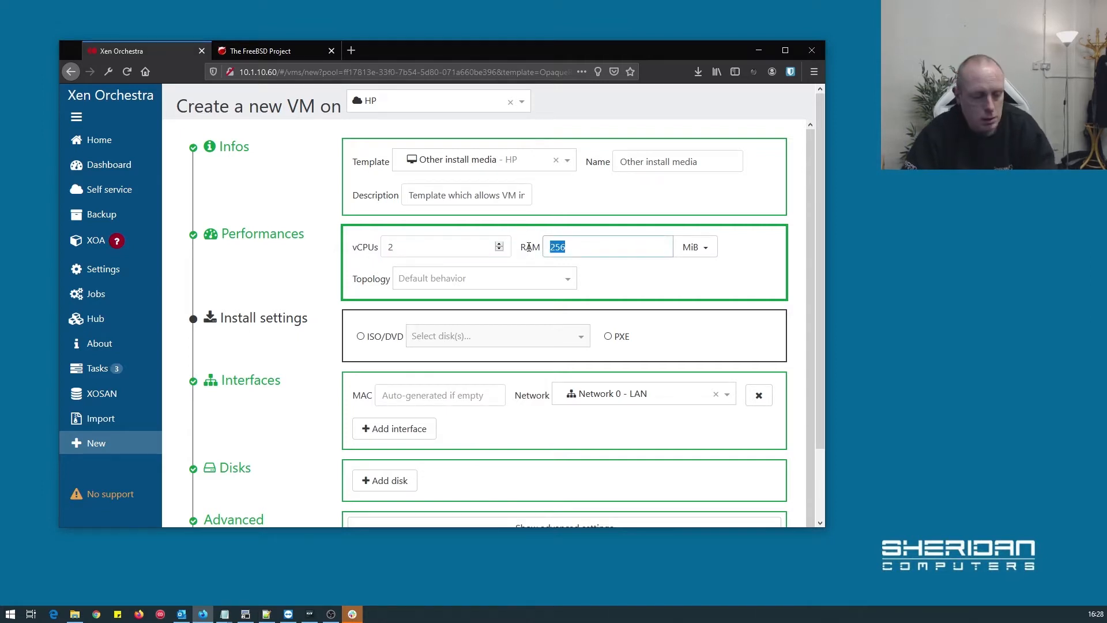
pyautogui.click(694, 246)
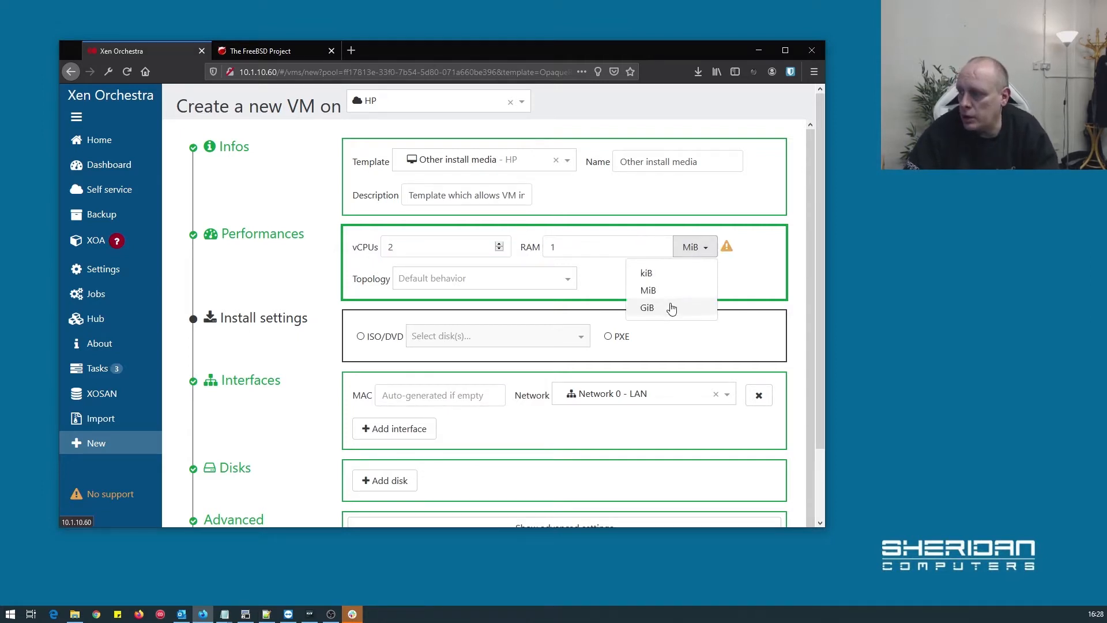
pyautogui.click(647, 307)
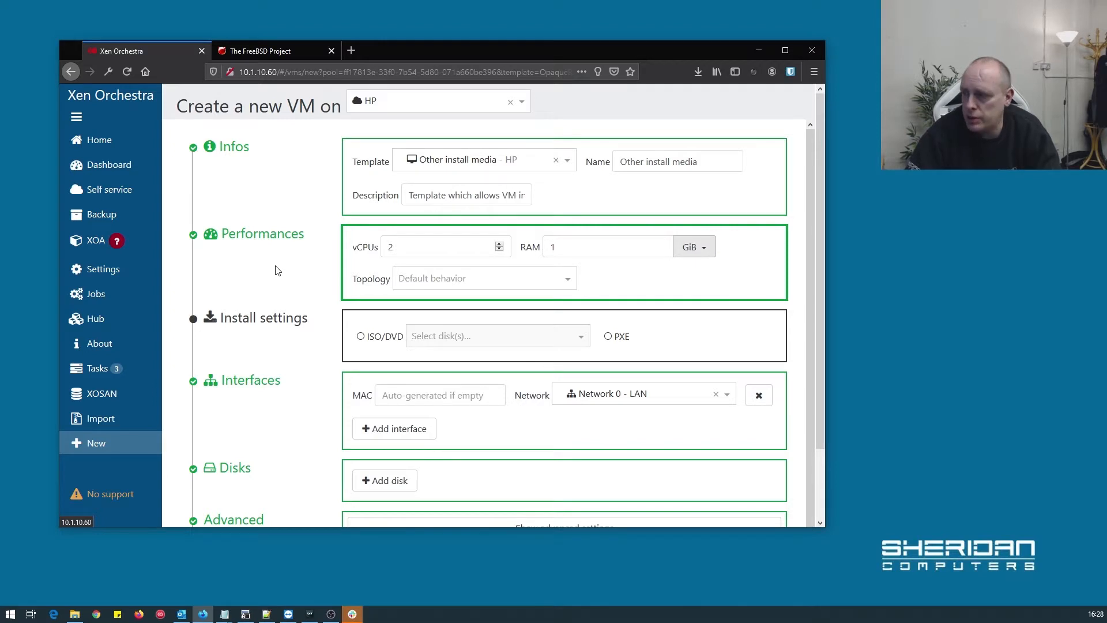
pyautogui.scroll(-3)
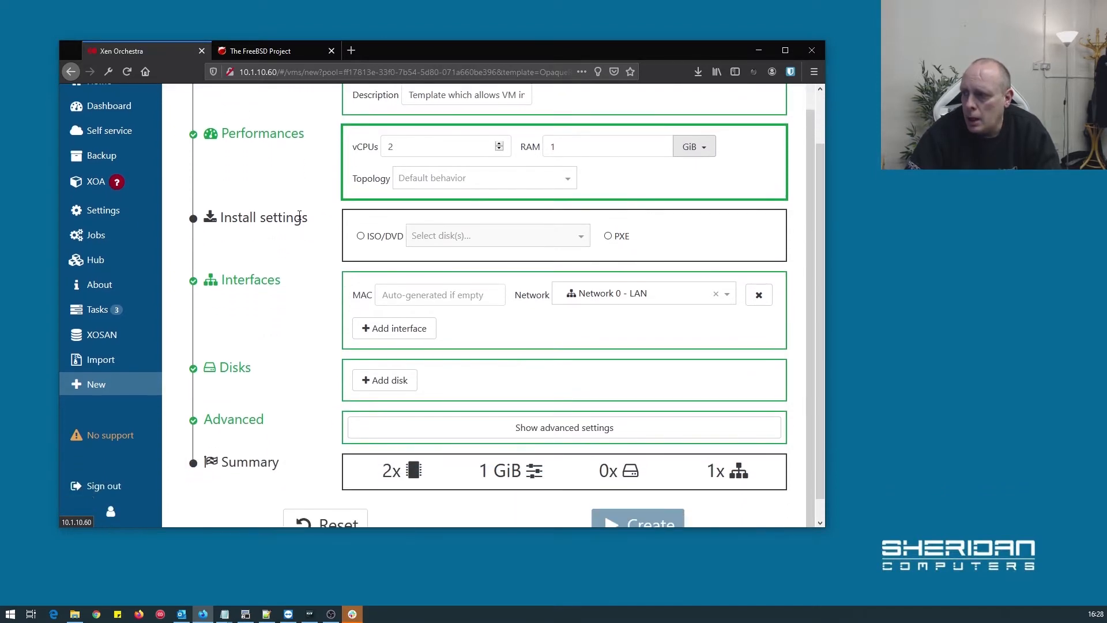
pyautogui.scroll(-3)
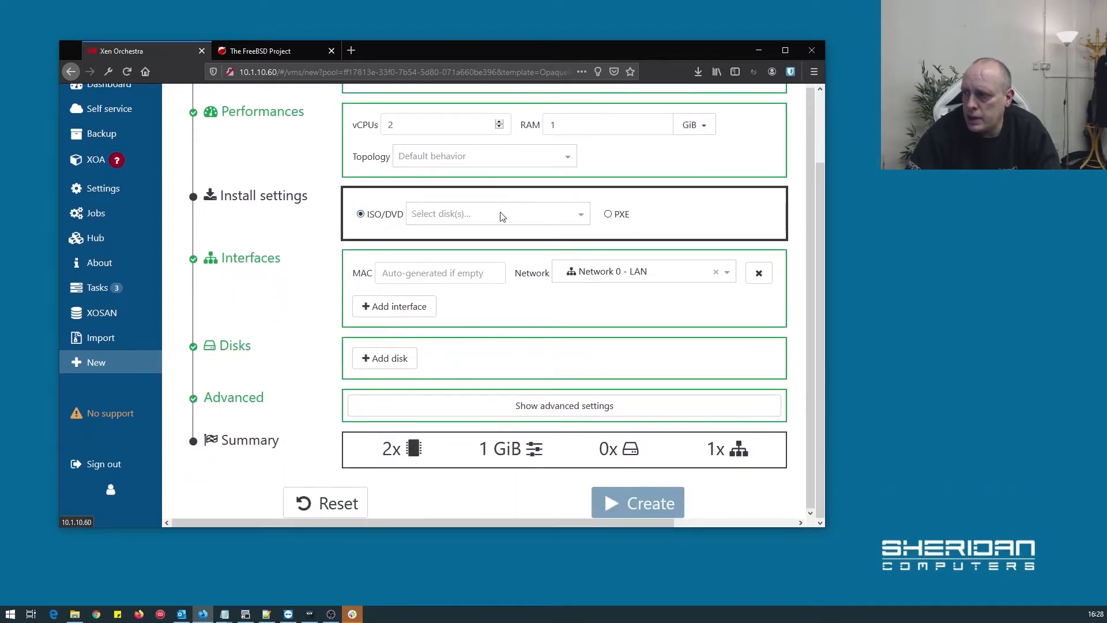
pyautogui.click(496, 213)
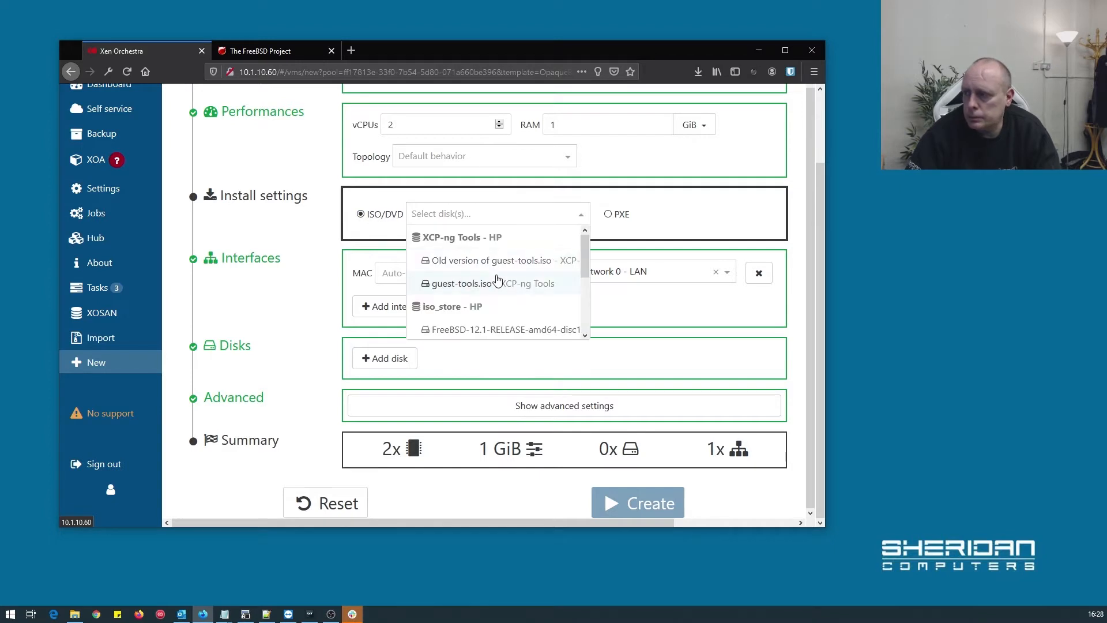
pyautogui.click(501, 330)
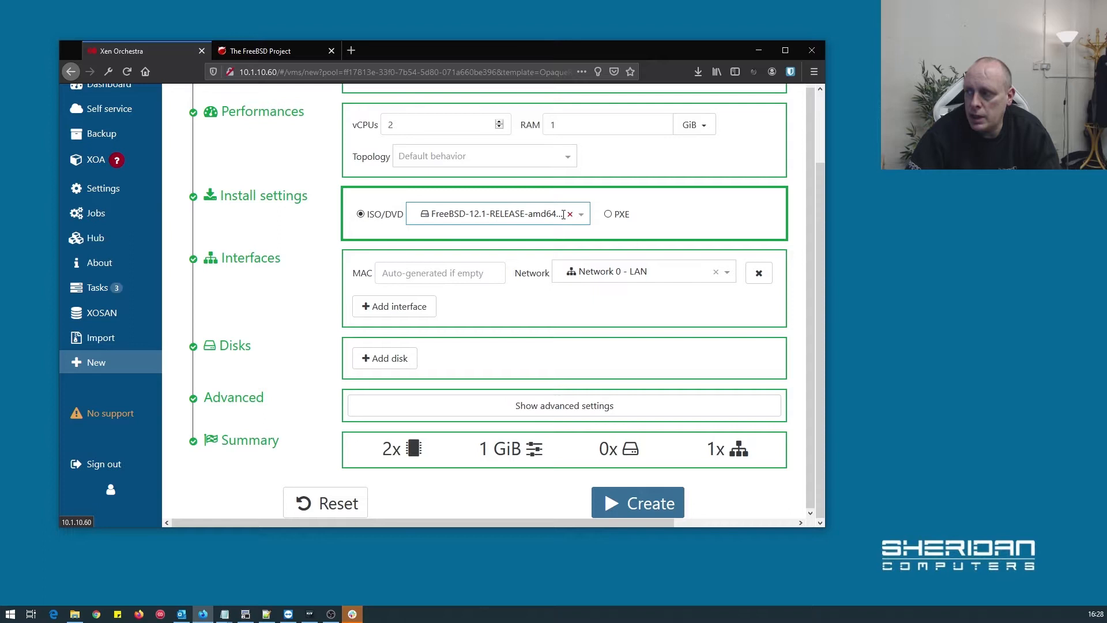
pyautogui.moveTo(347, 353)
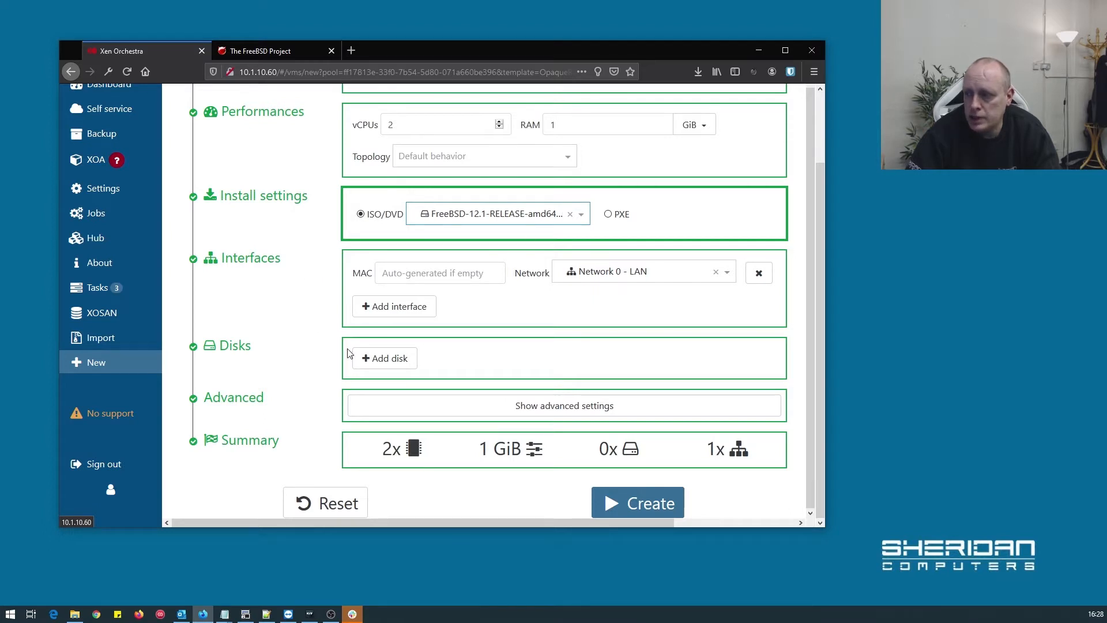
# Step: Add a 20 GiB virtual disk stored on the vmstore repository
pyautogui.click(384, 358)
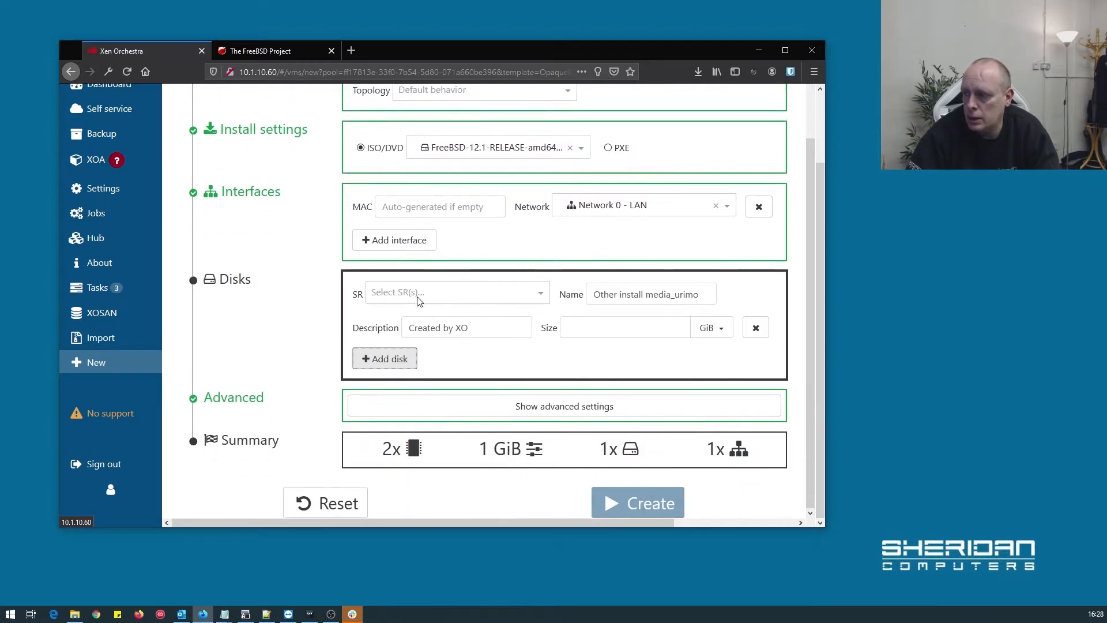
pyautogui.click(455, 292)
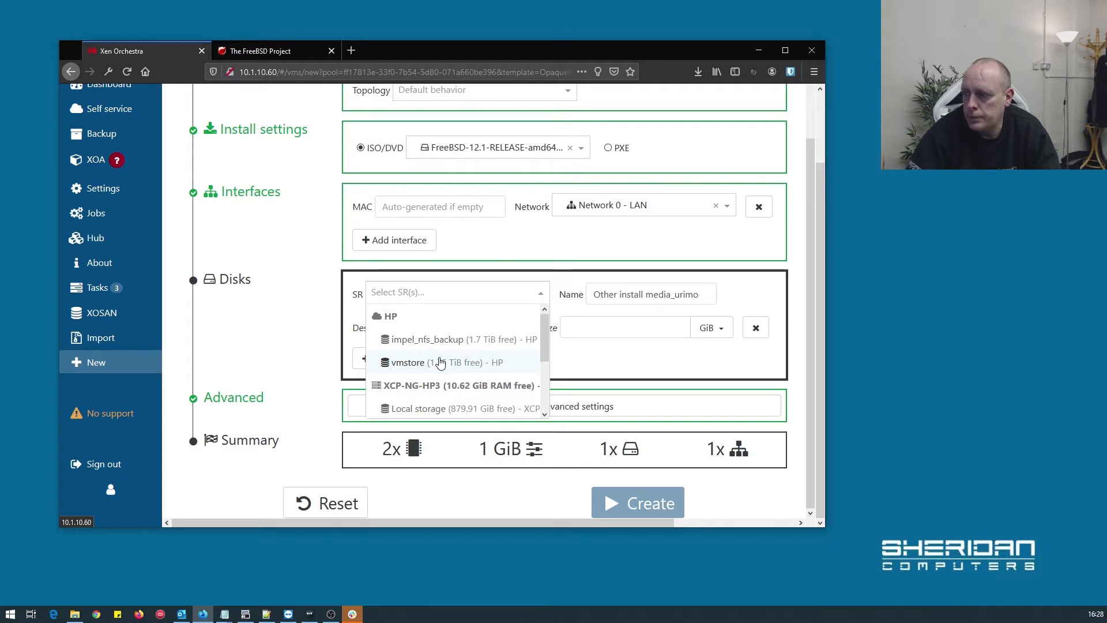
pyautogui.click(407, 362)
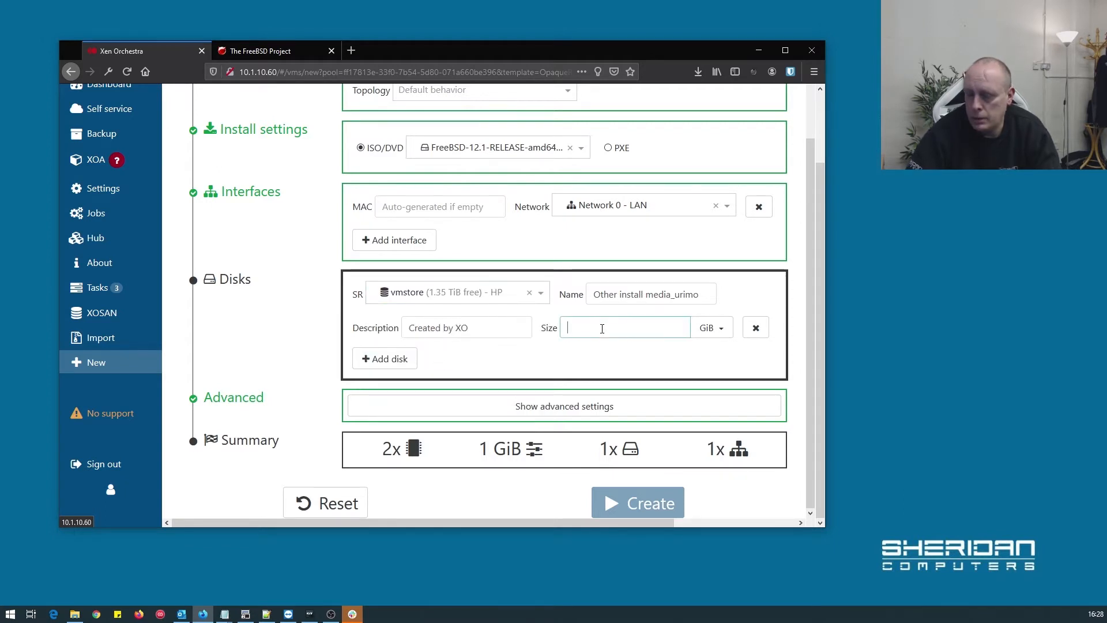
pyautogui.write('20')
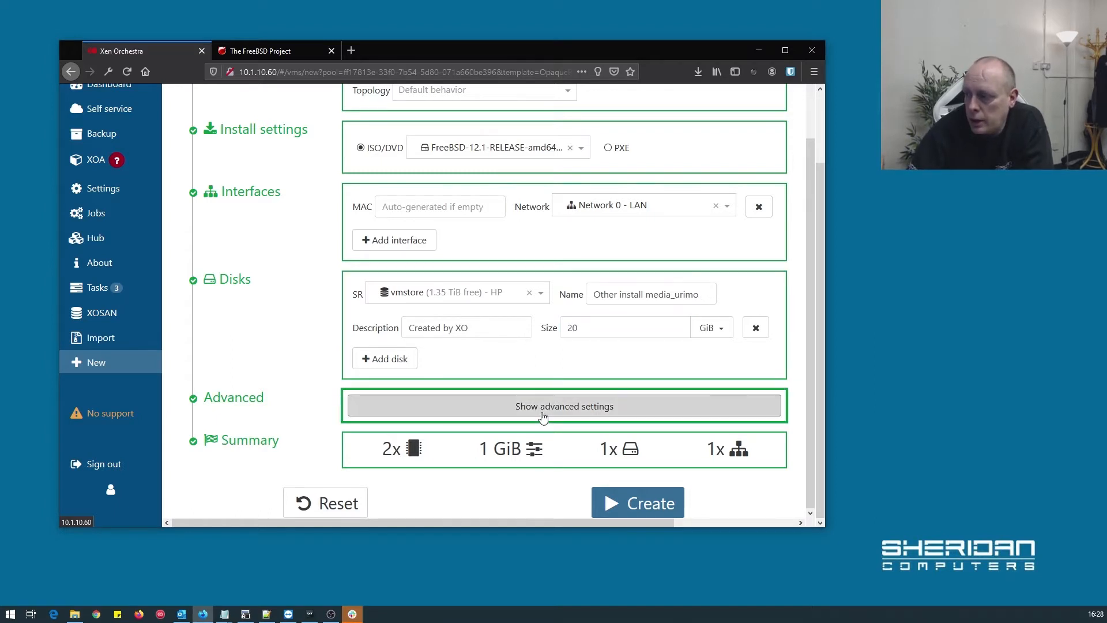
# Step: In advanced settings, turn off 'Boot VM after creation' and set affinity host xcp-ng-hp2
pyautogui.click(563, 405)
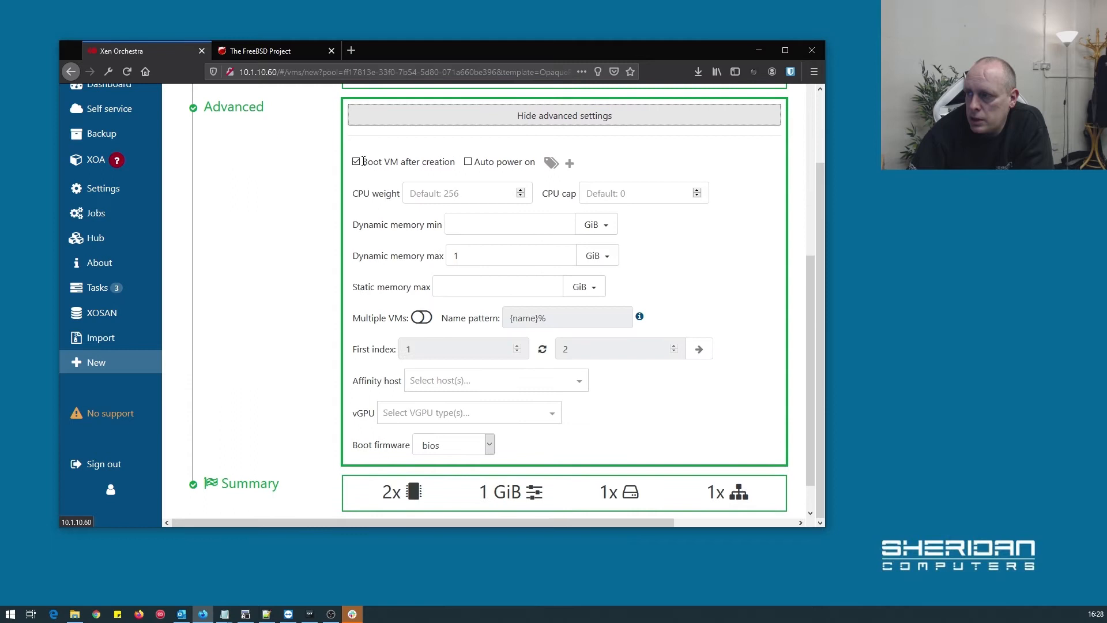
pyautogui.click(355, 161)
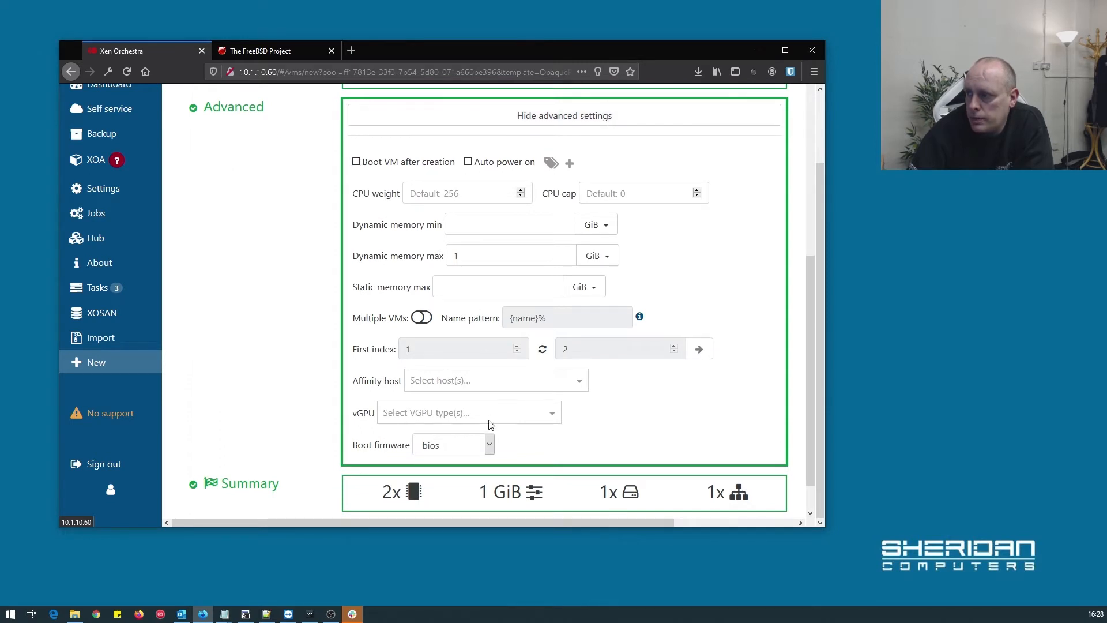
pyautogui.click(494, 380)
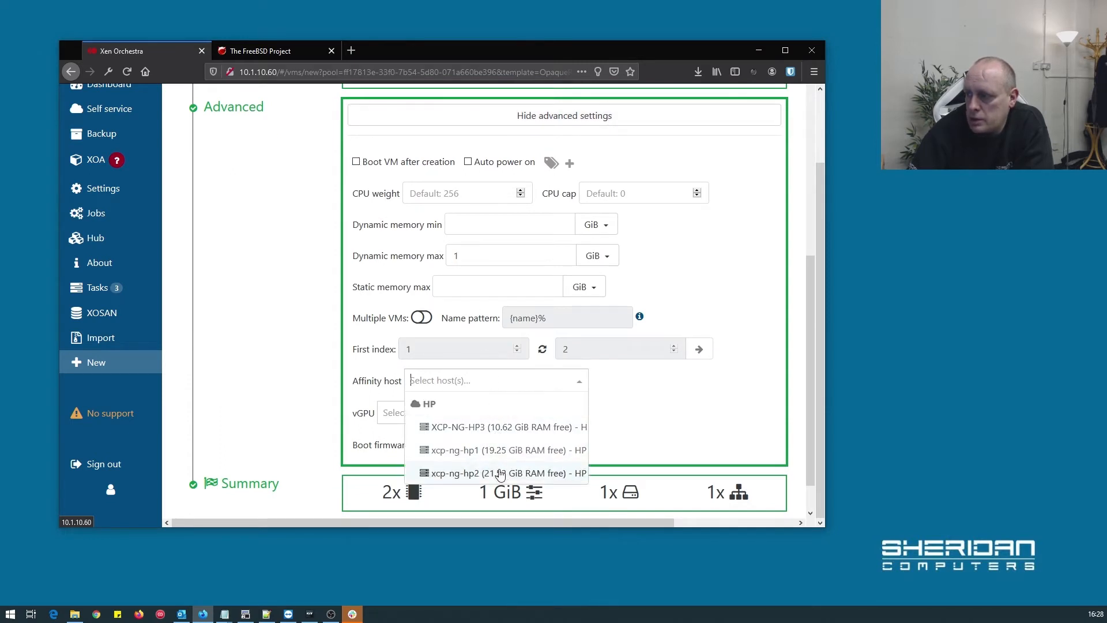
pyautogui.click(501, 473)
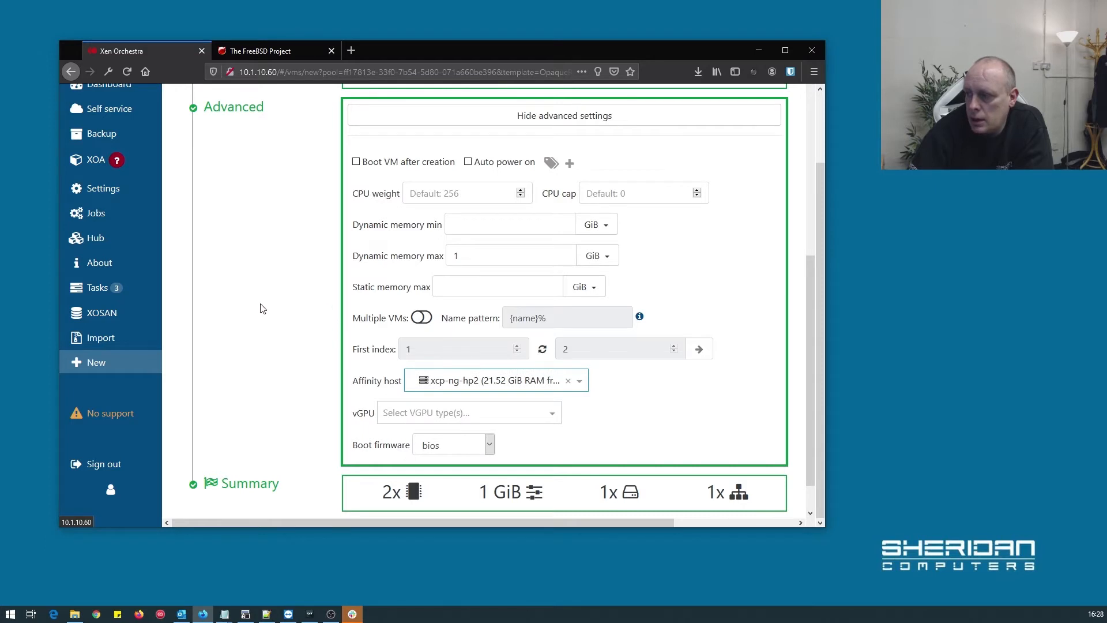
pyautogui.scroll(-3)
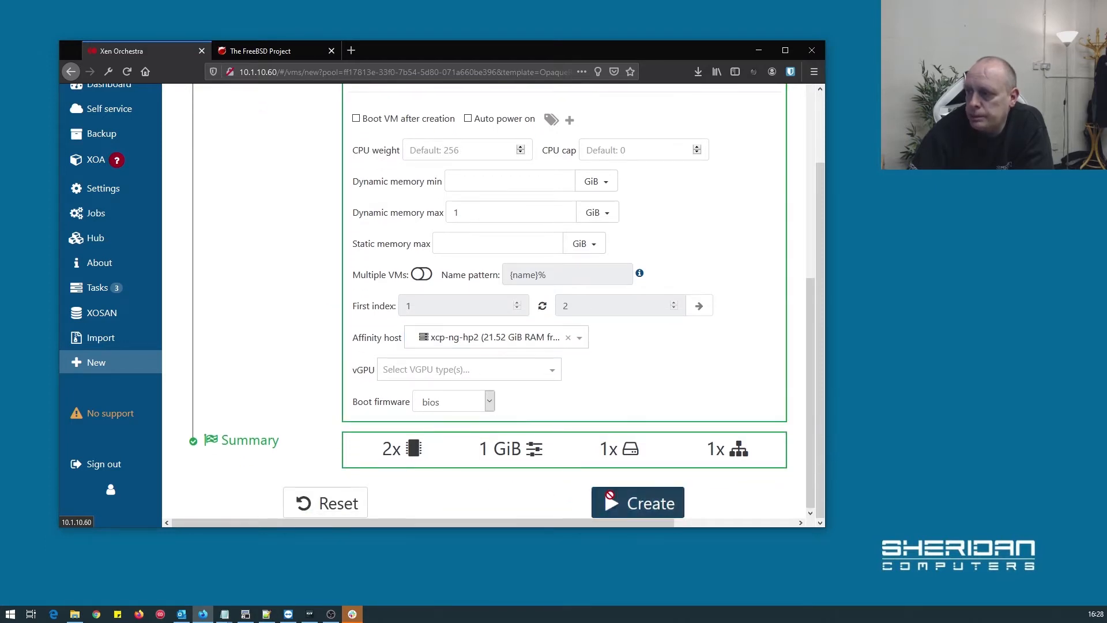
# Step: Create the VM, start it from the Console tab, and edit its name to FreeBSD
pyautogui.click(636, 502)
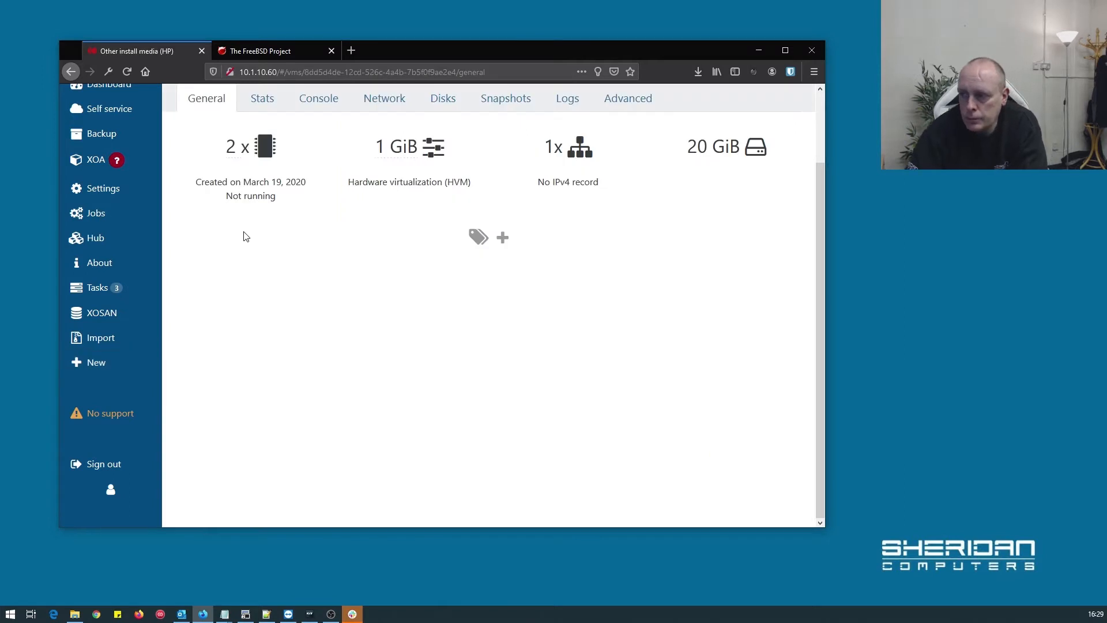
pyautogui.moveTo(510, 192)
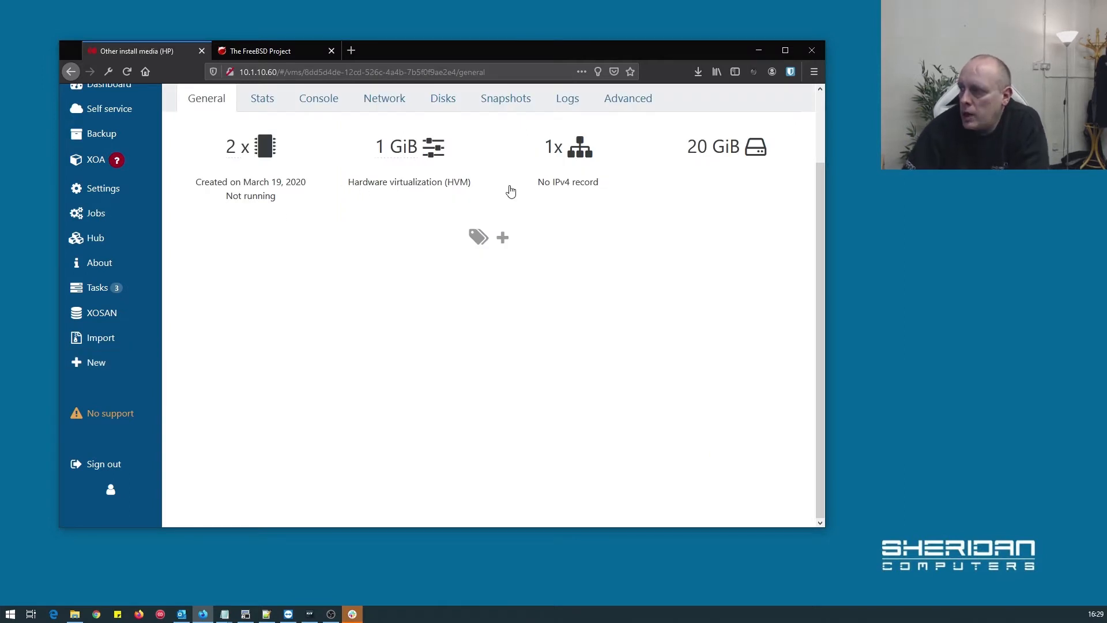
pyautogui.moveTo(485, 199)
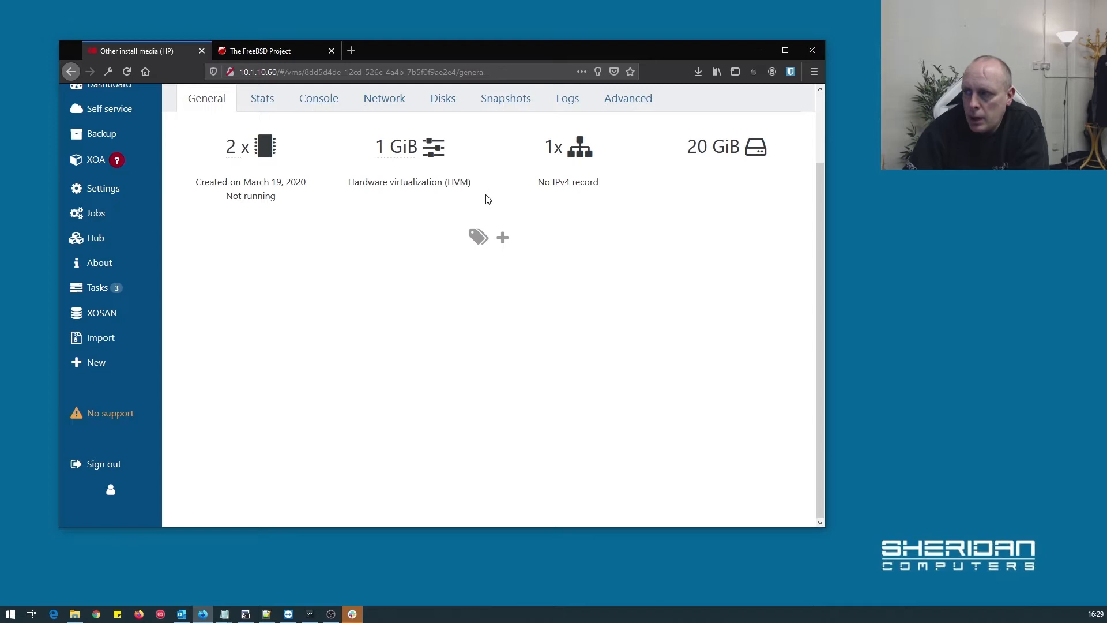
pyautogui.click(318, 97)
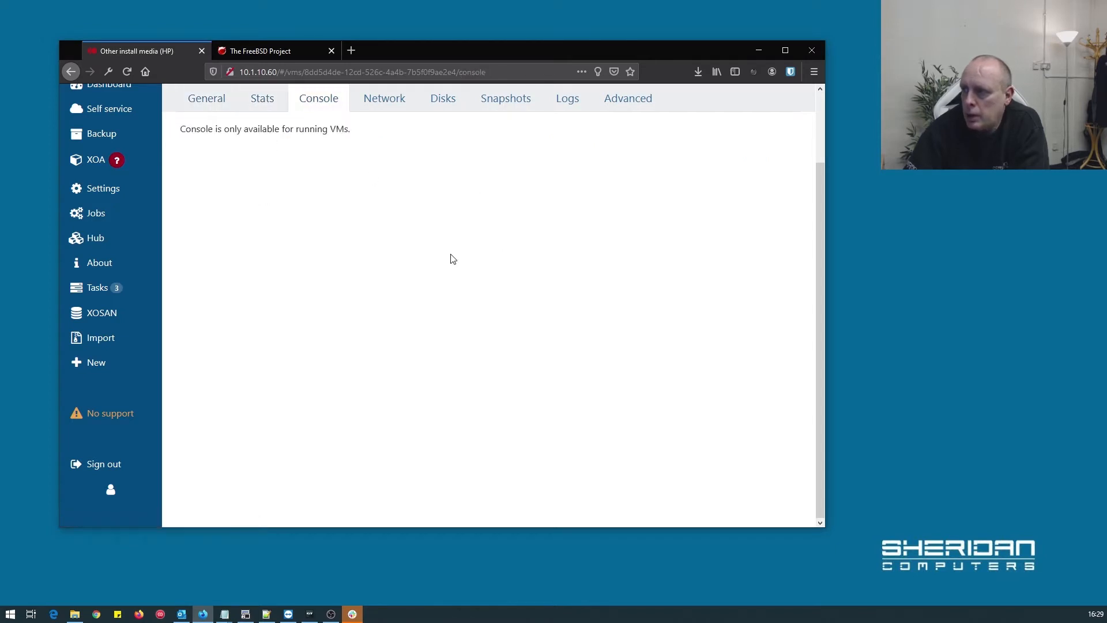
pyautogui.moveTo(377, 123)
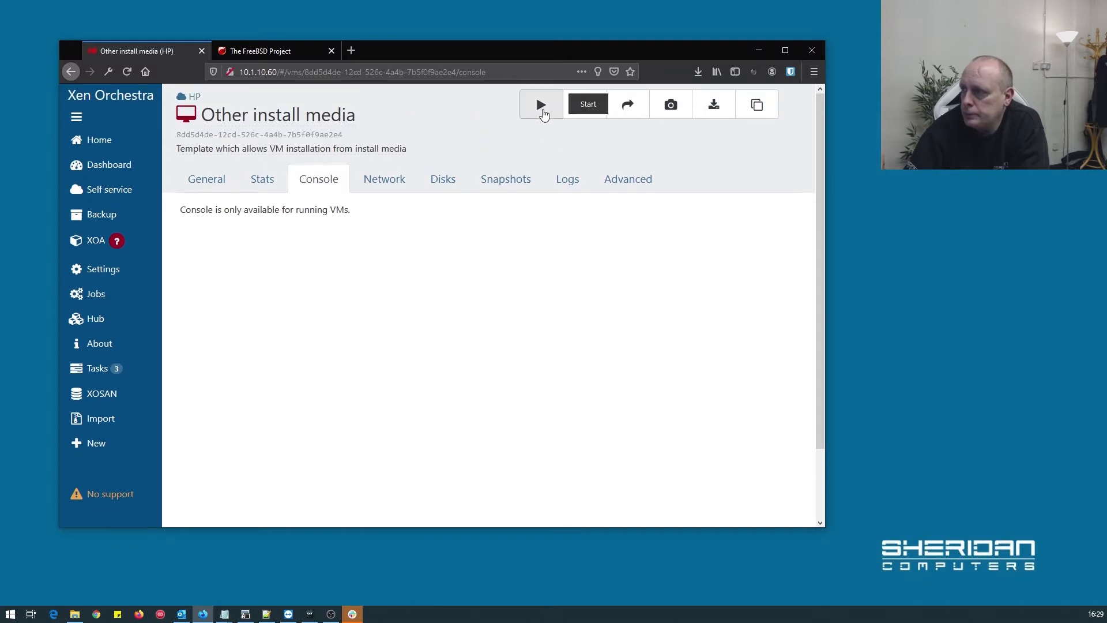
pyautogui.click(540, 104)
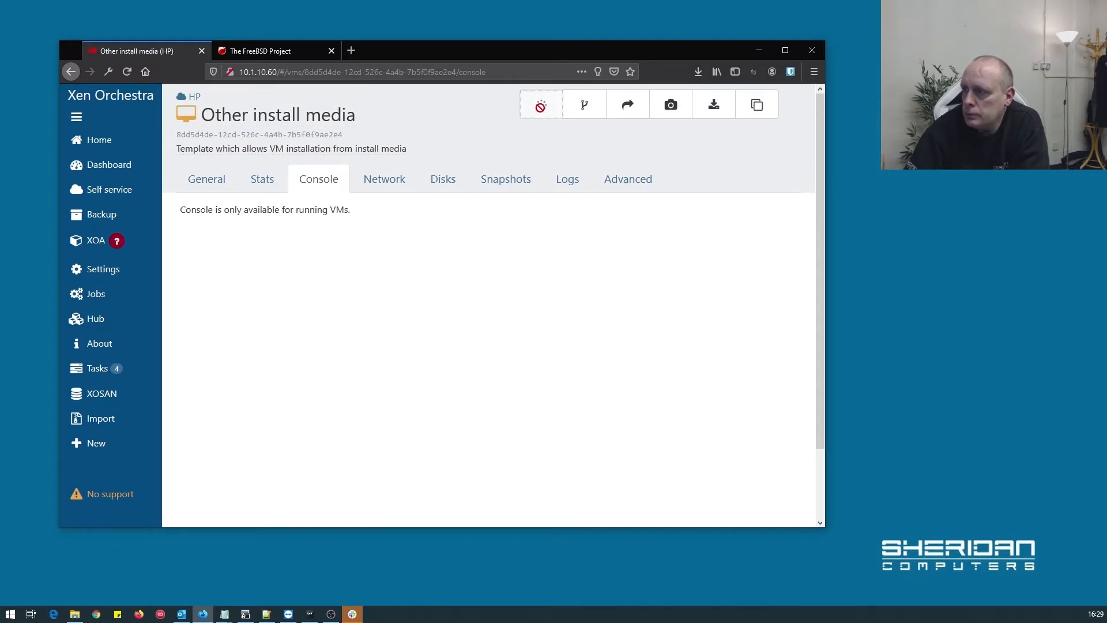
pyautogui.click(540, 104)
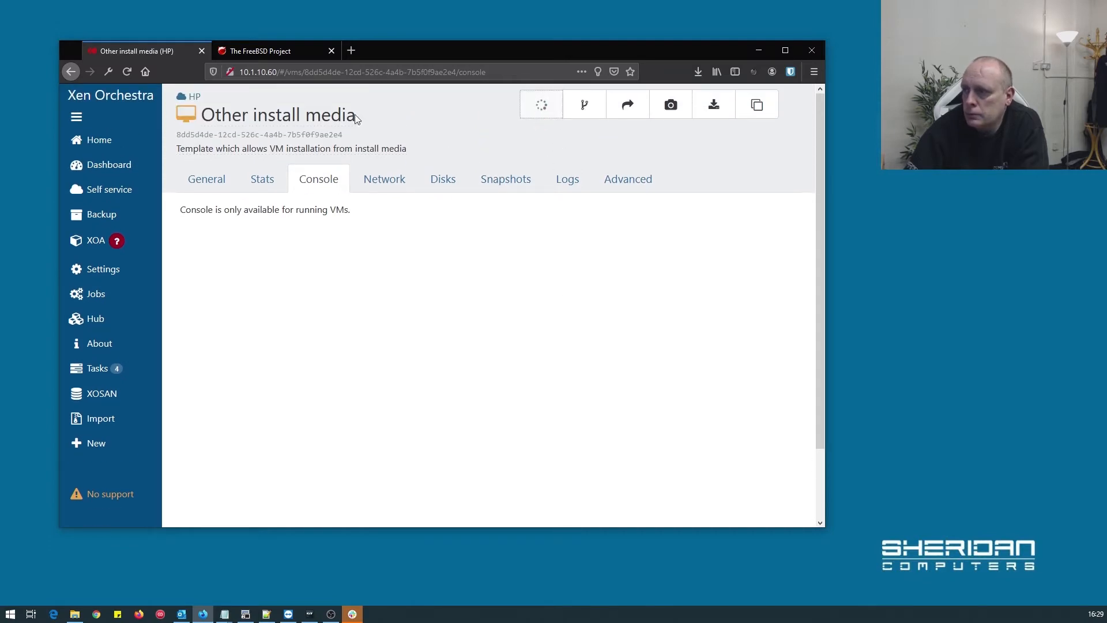
pyautogui.click(279, 114)
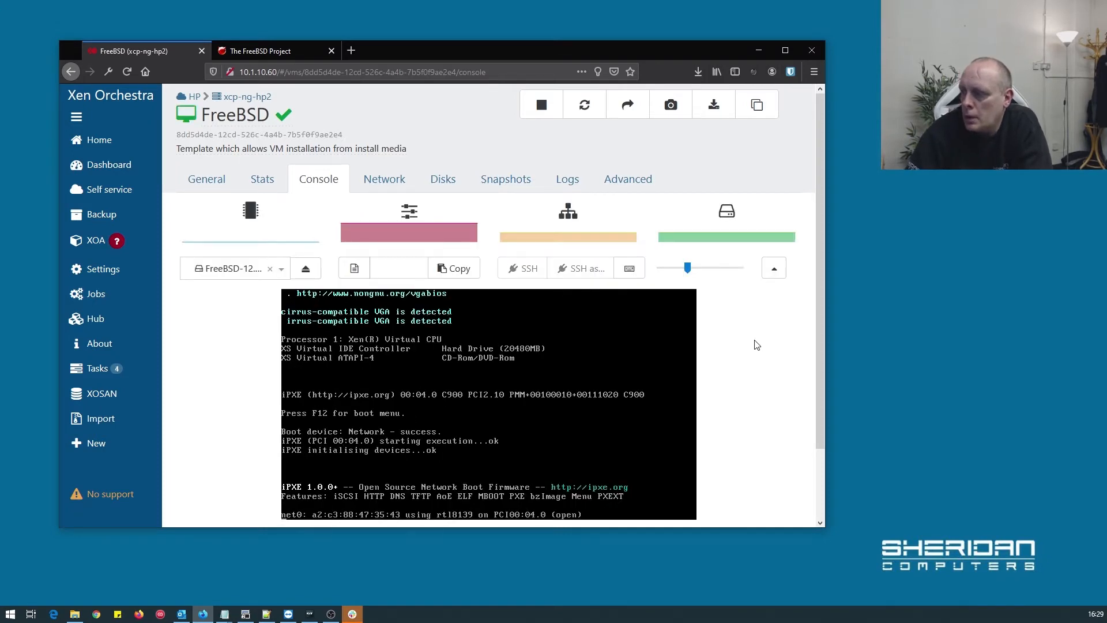
# Step: Scroll the console down to the FreeBSD installer's Install/Shell/Live CD welcome screen
pyautogui.scroll(-3)
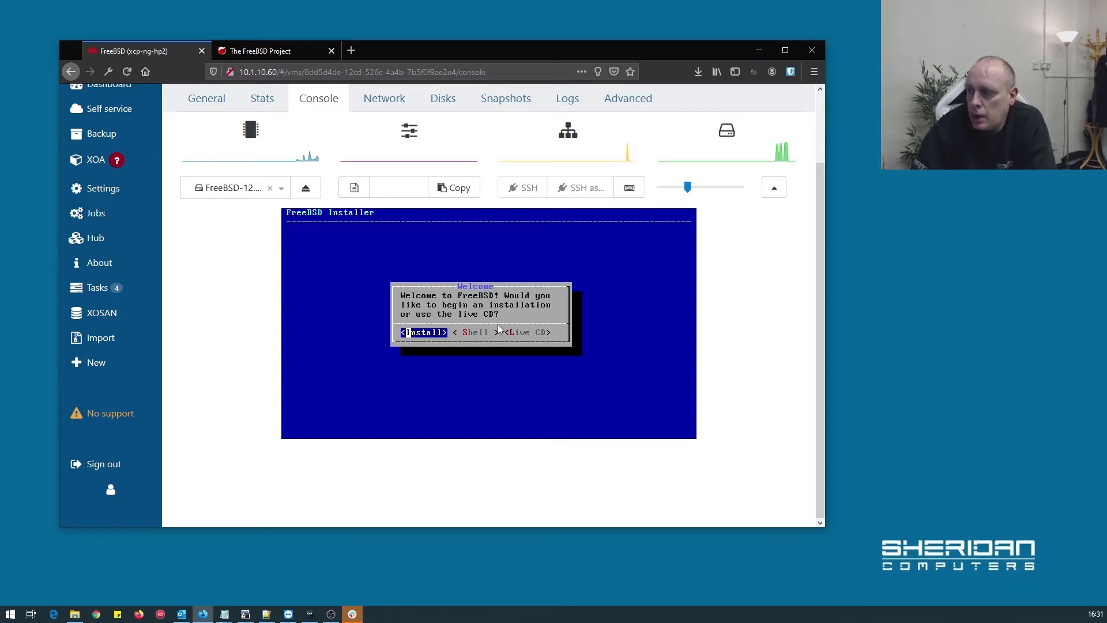
pyautogui.moveTo(485, 456)
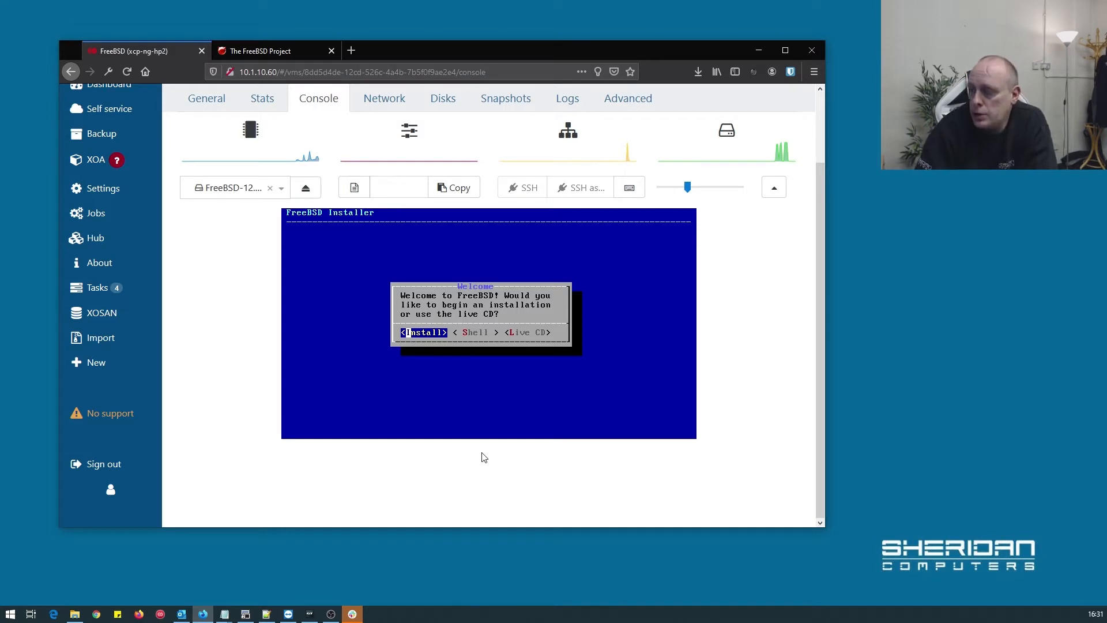
pyautogui.moveTo(344, 299)
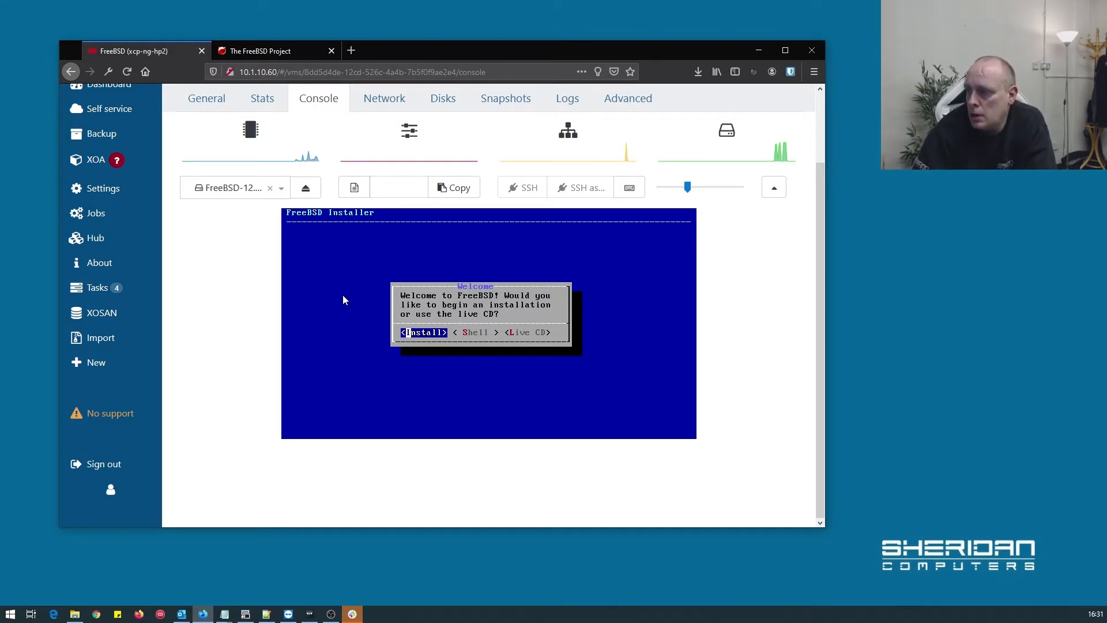
# Step: Choose Install and continue with the default keymap
pyautogui.press('Return')
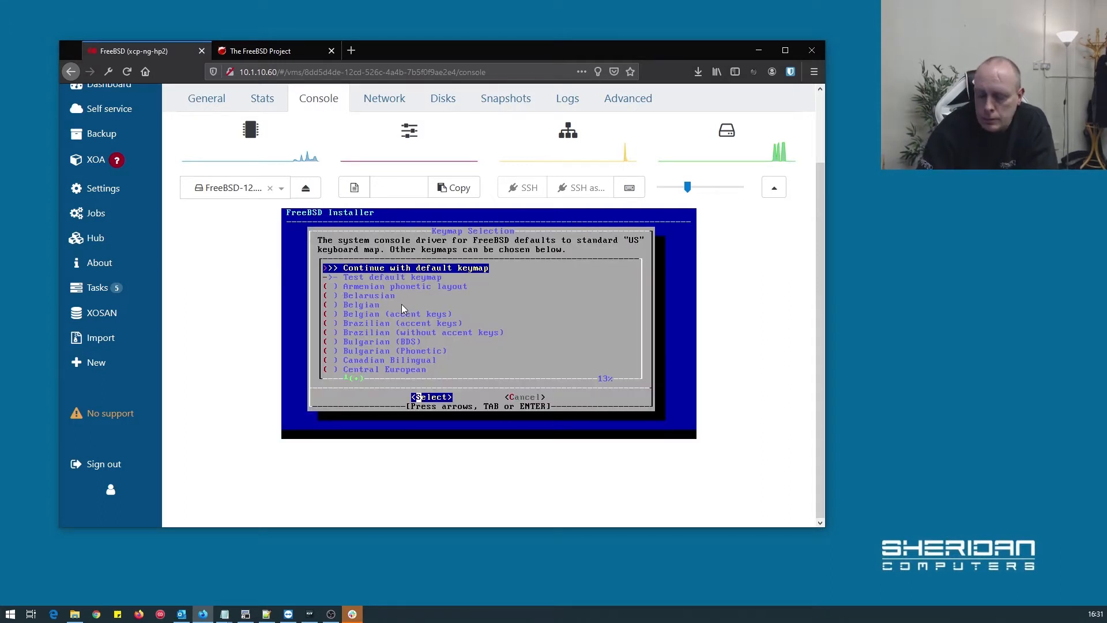
pyautogui.scroll(-3)
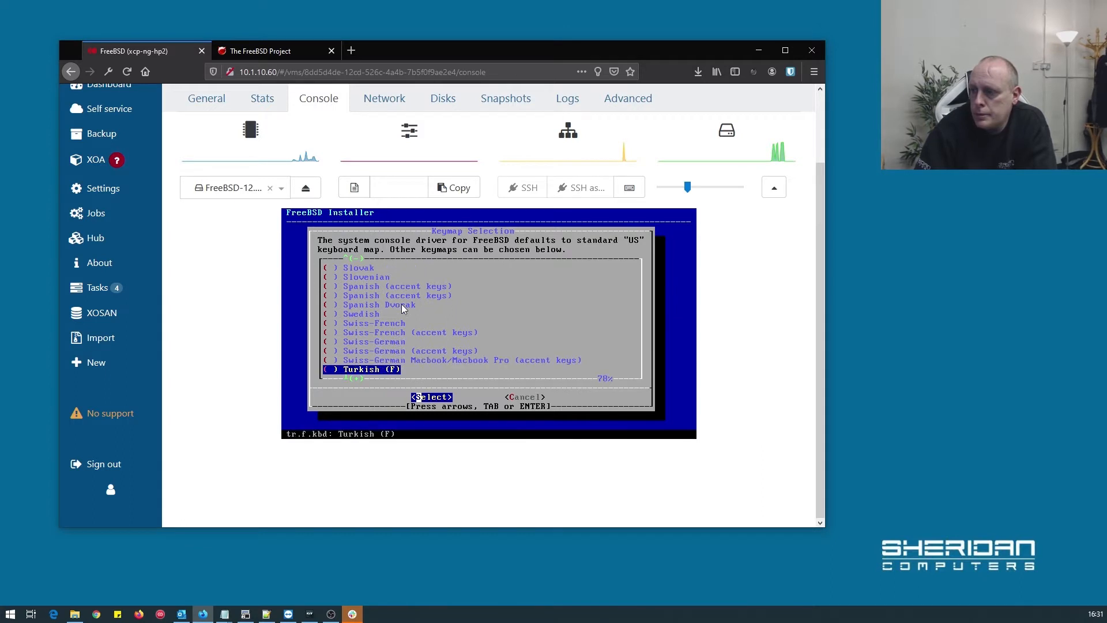
pyautogui.scroll(-3)
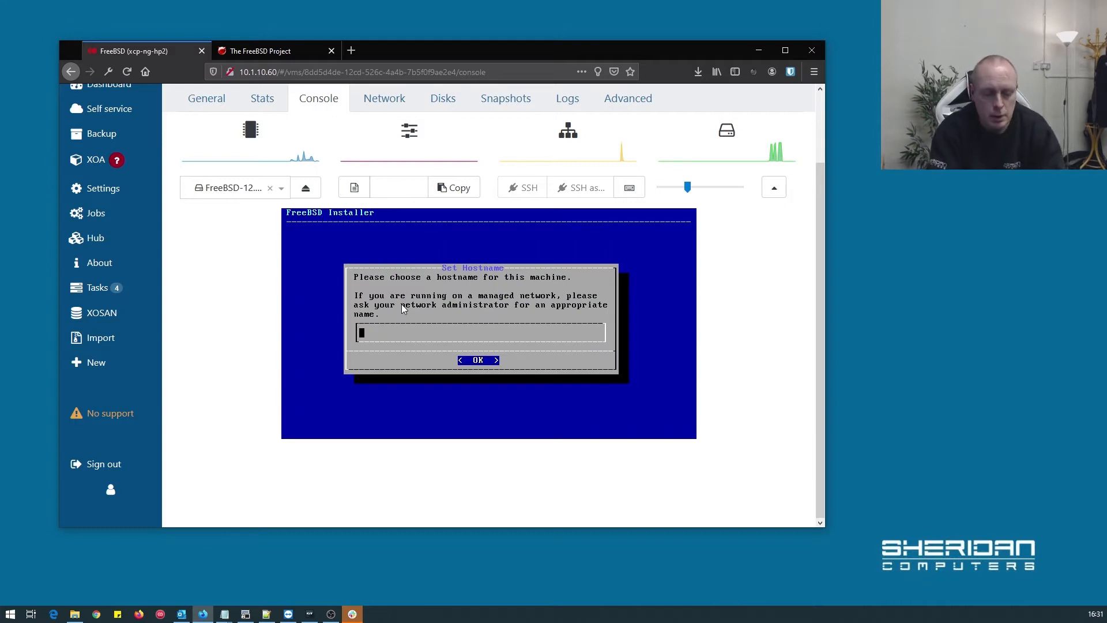
# Step: Set the hostname to viper and mark ports and src in Distribution Select
pyautogui.write('viper')
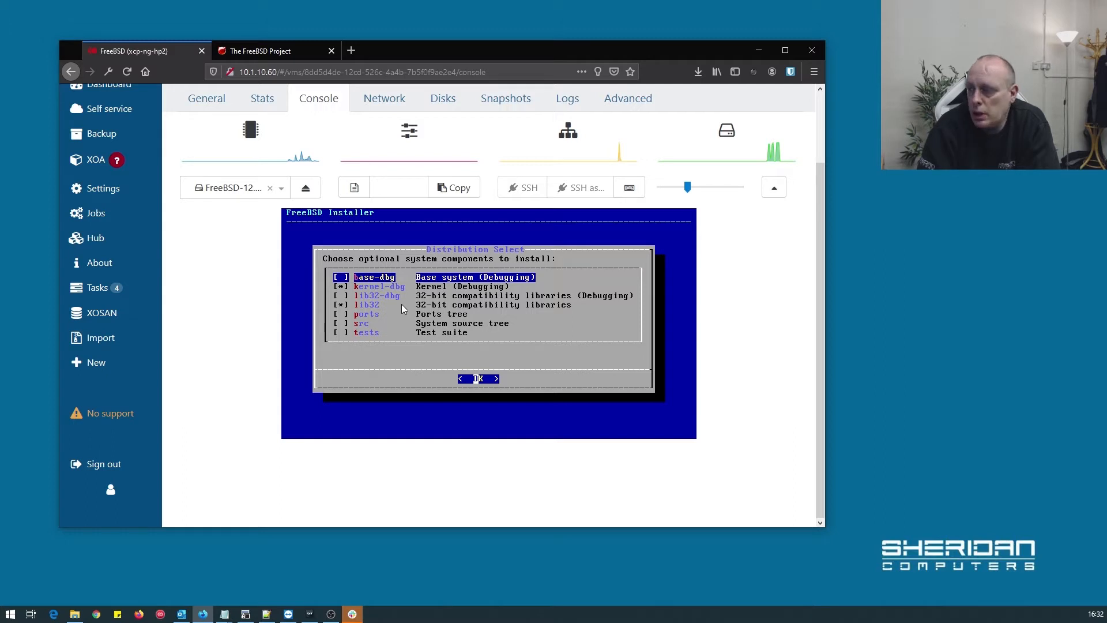
pyautogui.press('Down')
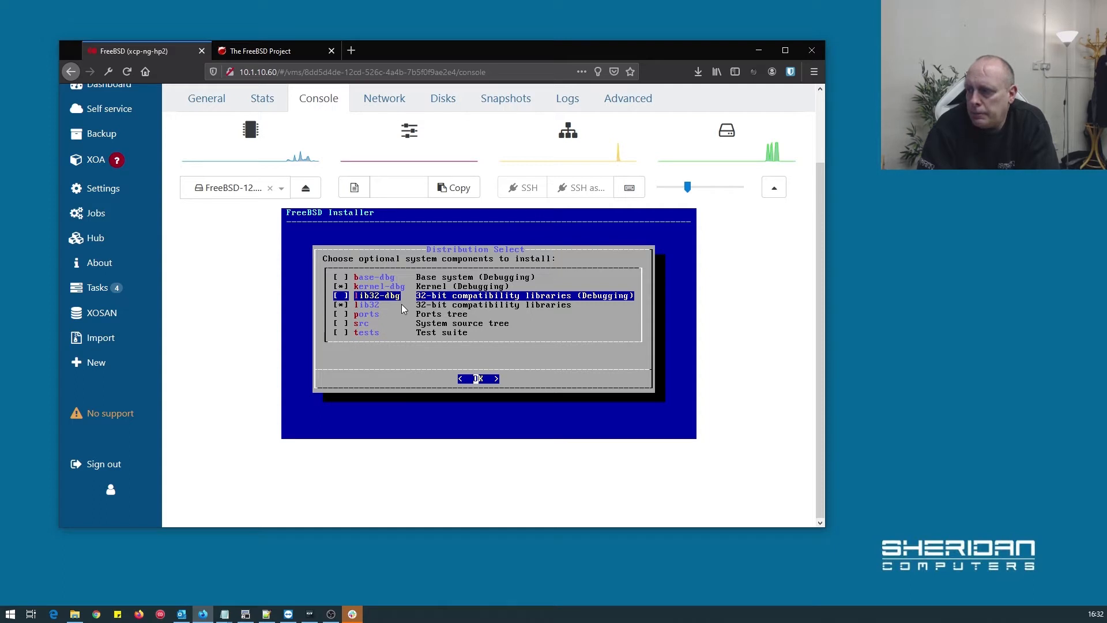
pyautogui.press('Down')
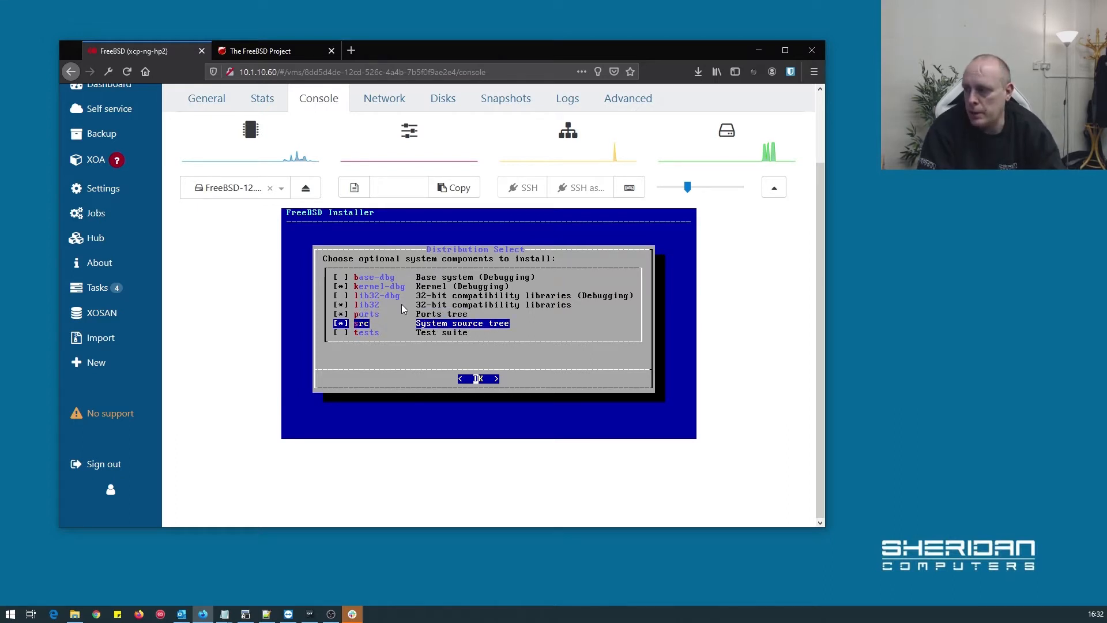
# Step: Confirm the components and choose guided Auto (UFS) partitioning
pyautogui.click(478, 378)
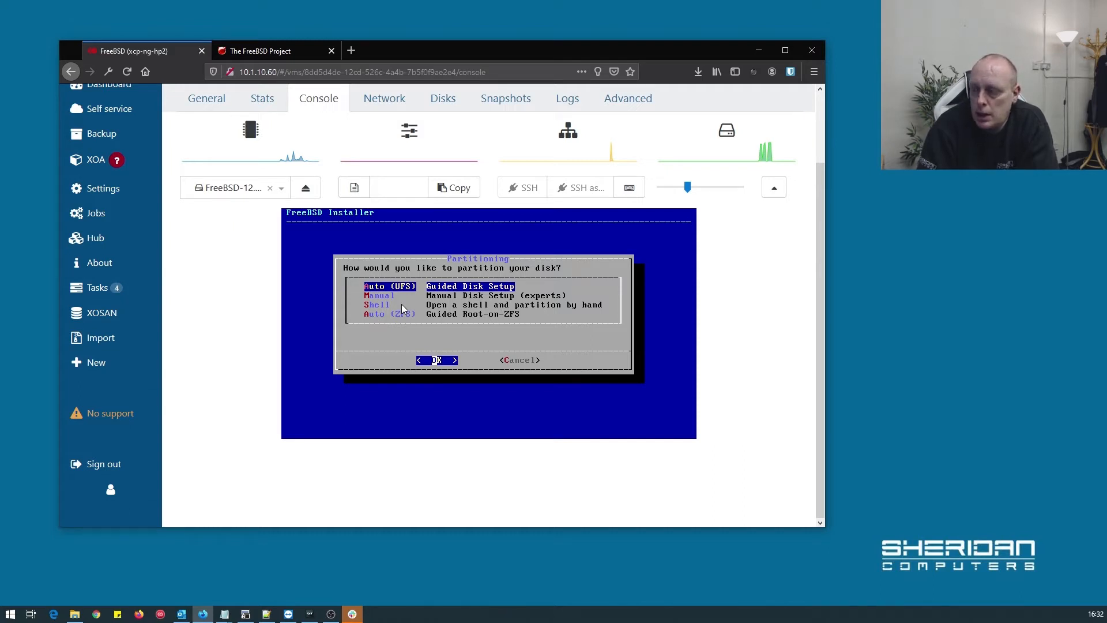
pyautogui.press('Down')
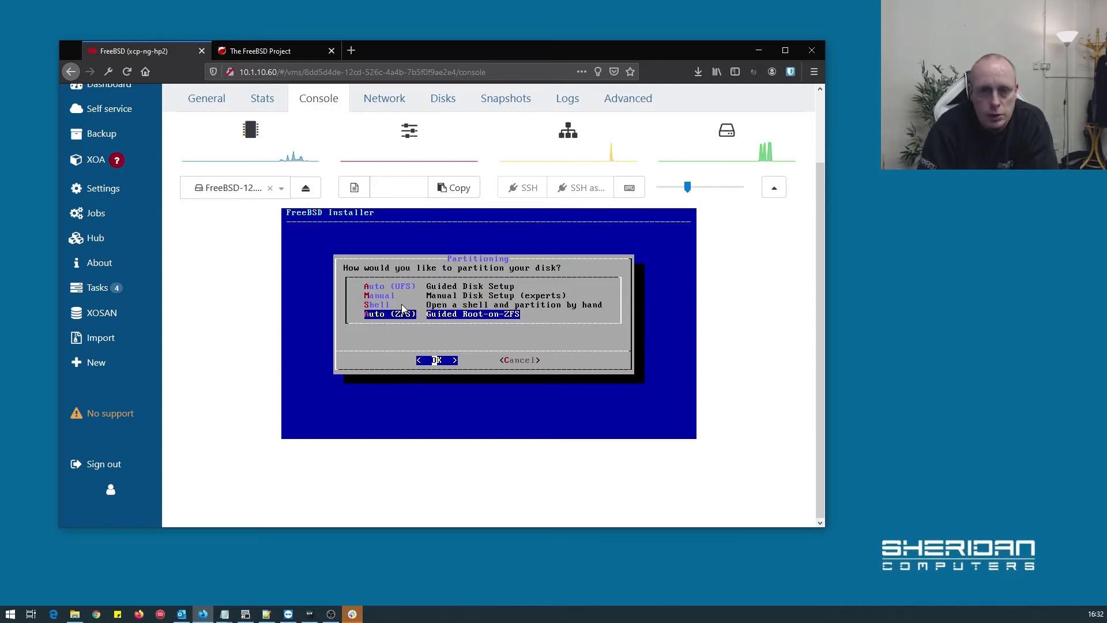
pyautogui.press('up')
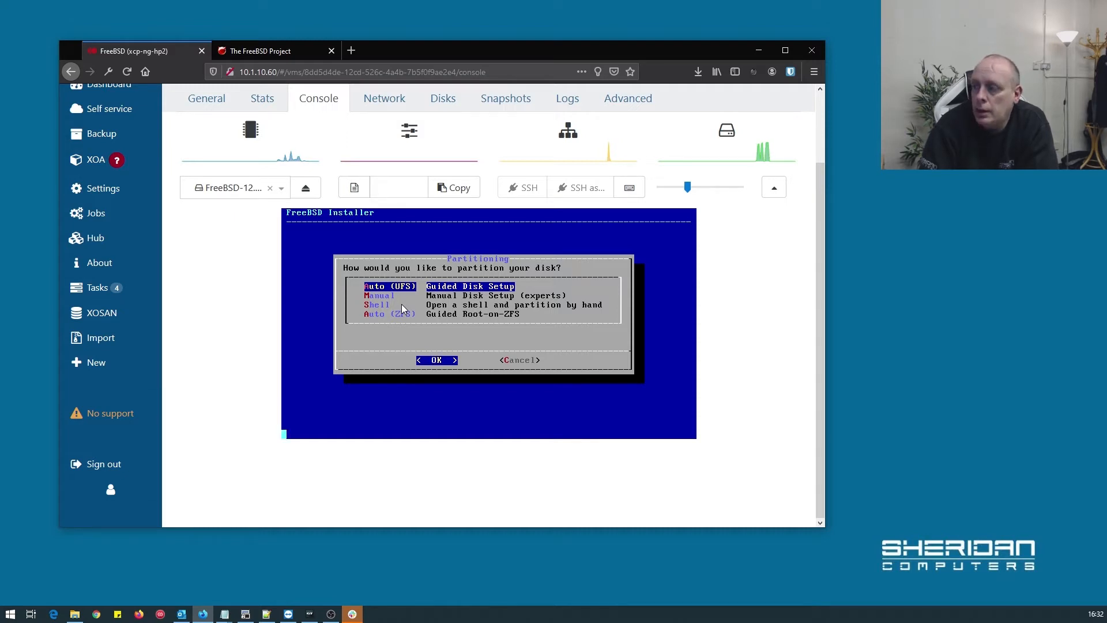
pyautogui.click(437, 359)
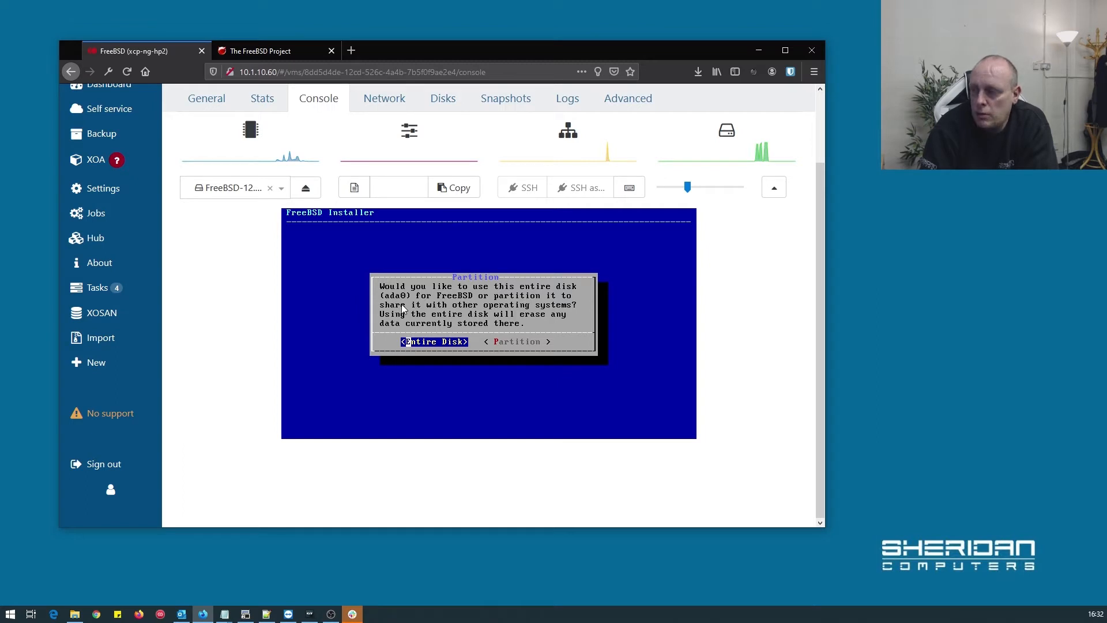
# Step: Use the entire disk with a GPT GUID Partition Table scheme
pyautogui.press('Return')
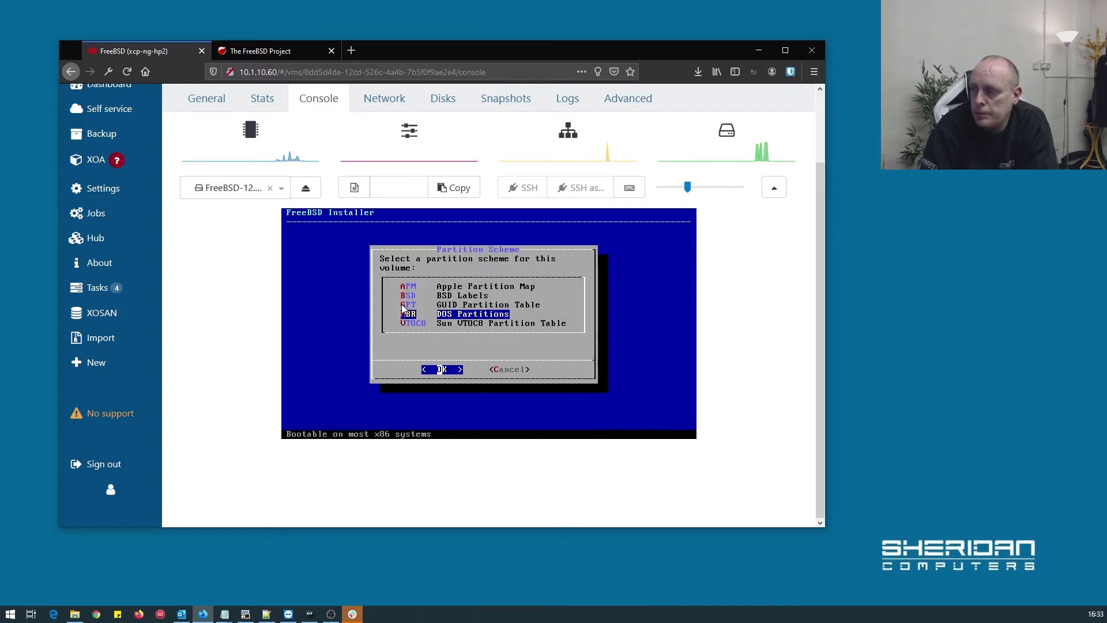
pyautogui.press('Up')
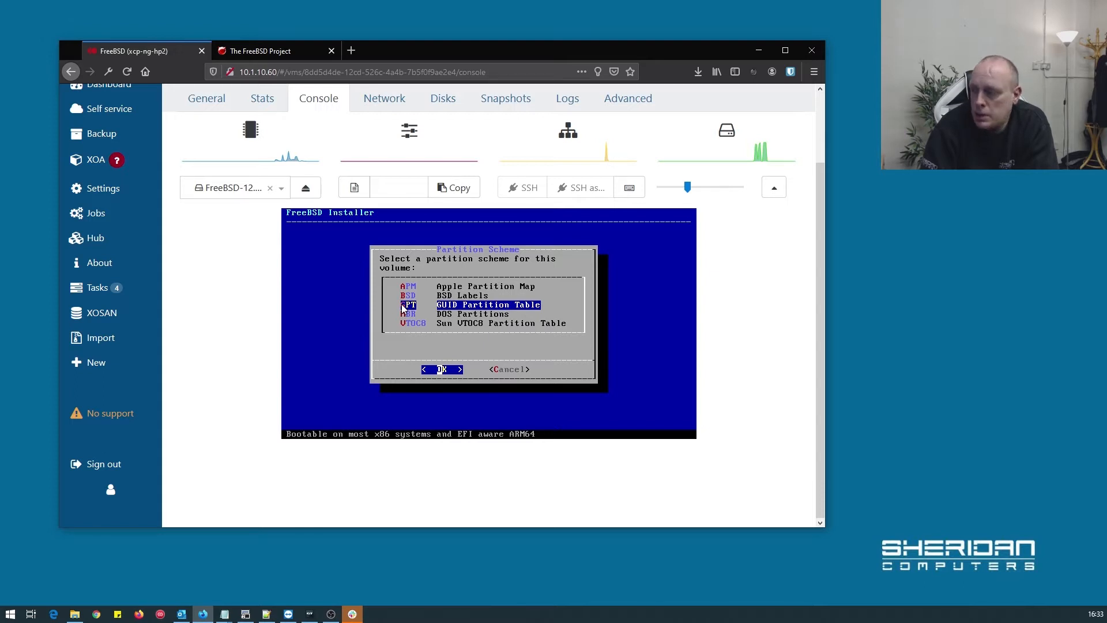
pyautogui.click(441, 368)
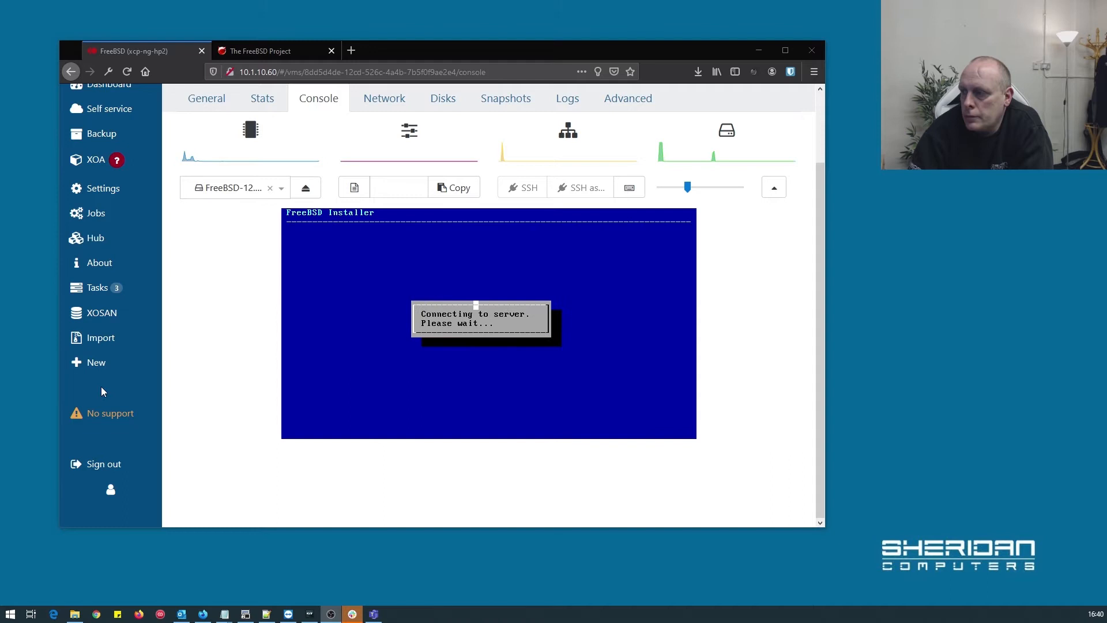
pyautogui.moveTo(611, 406)
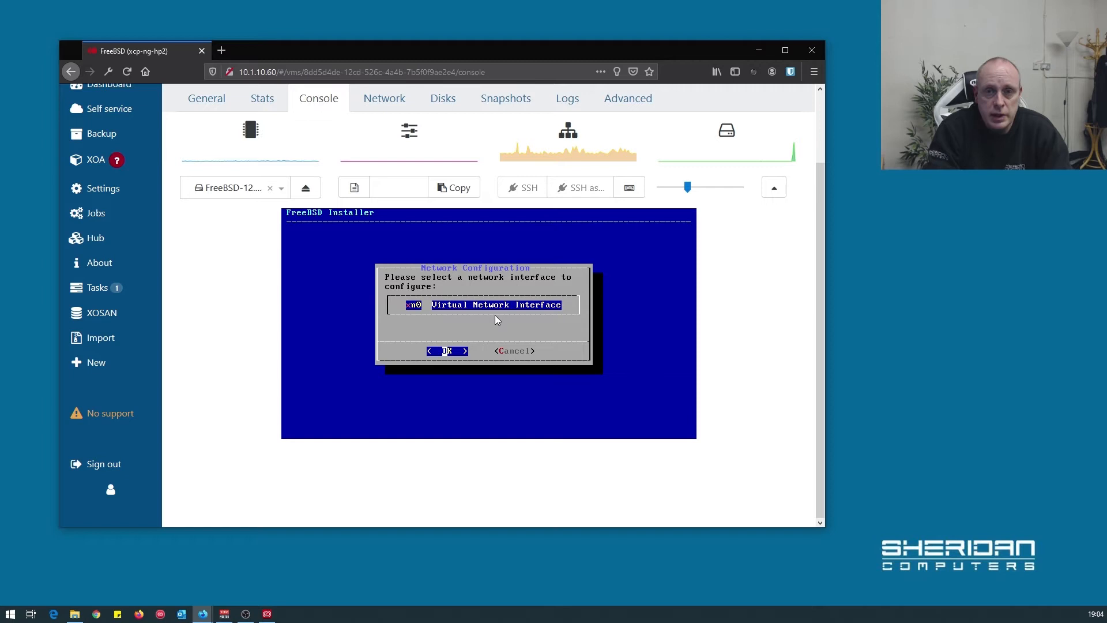
# Step: Configure xn0 for IPv4 via DHCP and accept the sheridan.local resolver settings
pyautogui.click(446, 351)
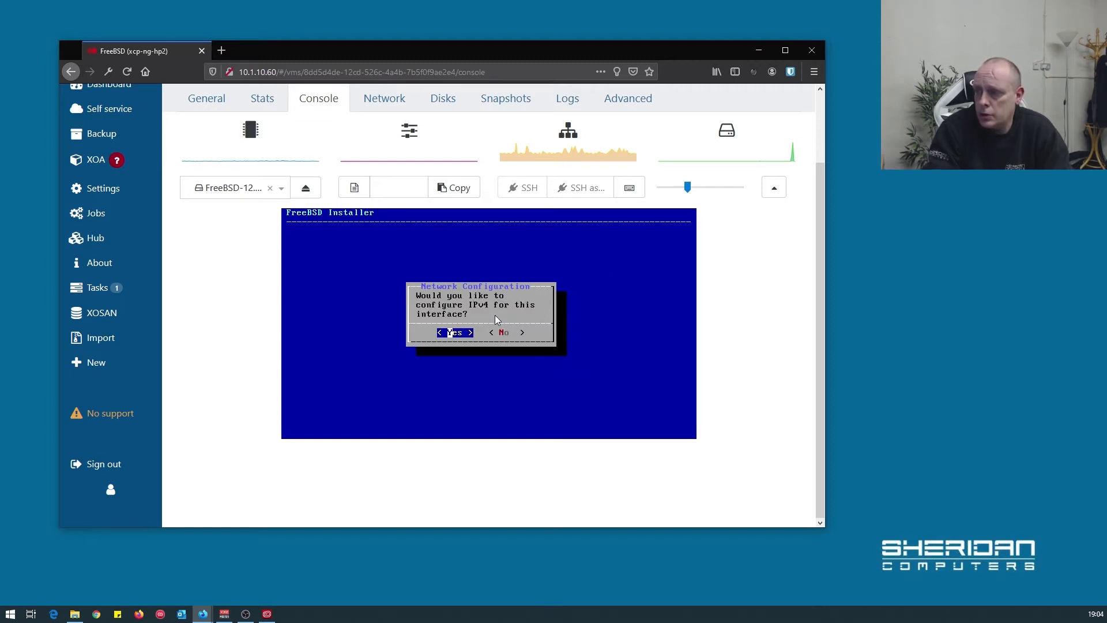
pyautogui.click(455, 332)
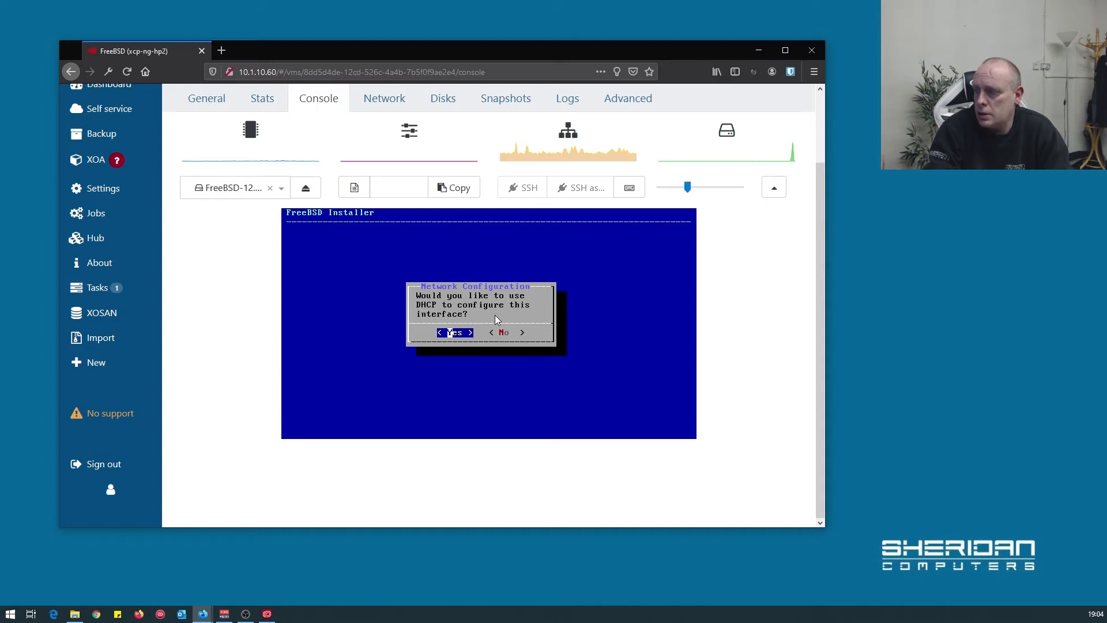
pyautogui.click(455, 333)
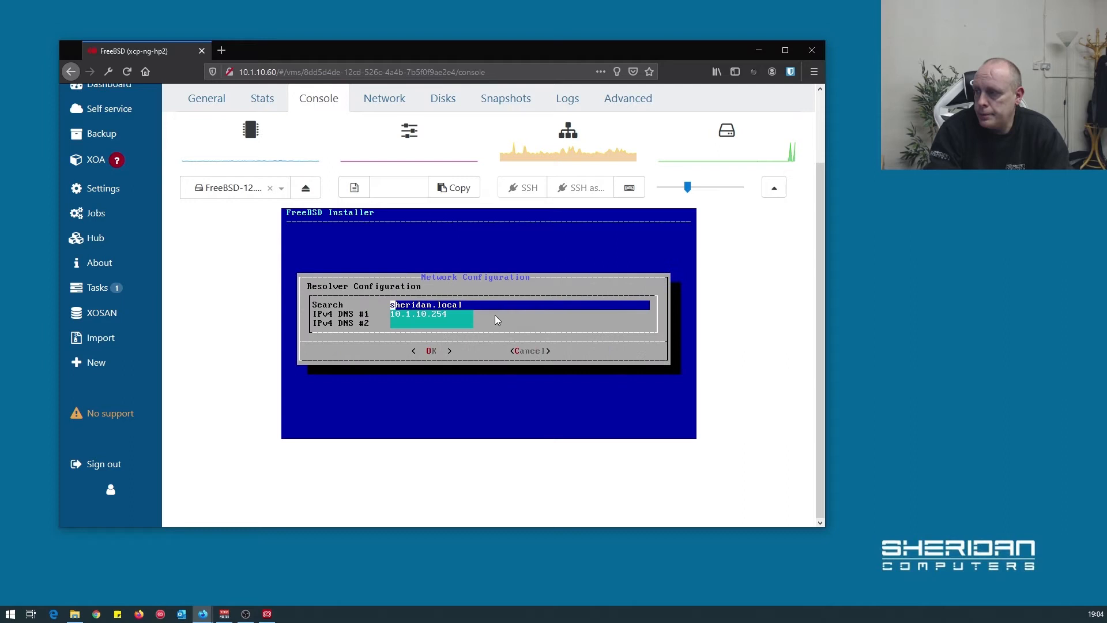
pyautogui.click(431, 351)
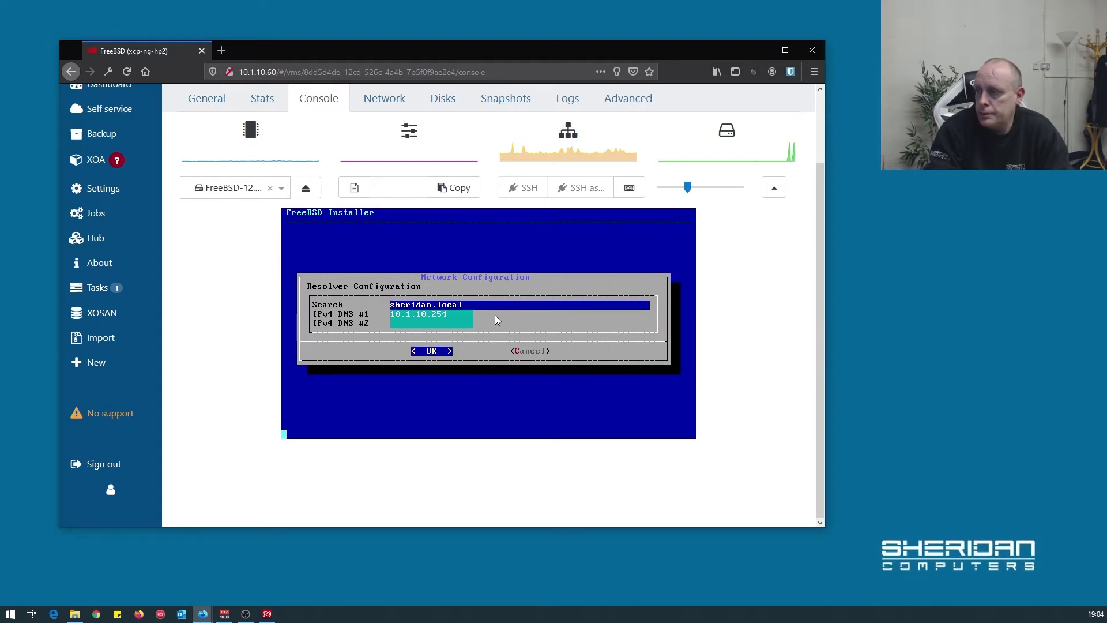
pyautogui.click(431, 350)
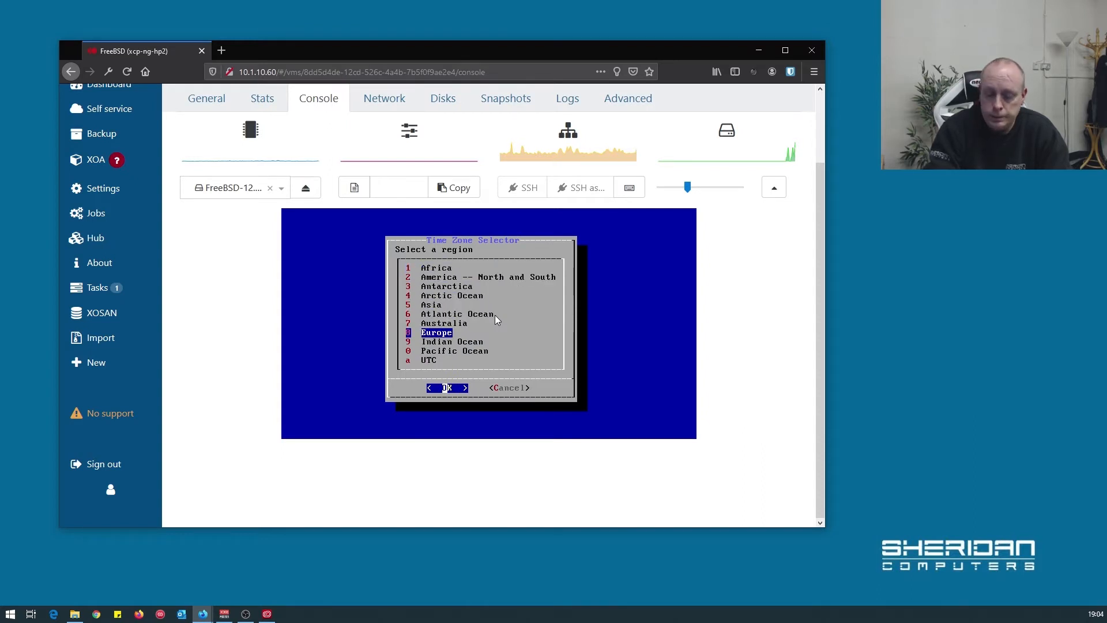
# Step: Set the time zone to Europe, United Kingdom (GMT), leaving date and time unchanged
pyautogui.click(446, 386)
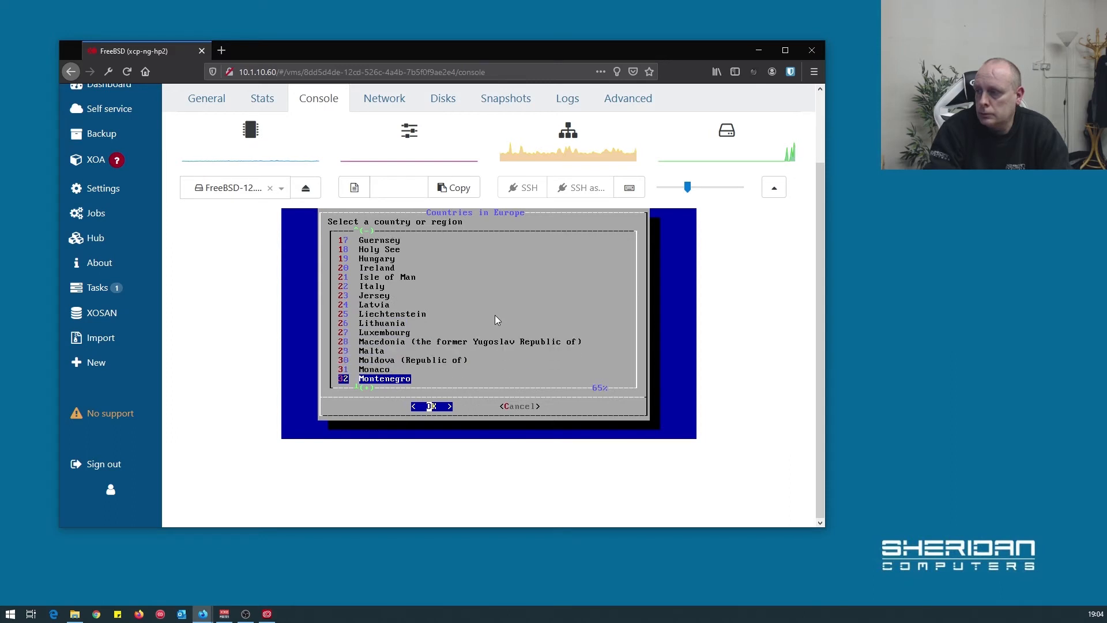
pyautogui.scroll(-3)
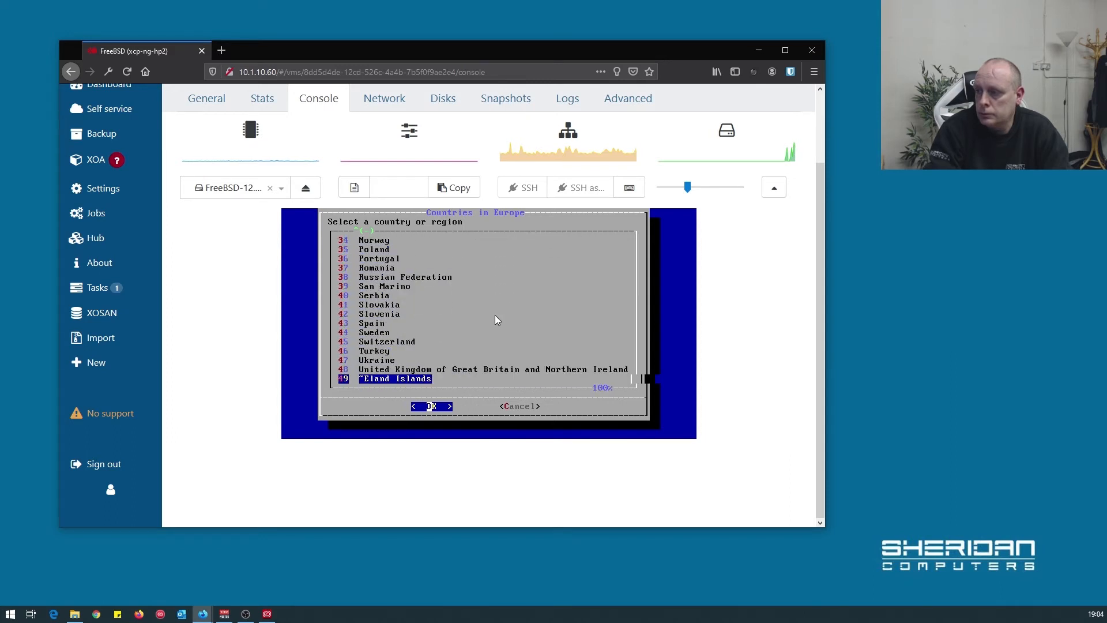
pyautogui.click(431, 405)
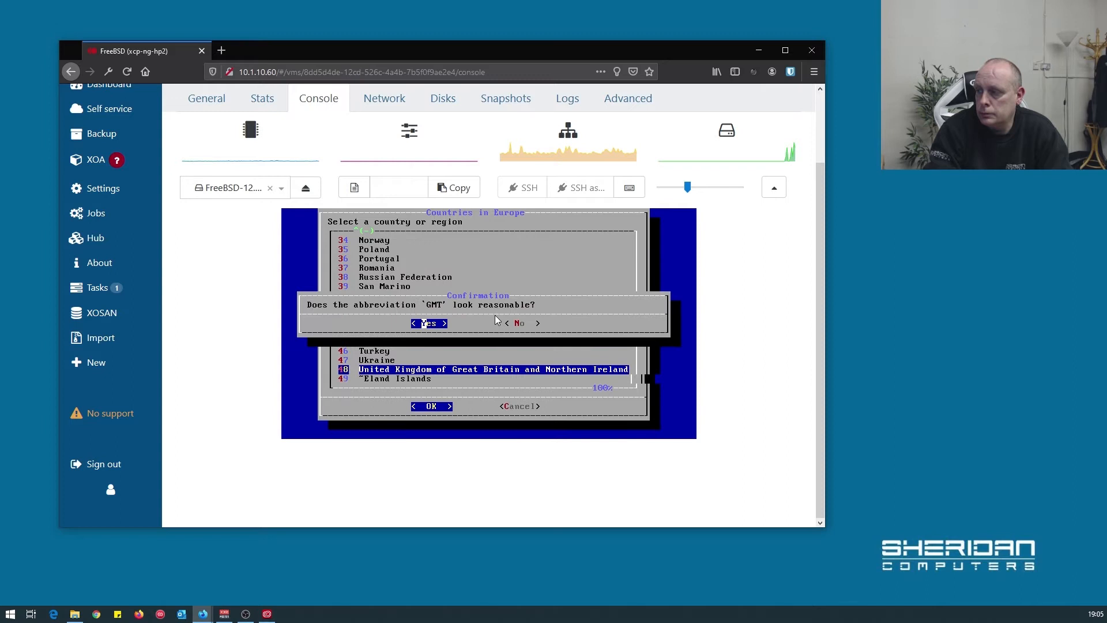
pyautogui.click(427, 323)
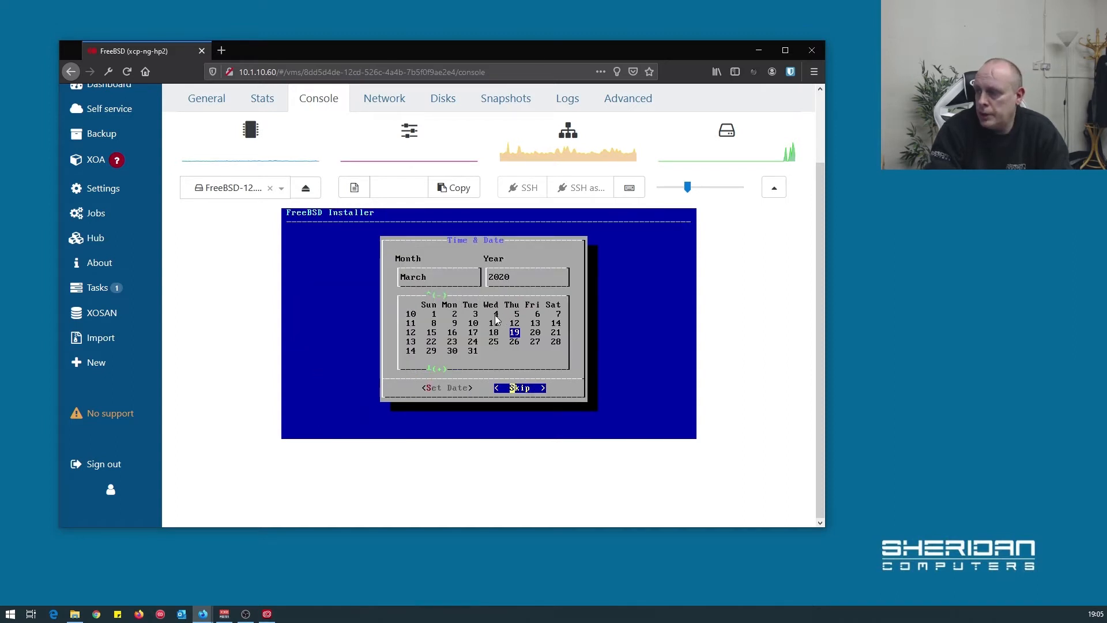
pyautogui.click(520, 387)
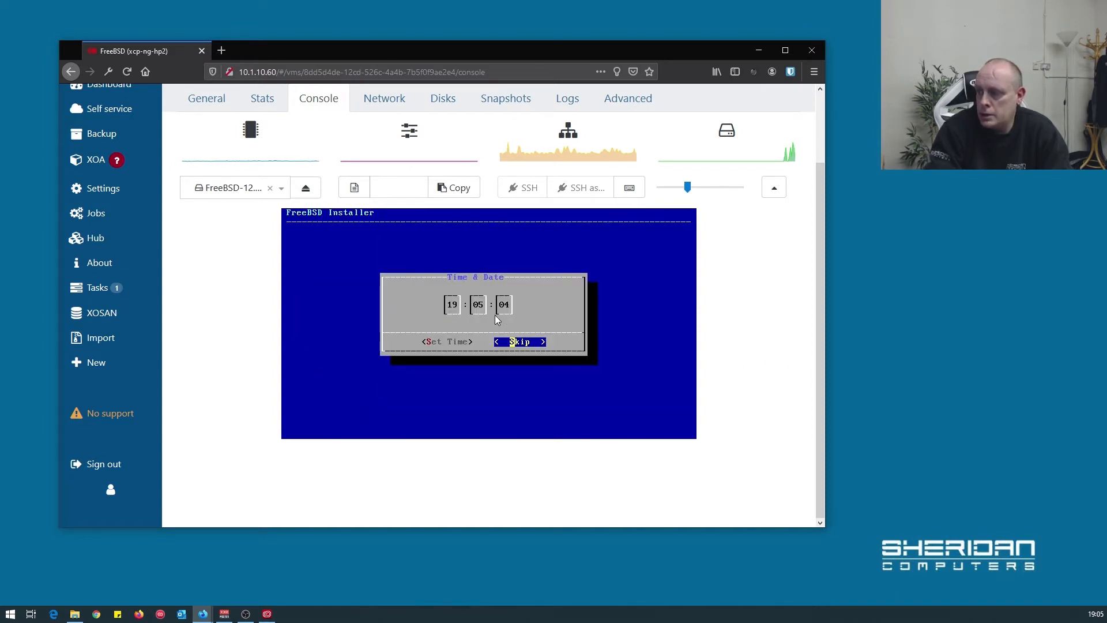
pyautogui.click(519, 342)
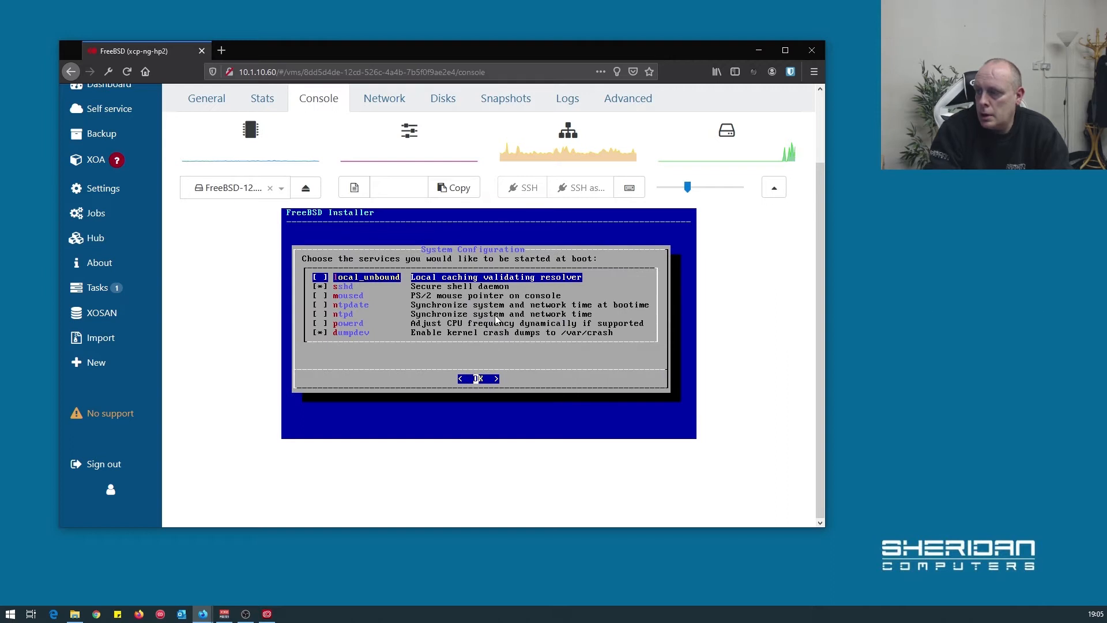
# Step: Enable sshd, ntpdate and ntpd at boot and turn off kernel crash dumps
pyautogui.press('Down')
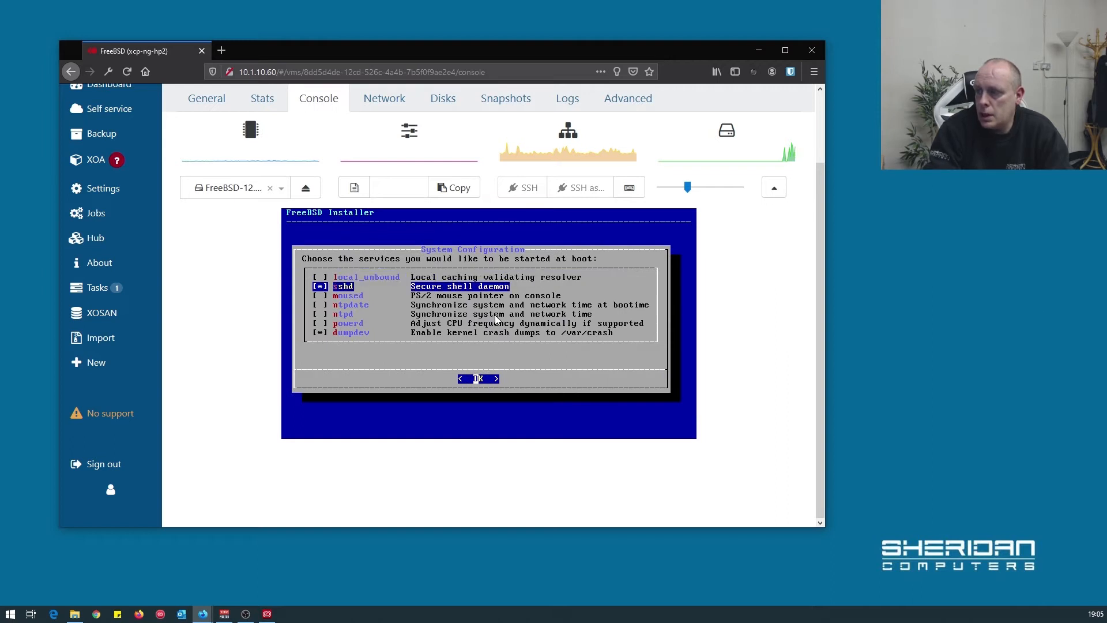
pyautogui.press('Down')
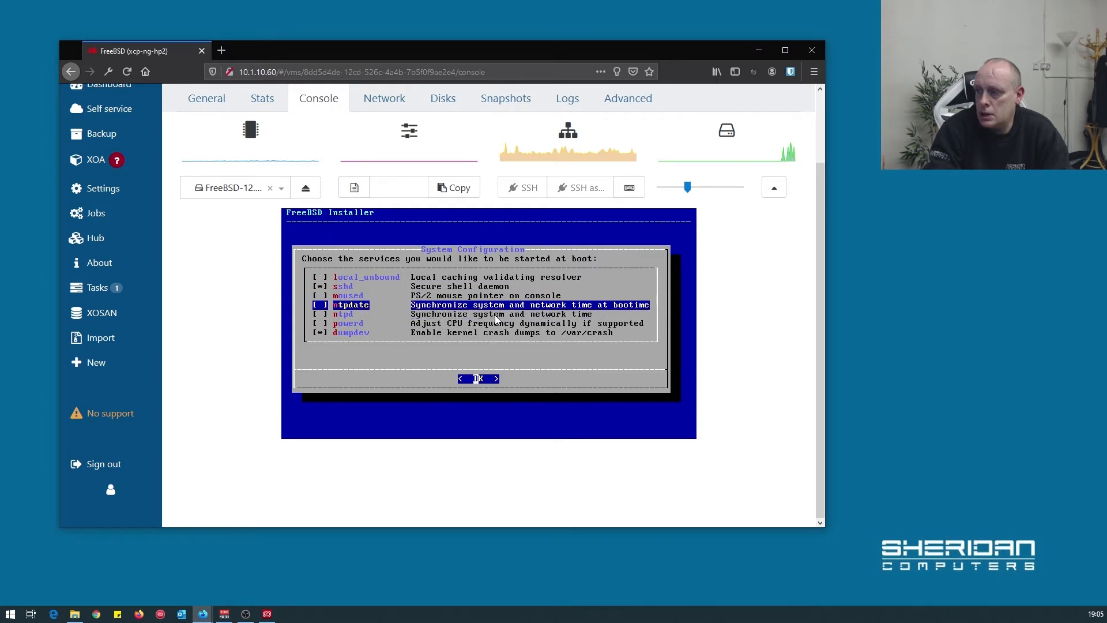
pyautogui.press('space')
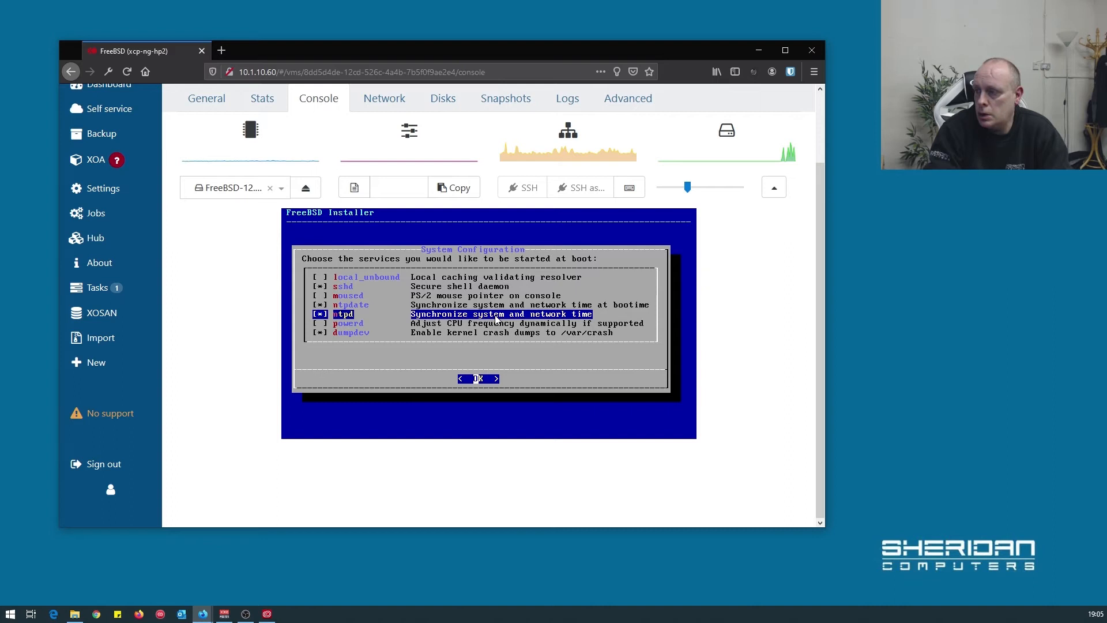
pyautogui.press('down')
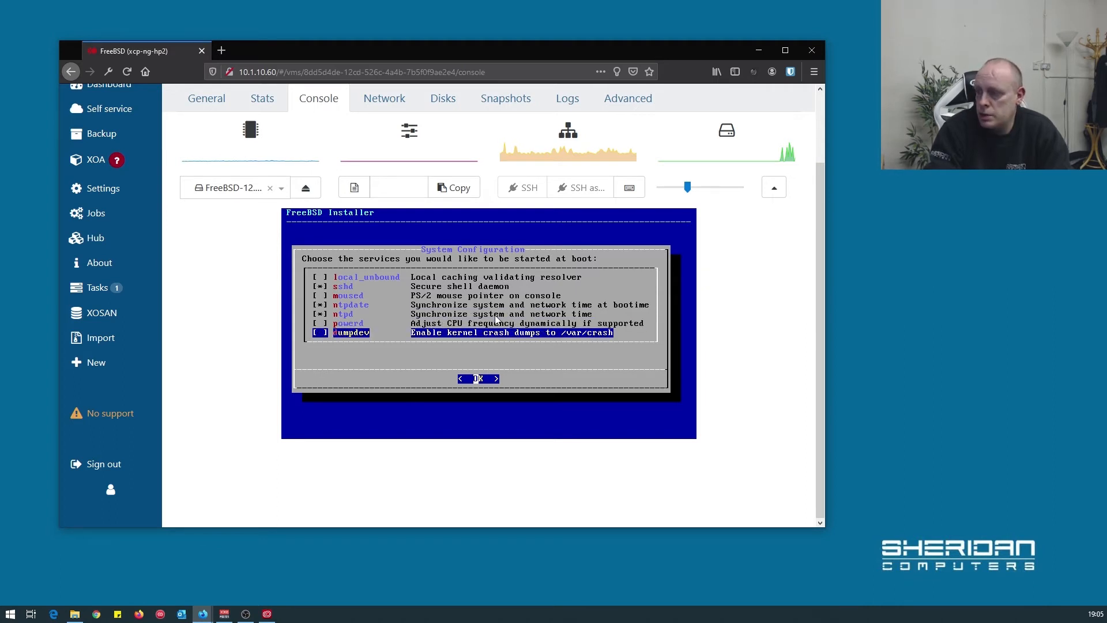
pyautogui.click(478, 377)
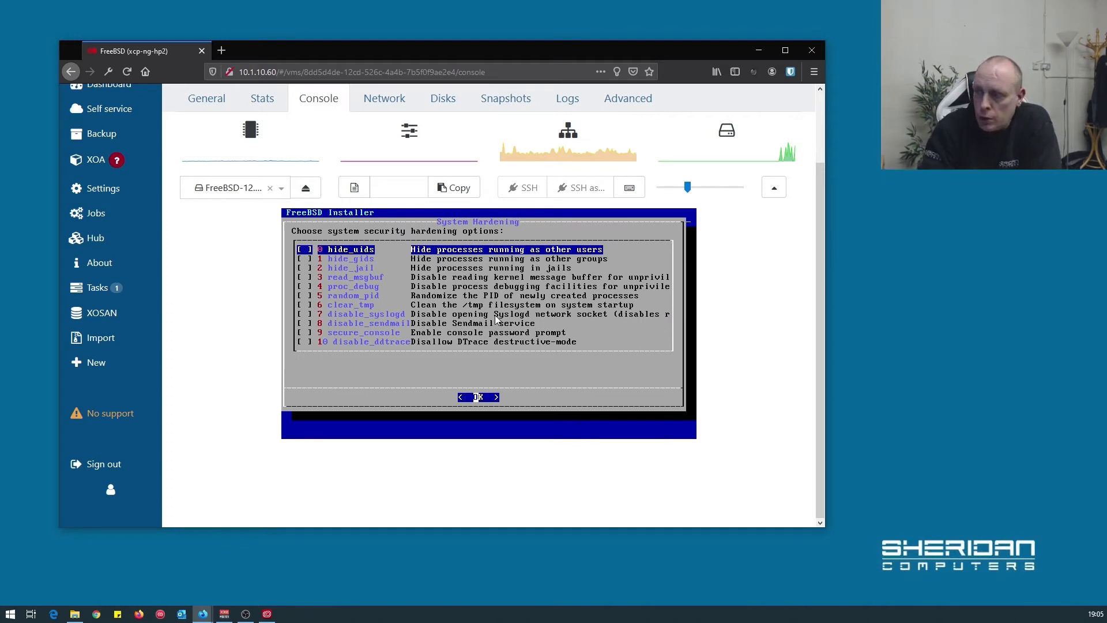
# Step: Enable hiding other users' and groups' processes, leaving read_msgbuf unticked
pyautogui.press('space')
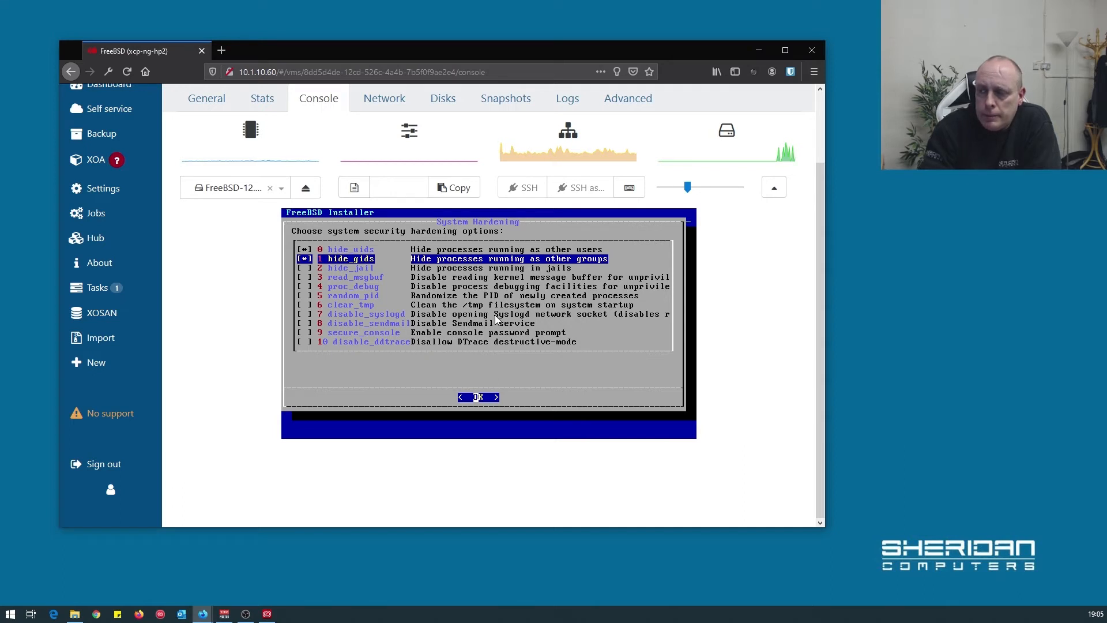
pyautogui.press('Down')
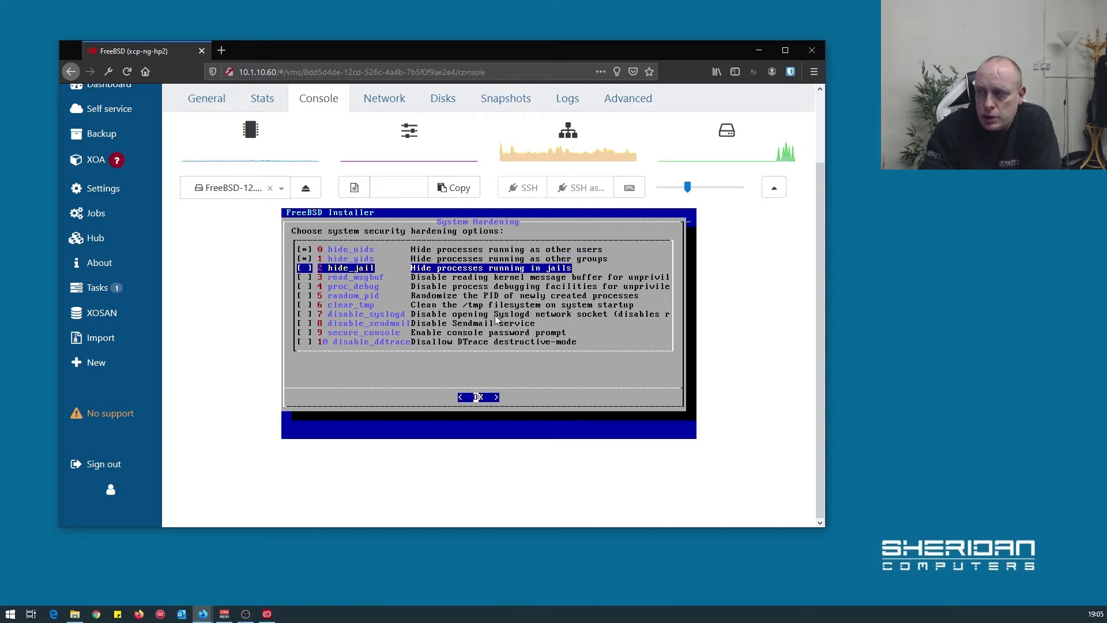
pyautogui.press('Down')
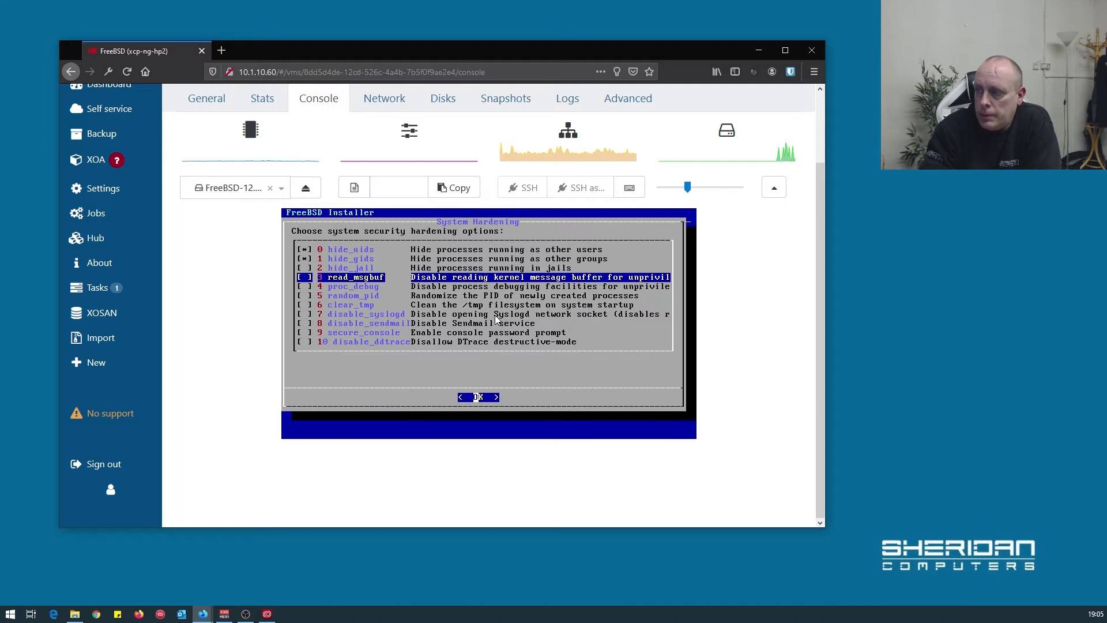
pyautogui.press('Down')
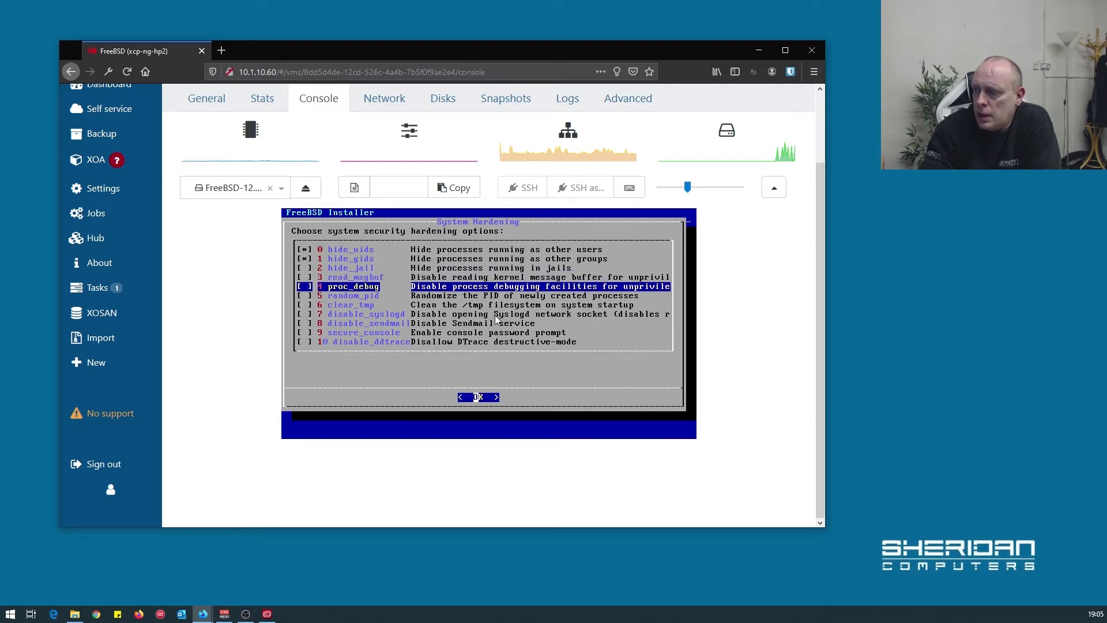
pyautogui.press('up')
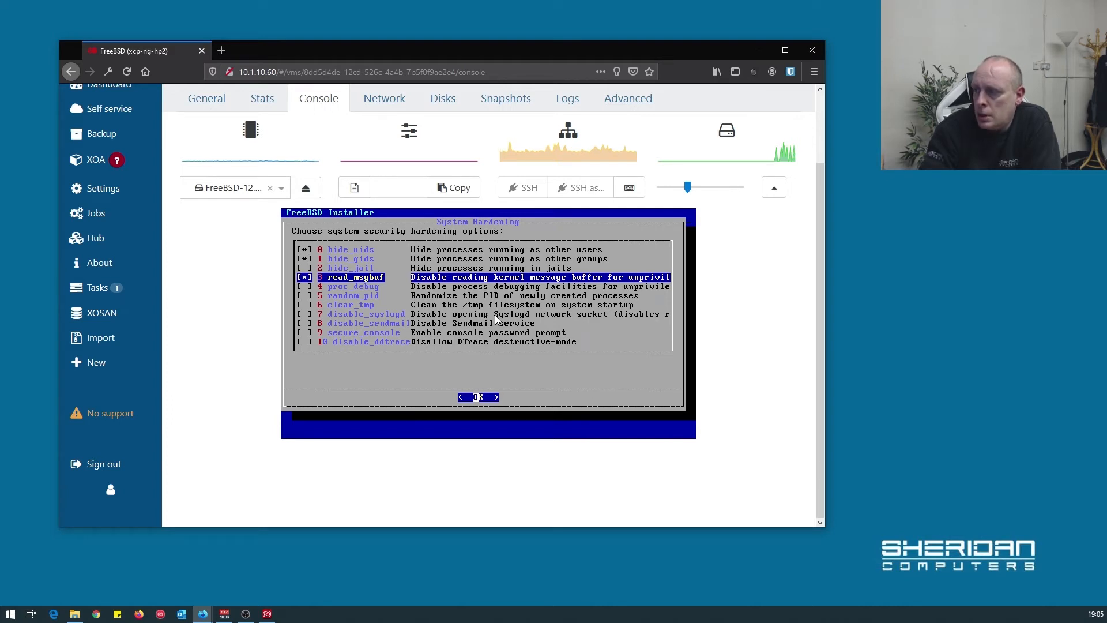
pyautogui.press('Down')
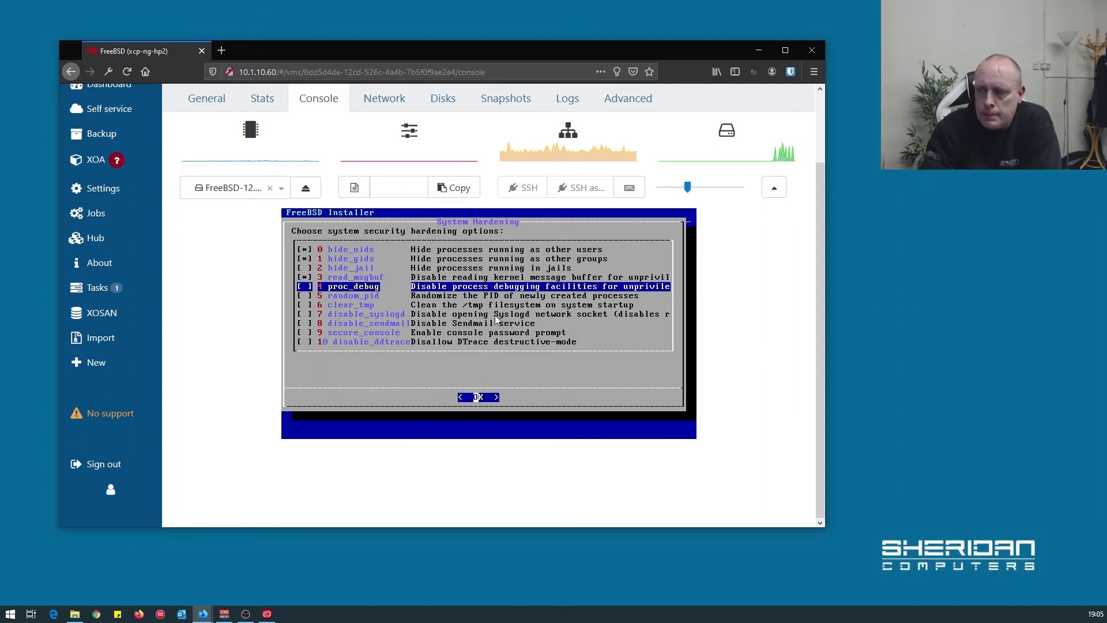
pyautogui.press('Up')
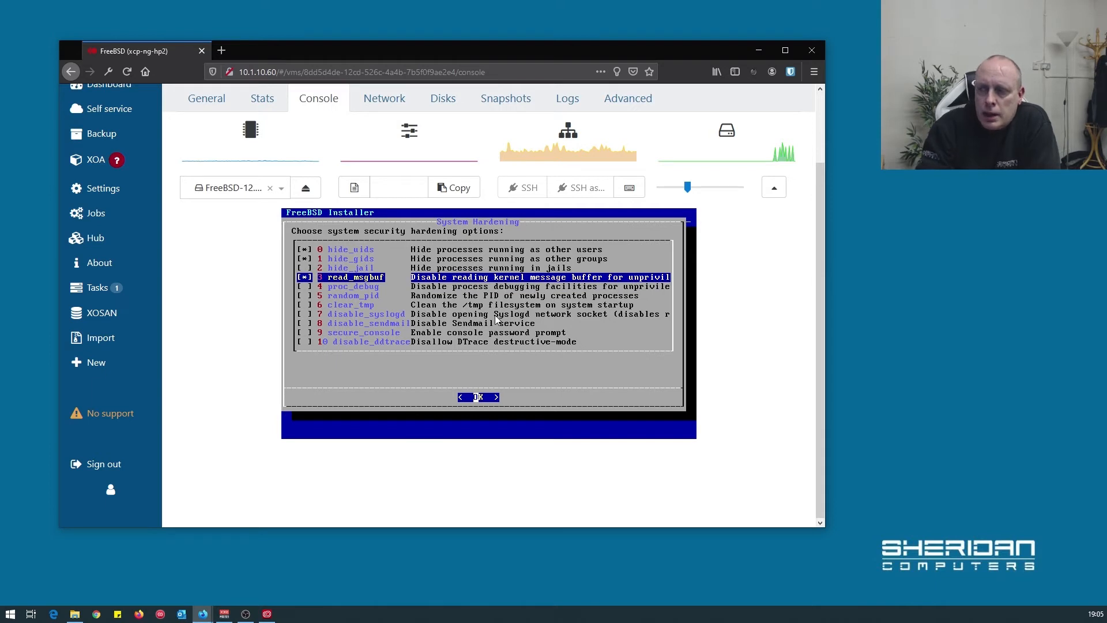
pyautogui.press('Down')
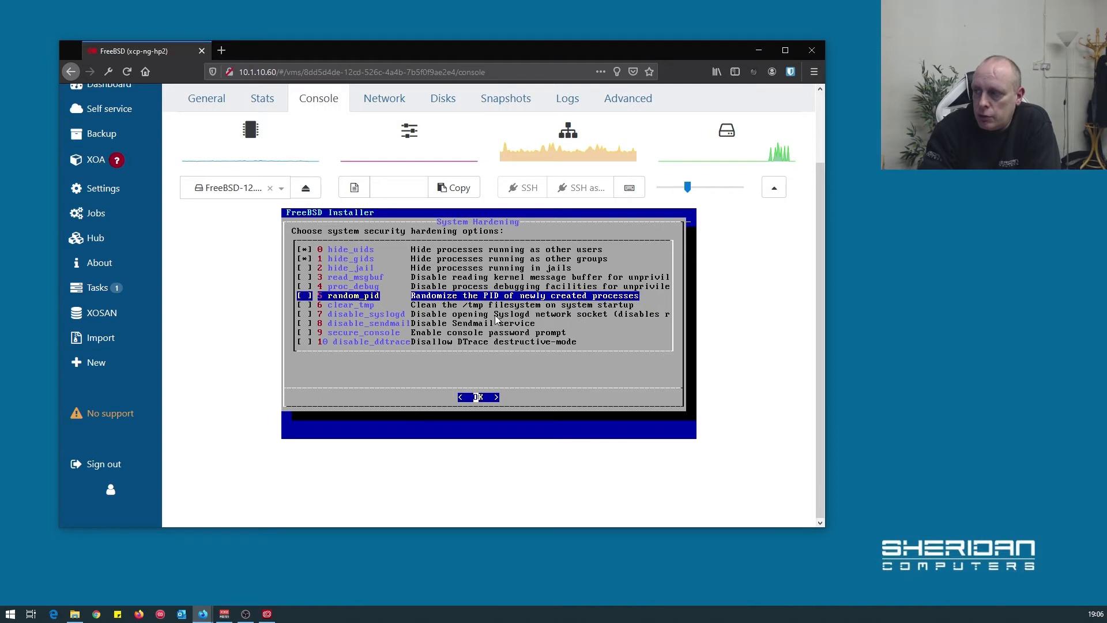
# Step: Enable clearing /tmp at startup and disable the syslogd socket, then accept the hardening choices
pyautogui.press('Down')
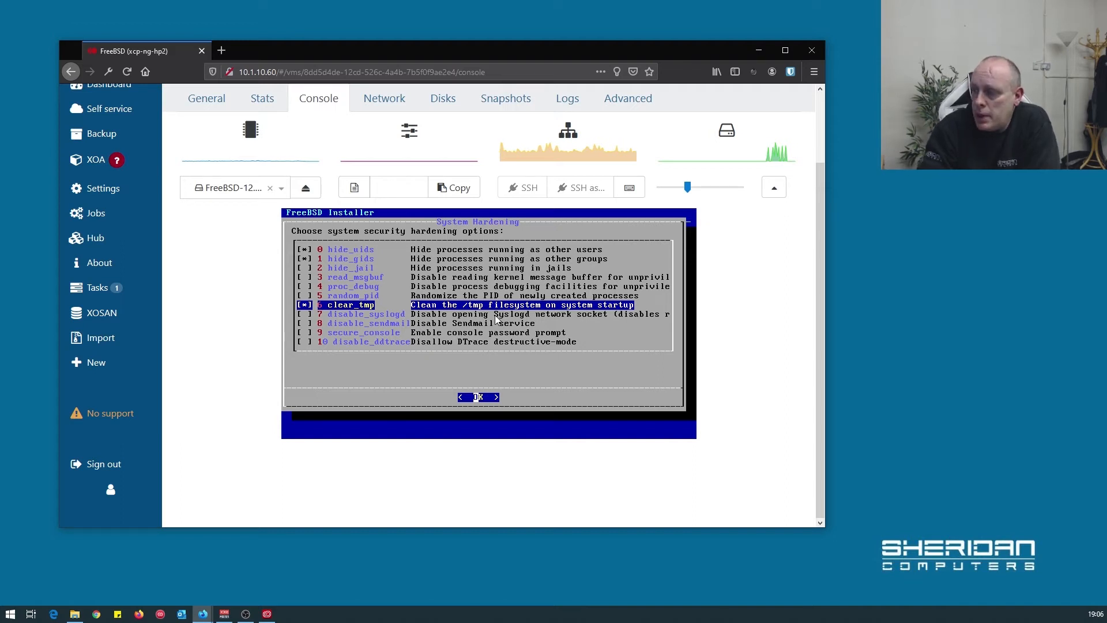
pyautogui.press('Down')
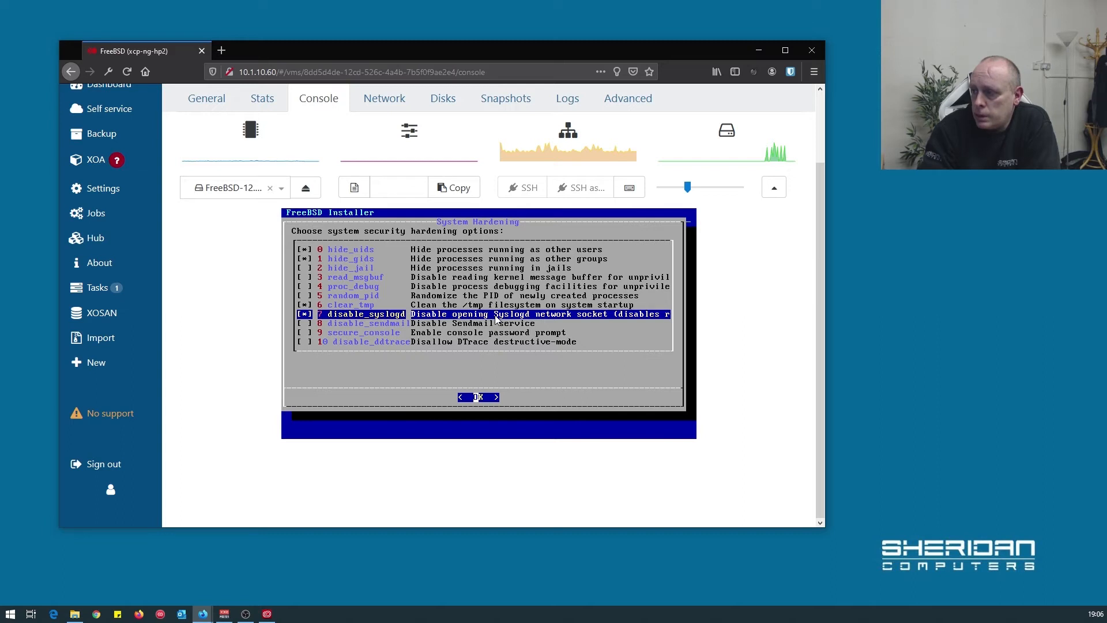
pyautogui.press('Down')
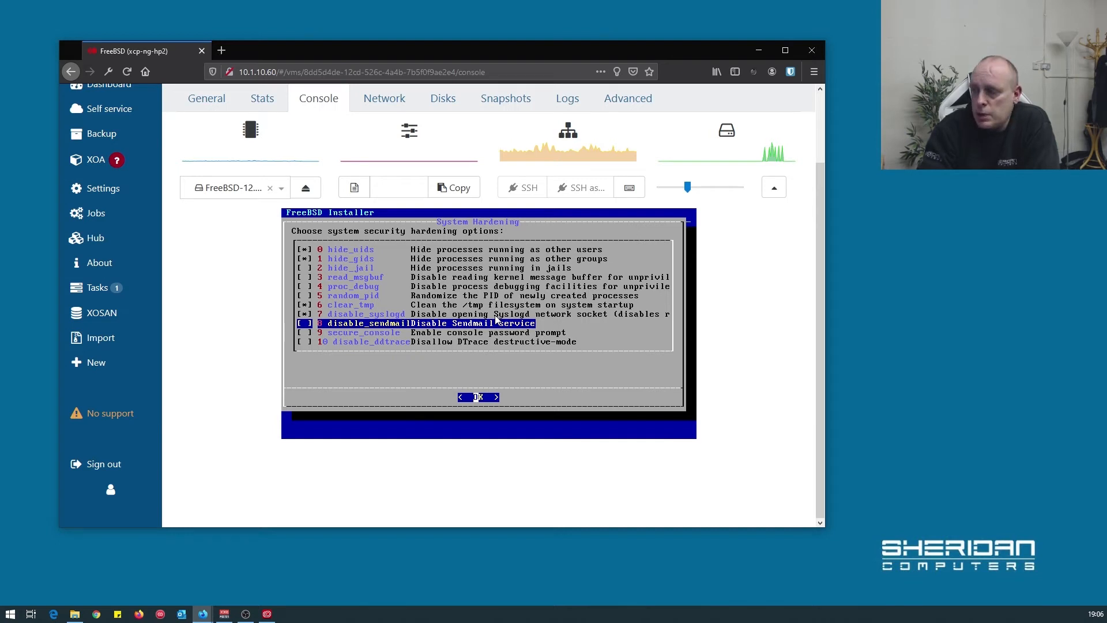
pyautogui.press('Down')
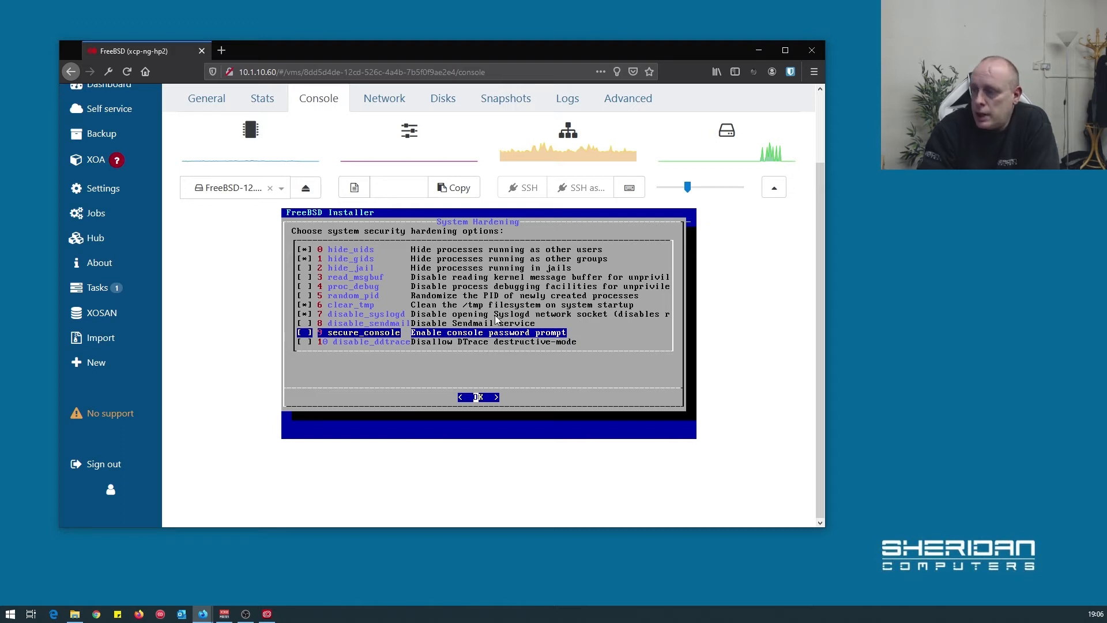
pyautogui.click(479, 396)
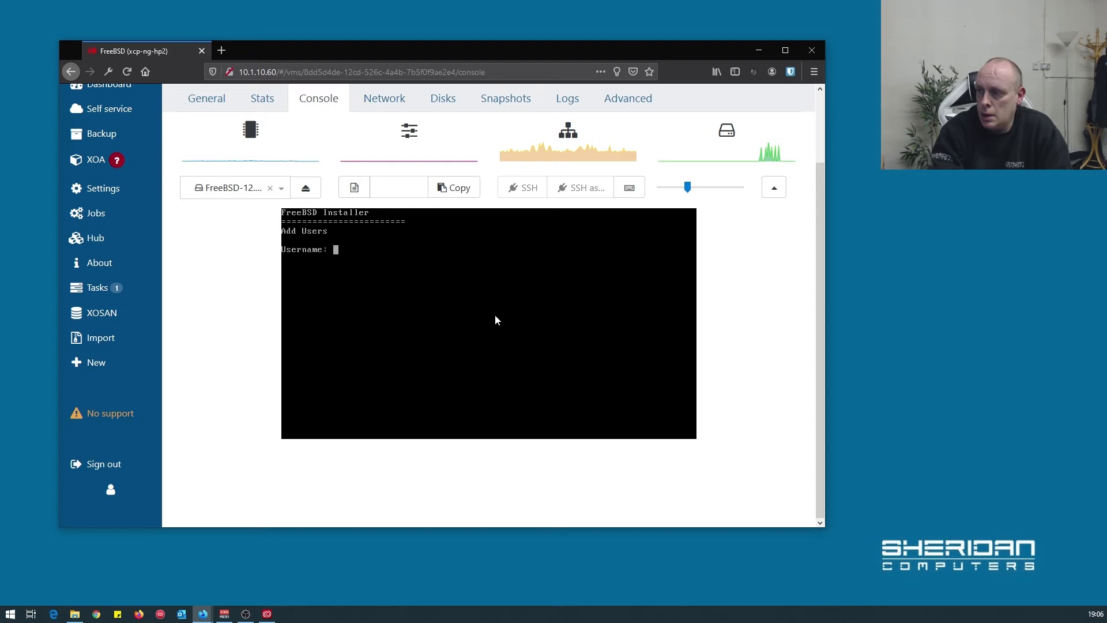
pyautogui.write('ssheridan')
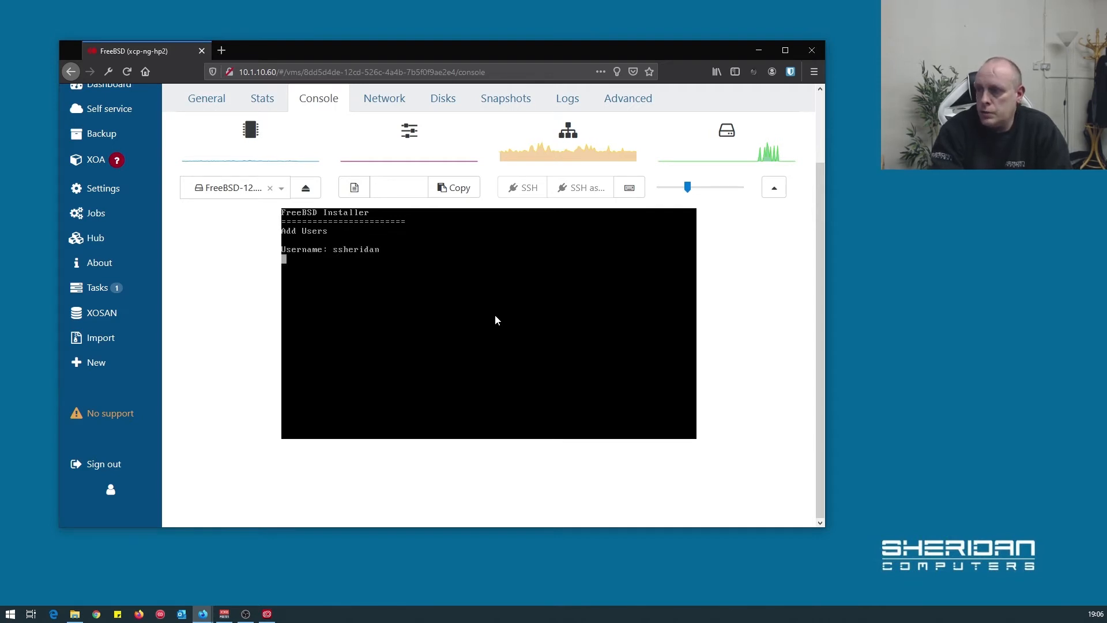
pyautogui.write('Sam Sh')
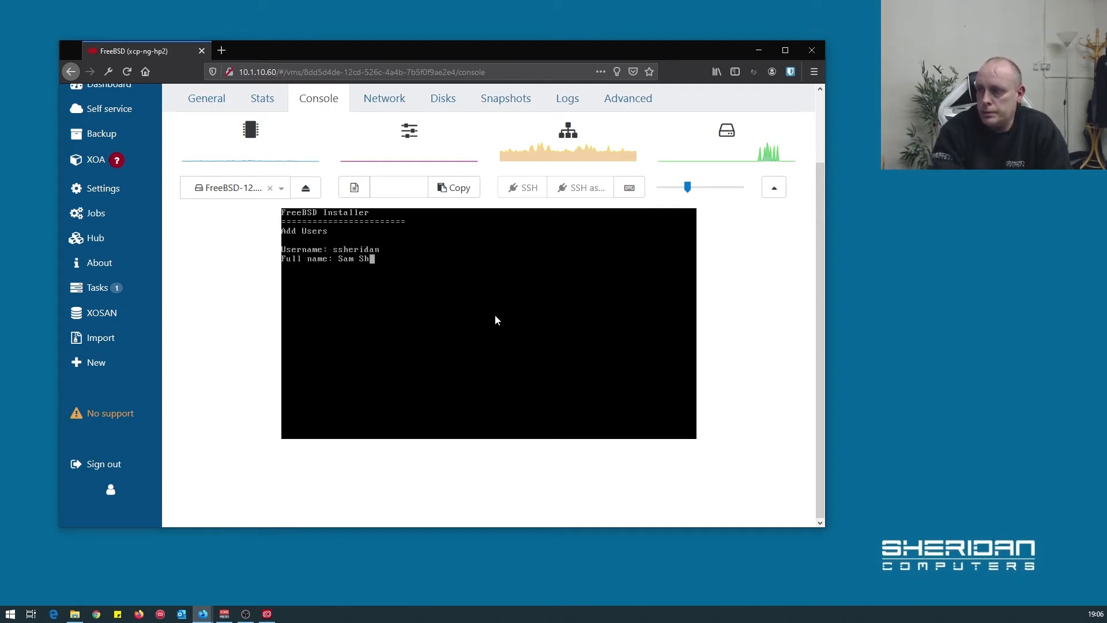
pyautogui.press('Return')
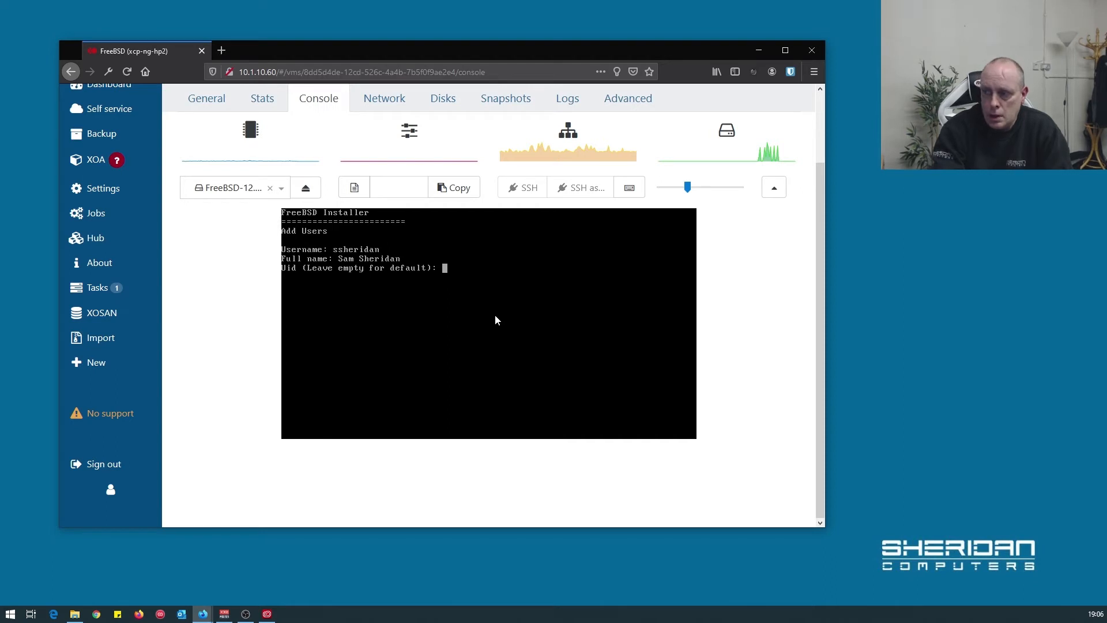
pyautogui.press('Return')
pyautogui.write('wheel')
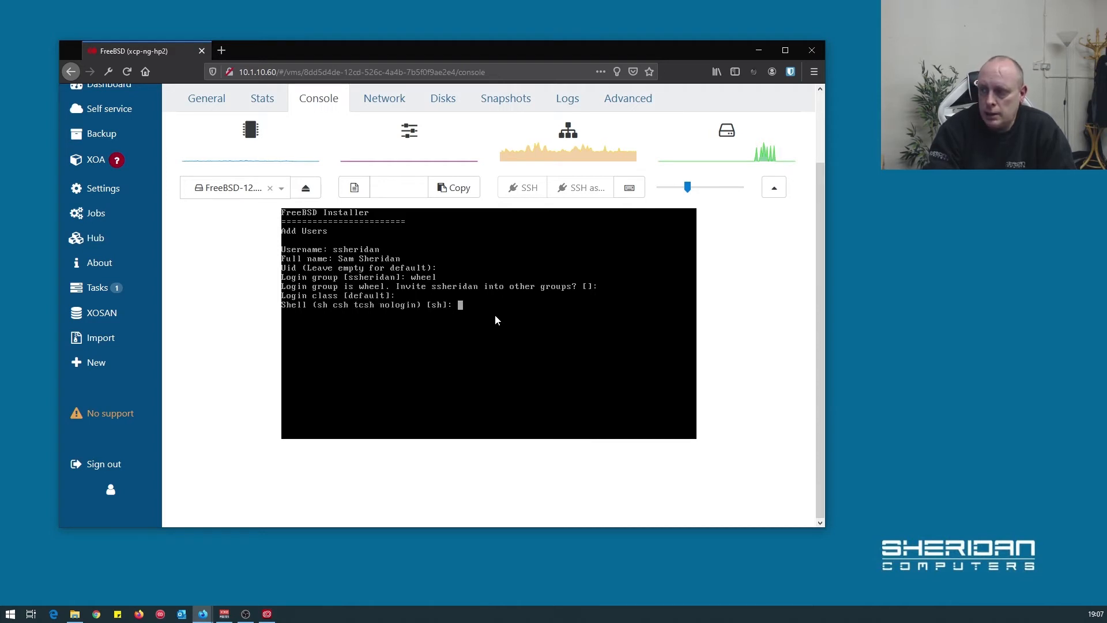
pyautogui.press('Return')
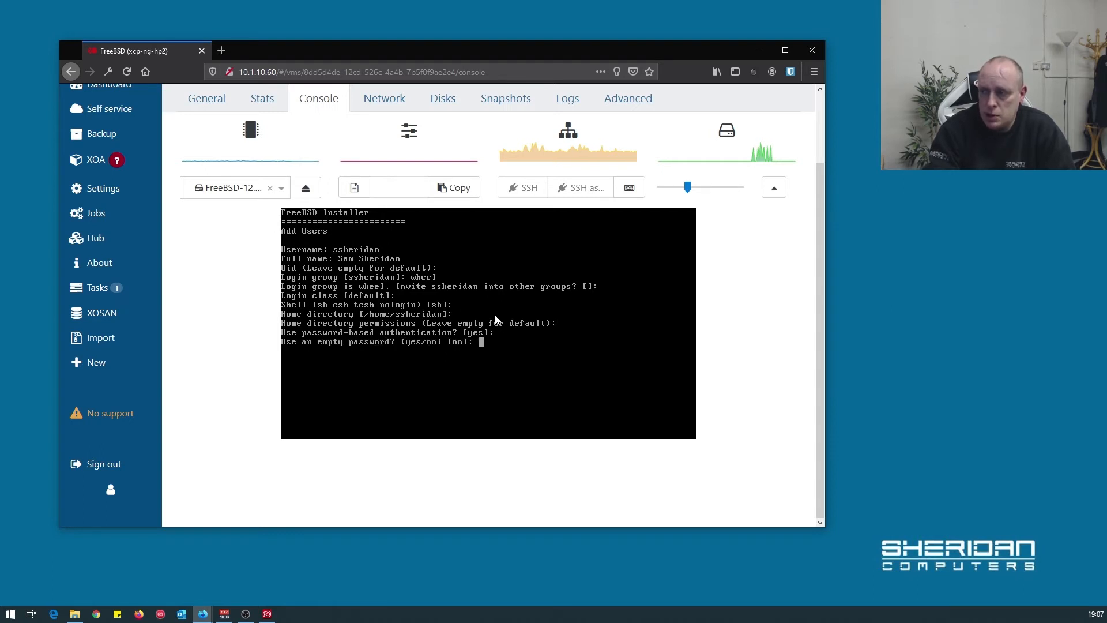
pyautogui.press('Return')
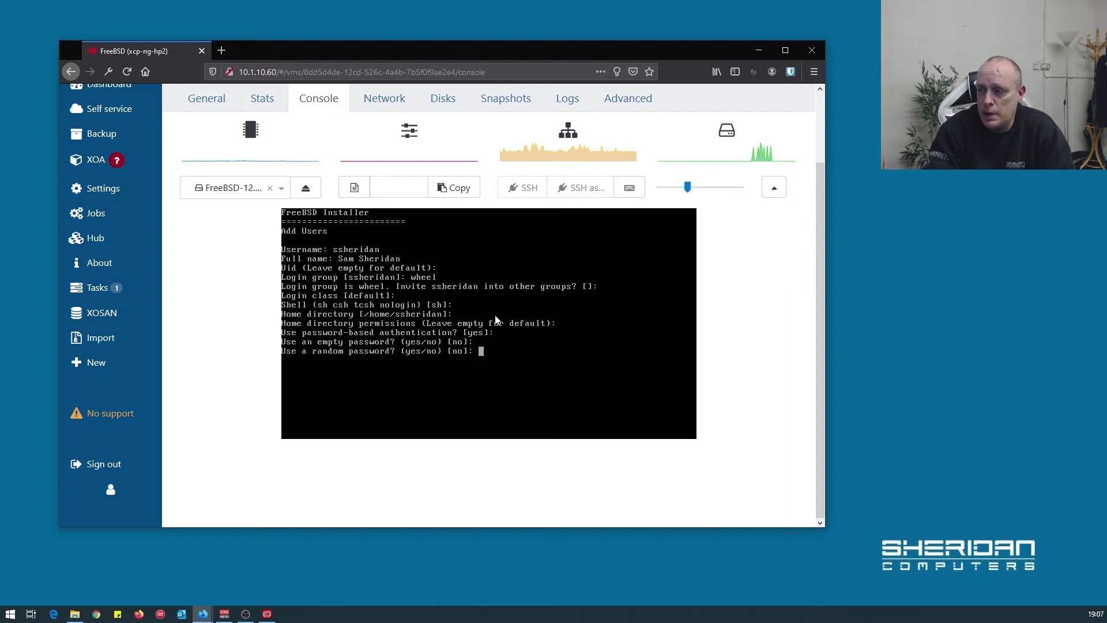
pyautogui.press('Return')
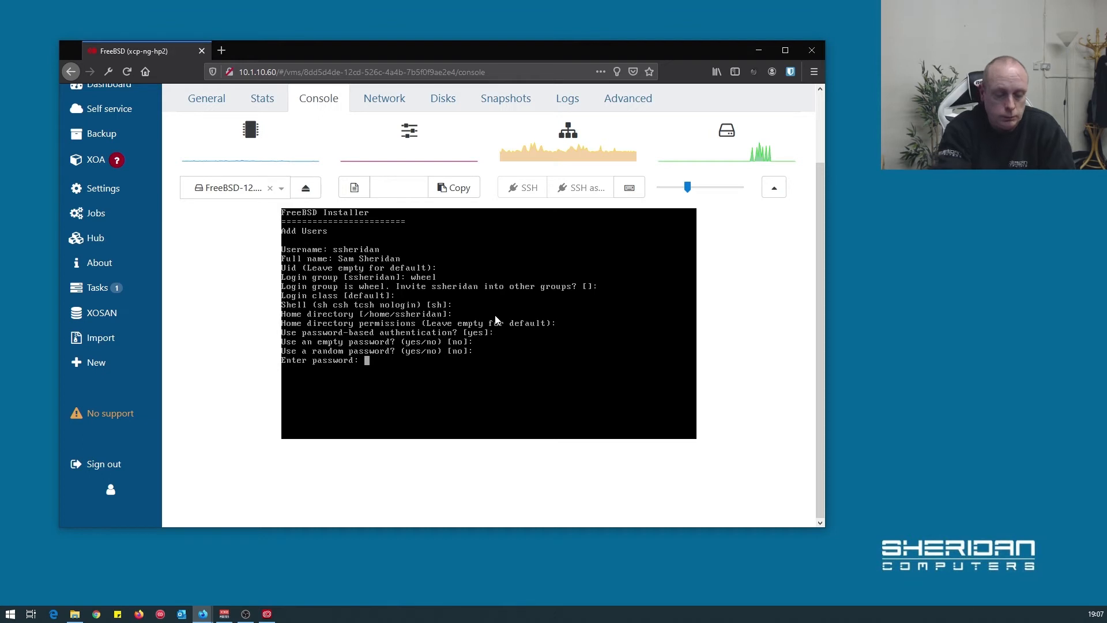
pyautogui.press('Return')
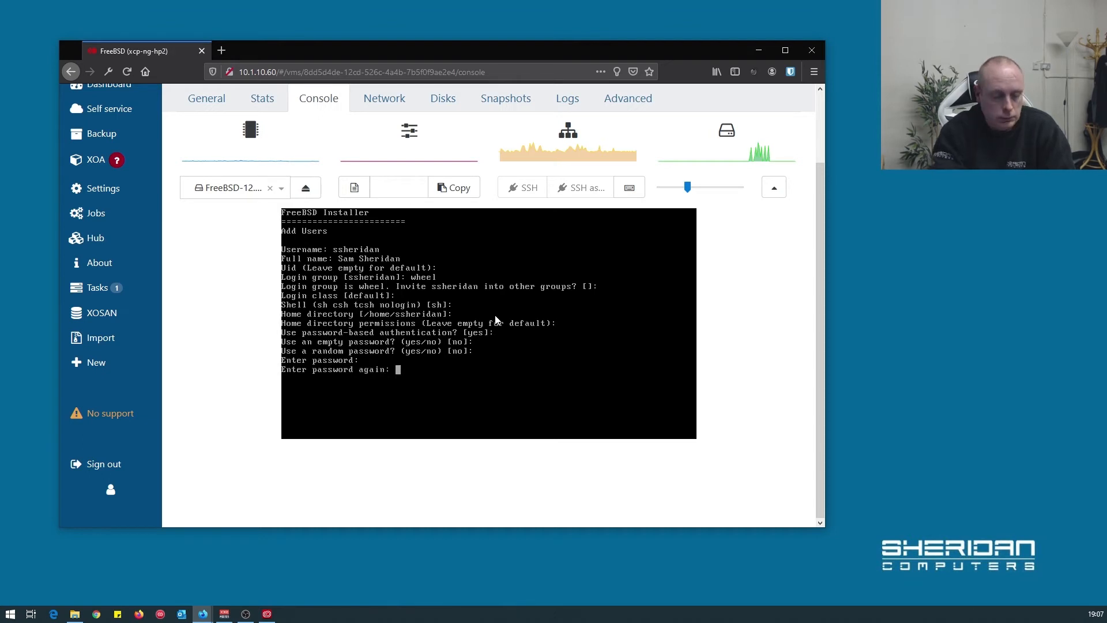
pyautogui.press('Return')
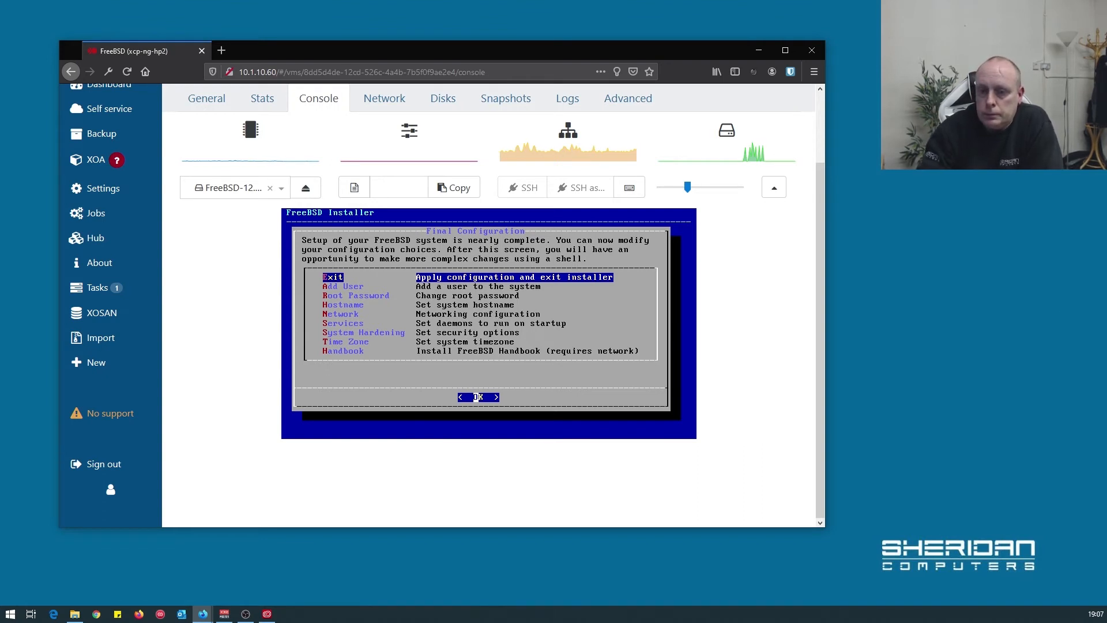
pyautogui.moveTo(382, 398)
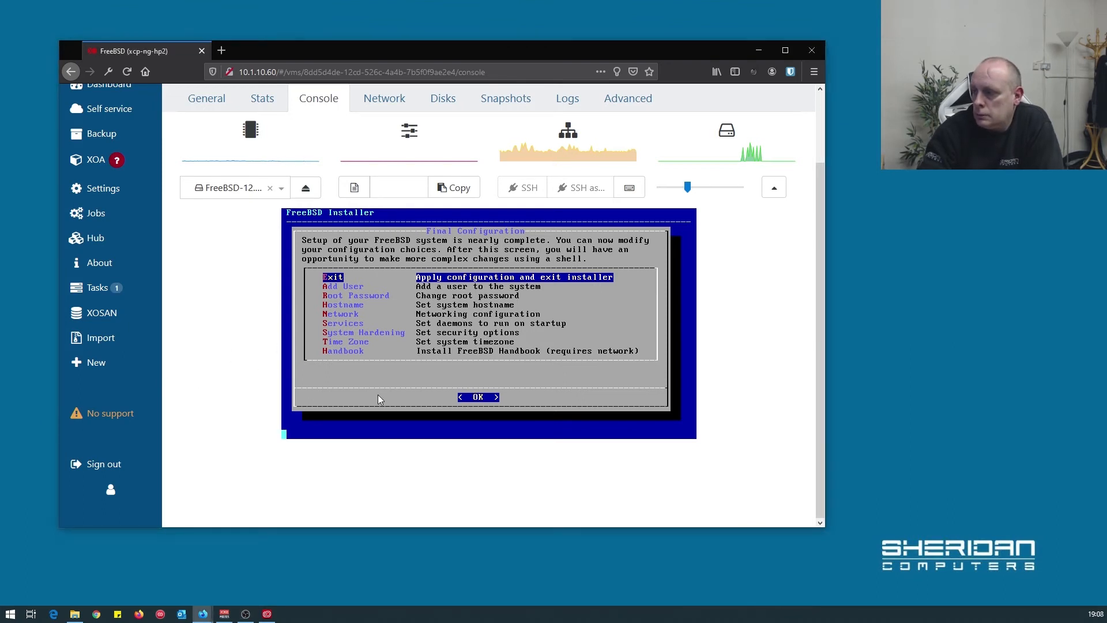
# Step: Finish the installation, eject the installer ISO, and return focus to the VM console
pyautogui.click(477, 396)
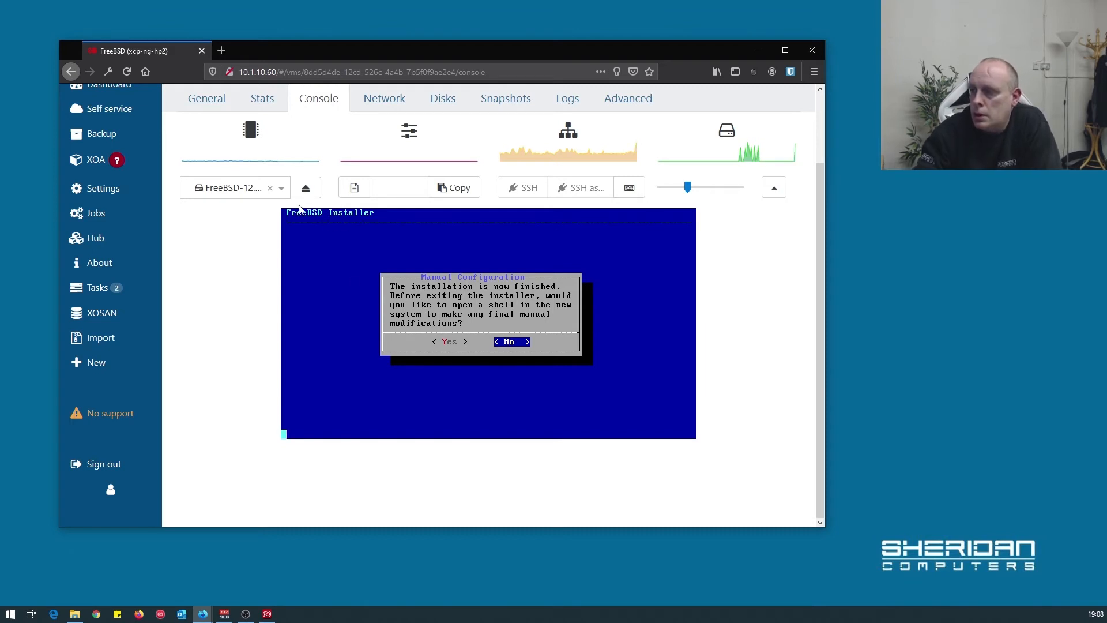
pyautogui.moveTo(312, 246)
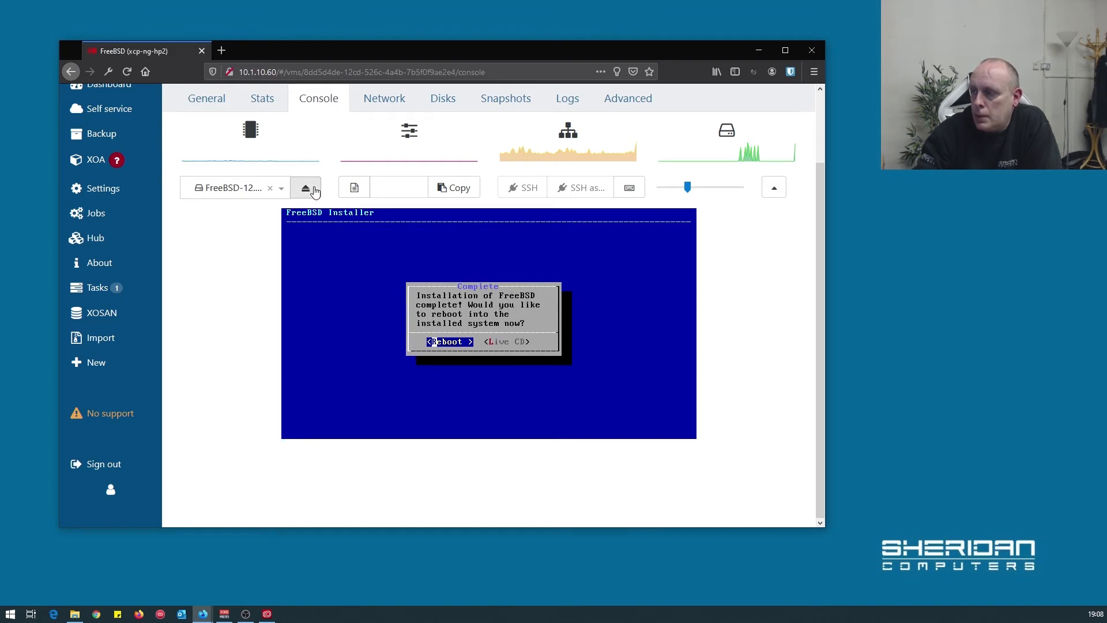
pyautogui.click(306, 187)
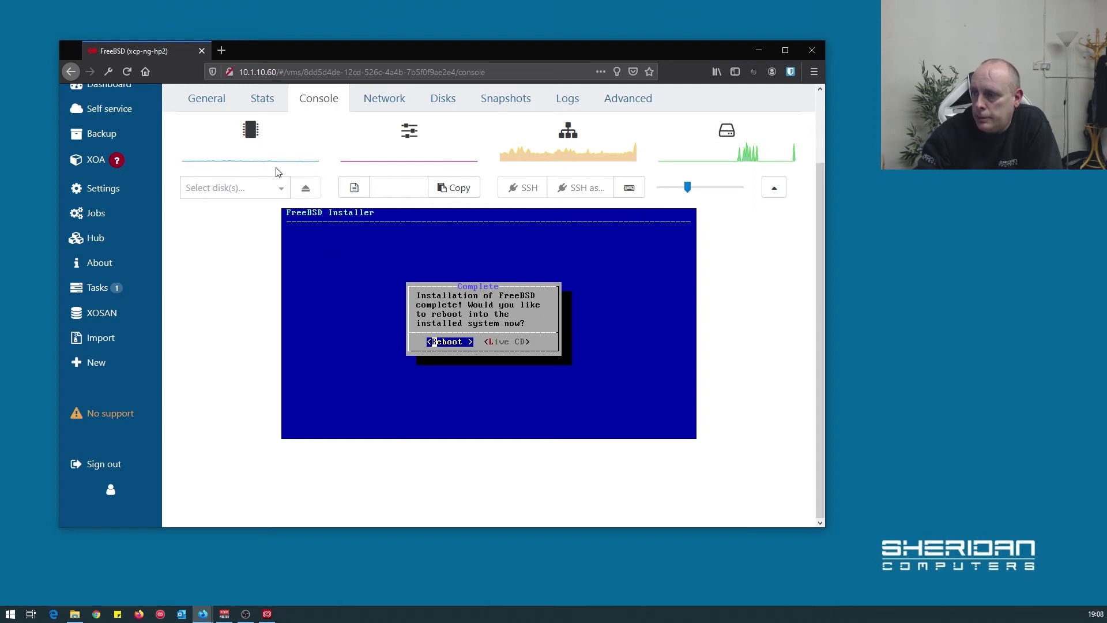
pyautogui.moveTo(335, 292)
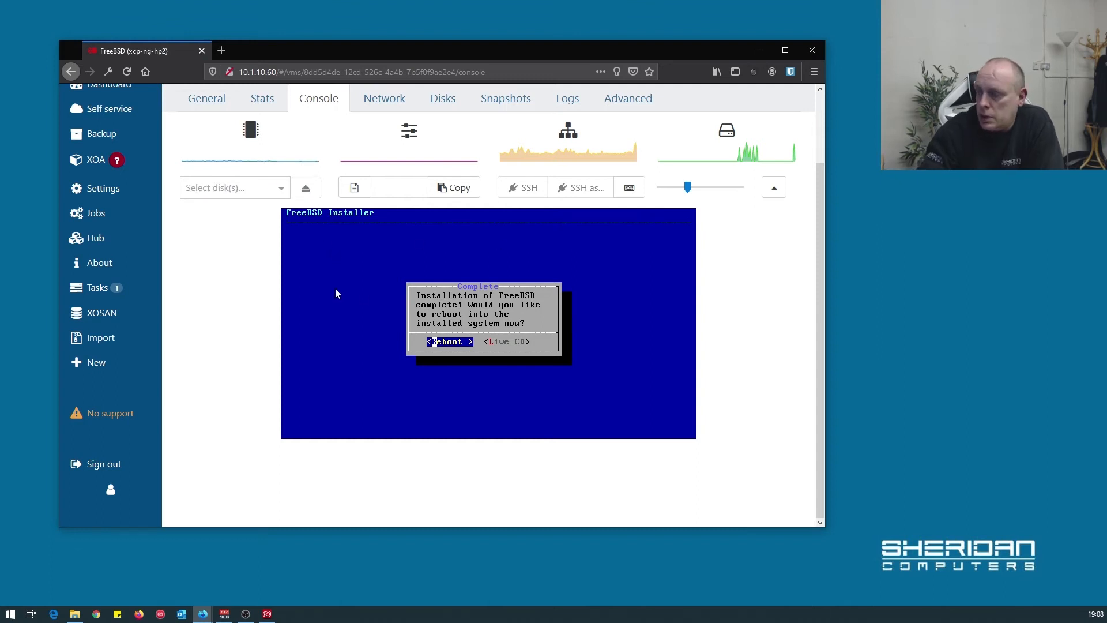
pyautogui.click(449, 340)
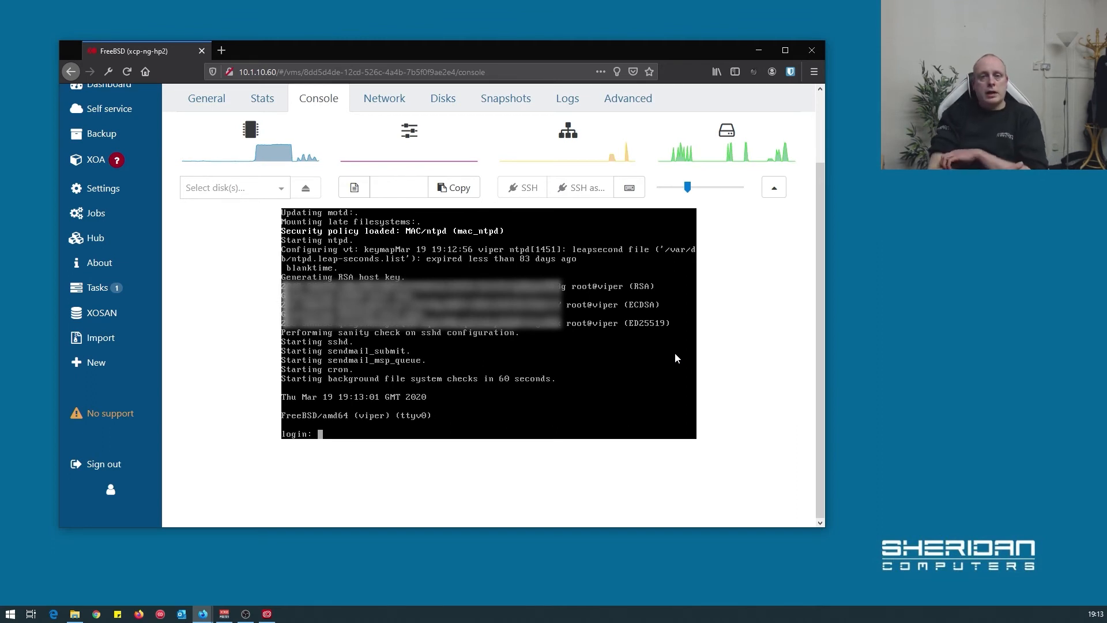
pyautogui.moveTo(475, 338)
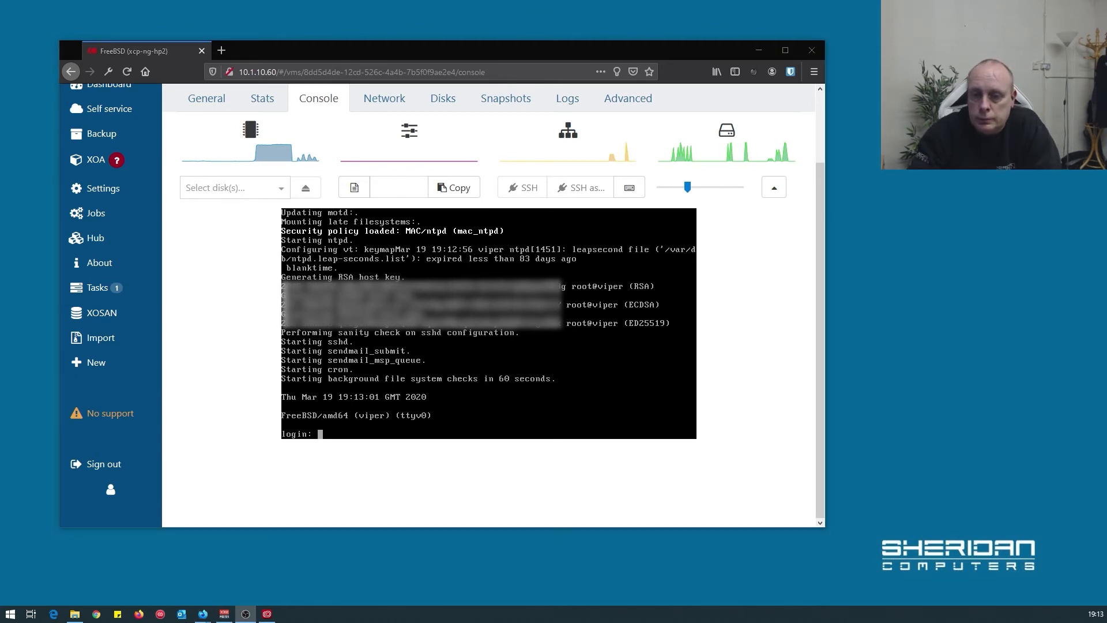
pyautogui.moveTo(25, 448)
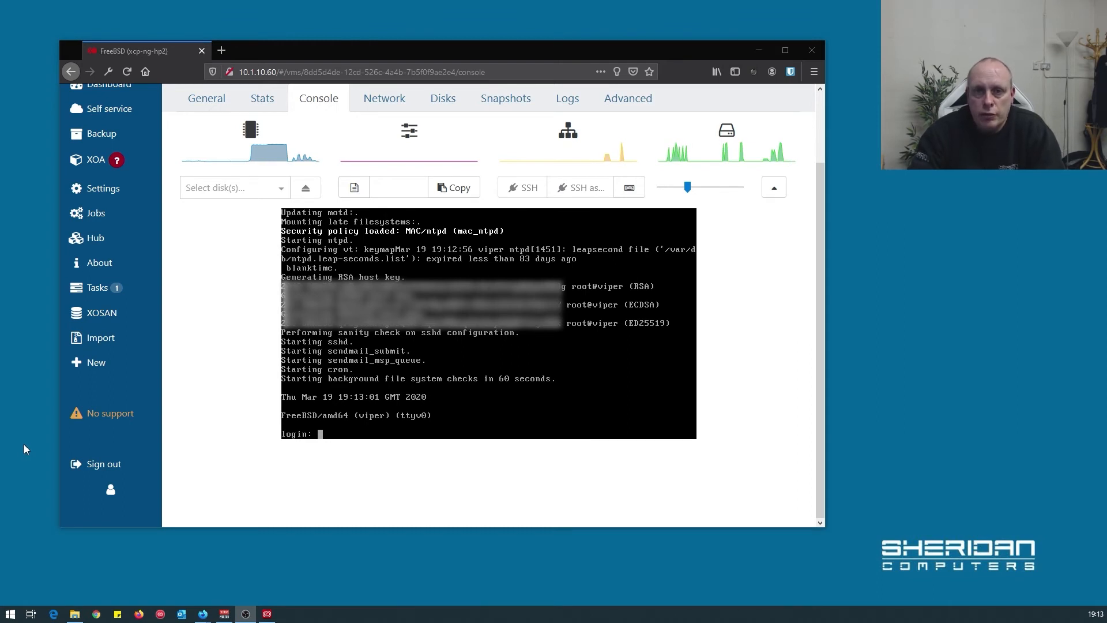
pyautogui.moveTo(466, 373)
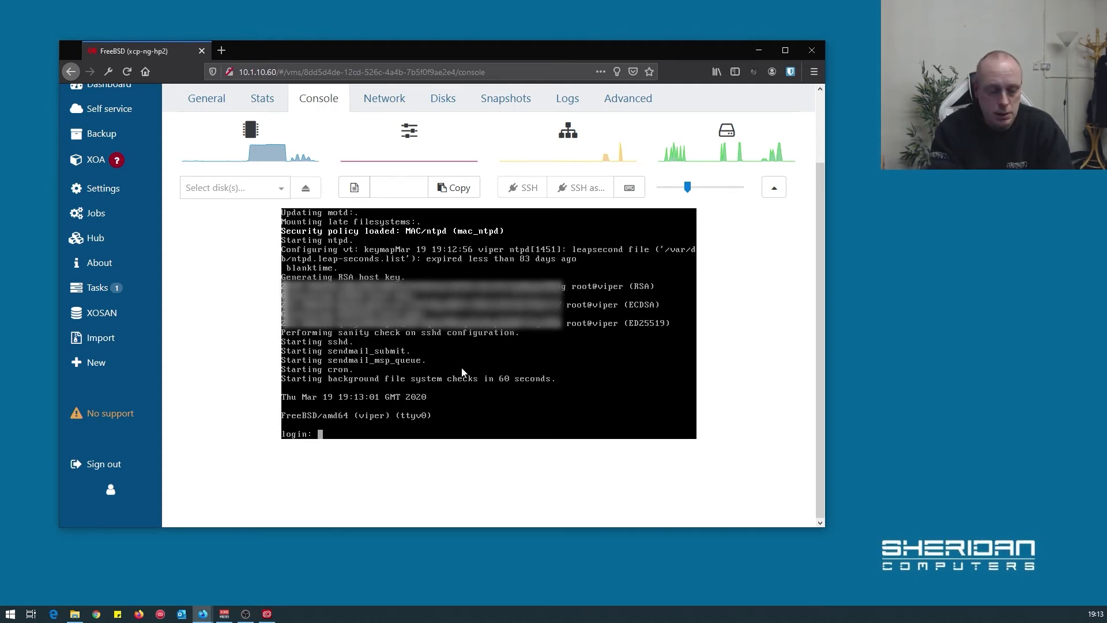
# Step: Log in to the viper VM console as root
pyautogui.write('root')
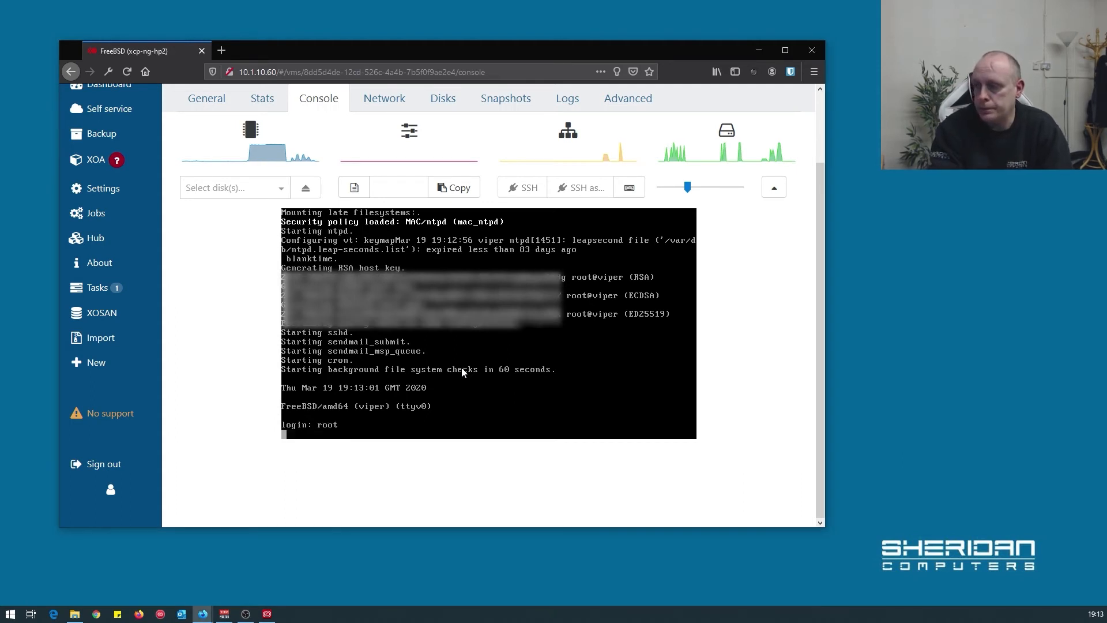
pyautogui.press('Return')
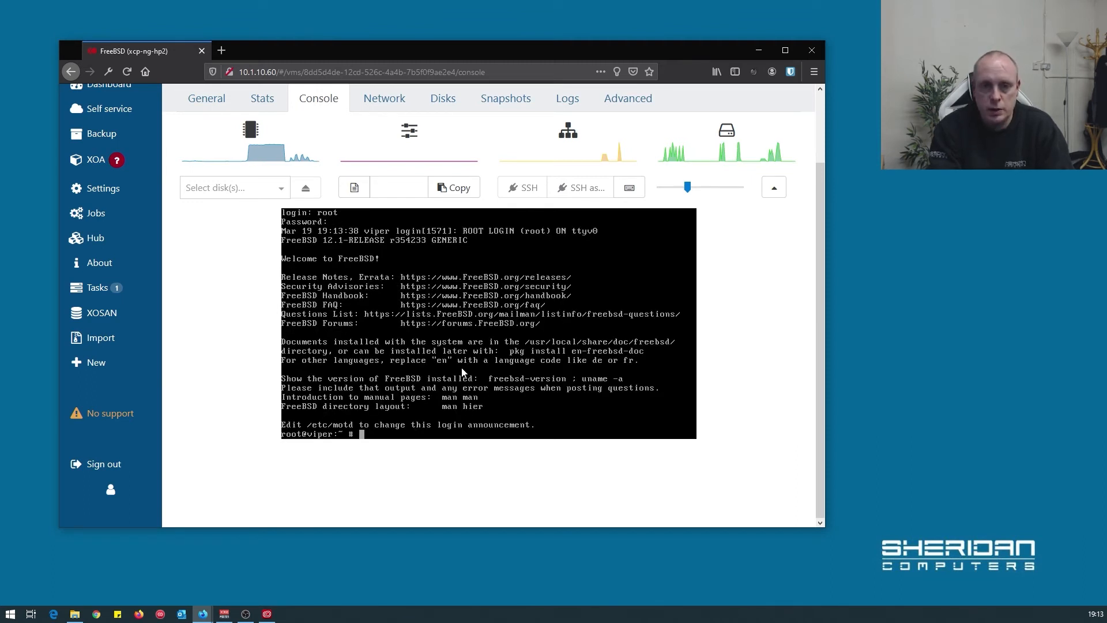
# Step: Fetch FreeBSD system updates with freebsd-update fetch
pyautogui.write('fre')
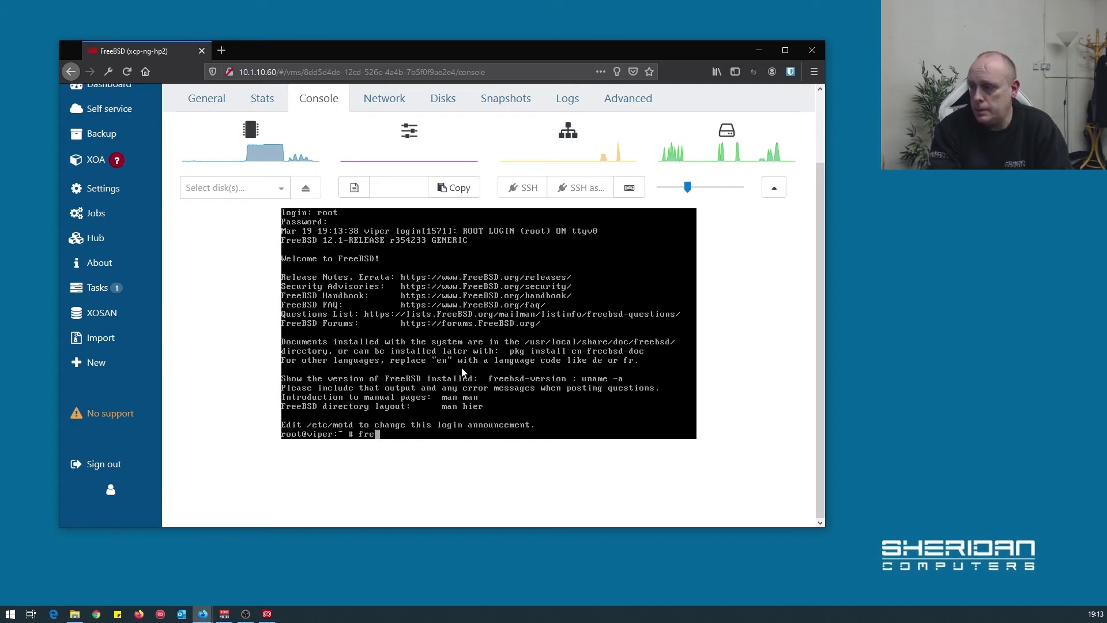
pyautogui.write('ebsd-update')
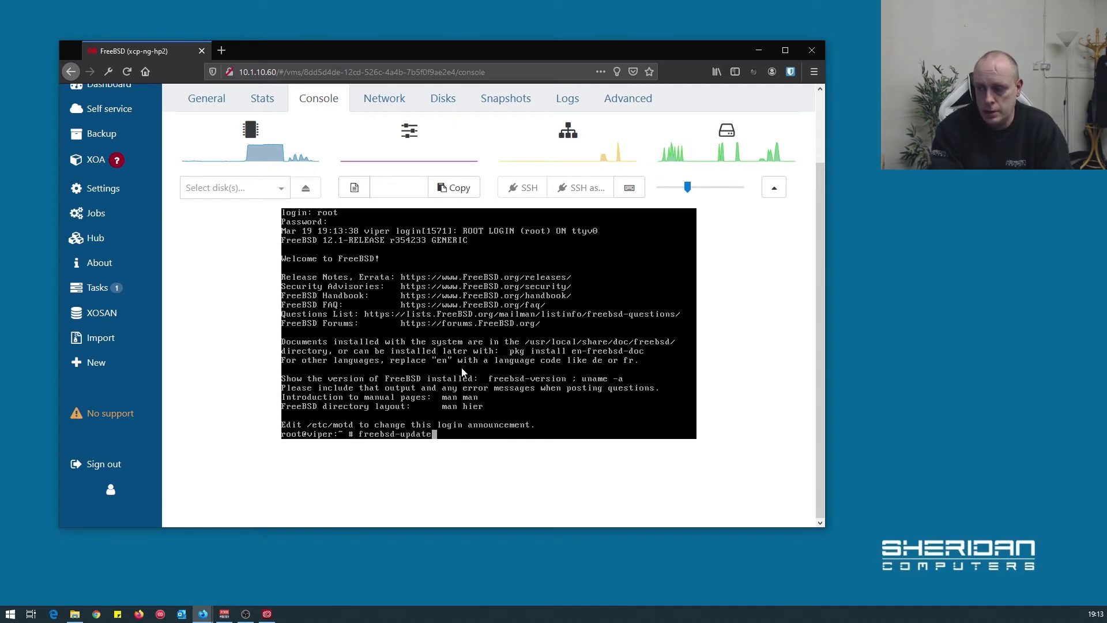
pyautogui.write('fetch')
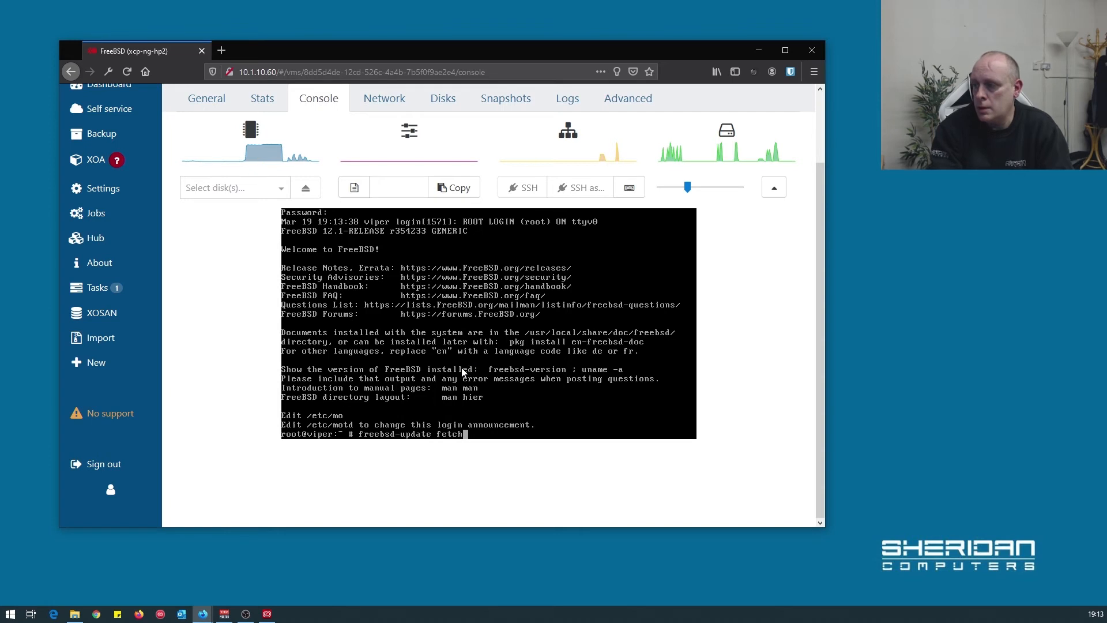
pyautogui.press('Return')
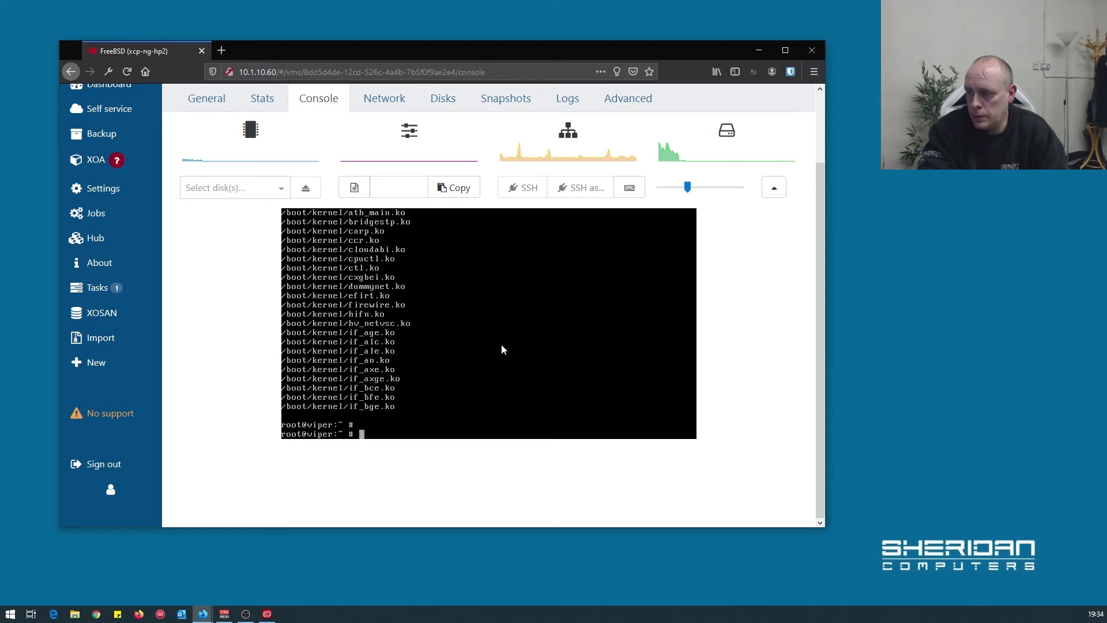
# Step: Install the fetched updates with freebsd-update install
pyautogui.write('f')
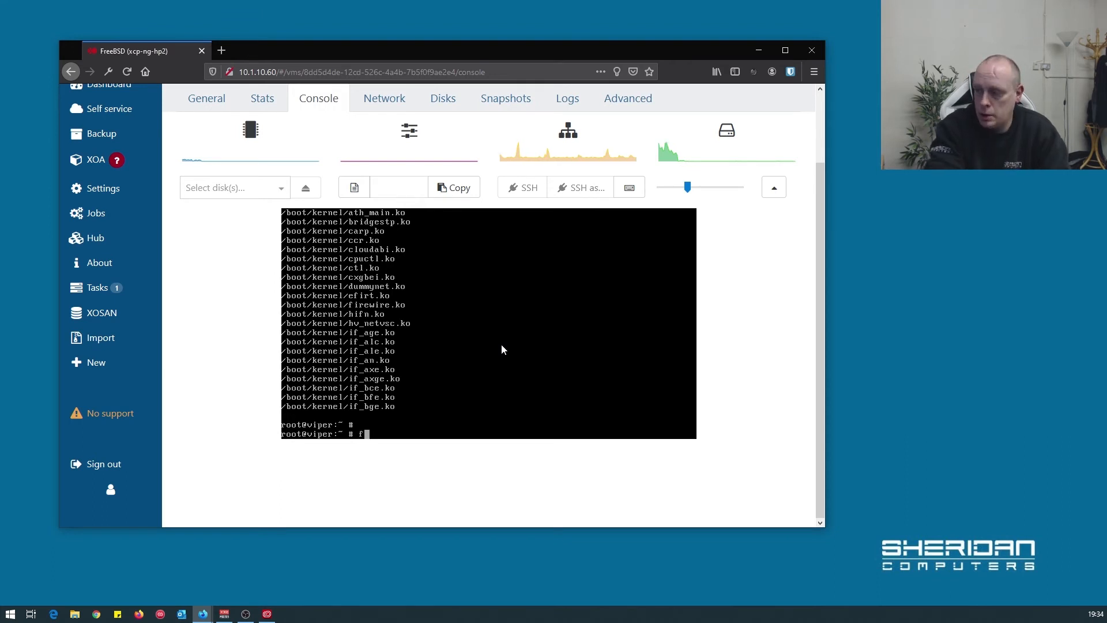
pyautogui.write('reebsd-update install')
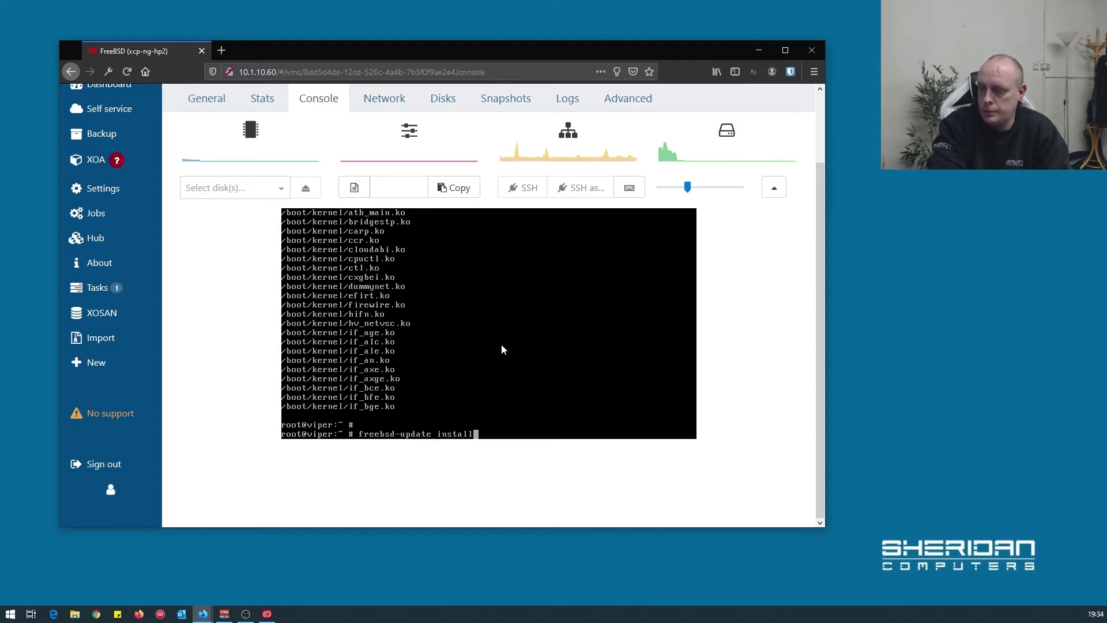
pyautogui.press('Return')
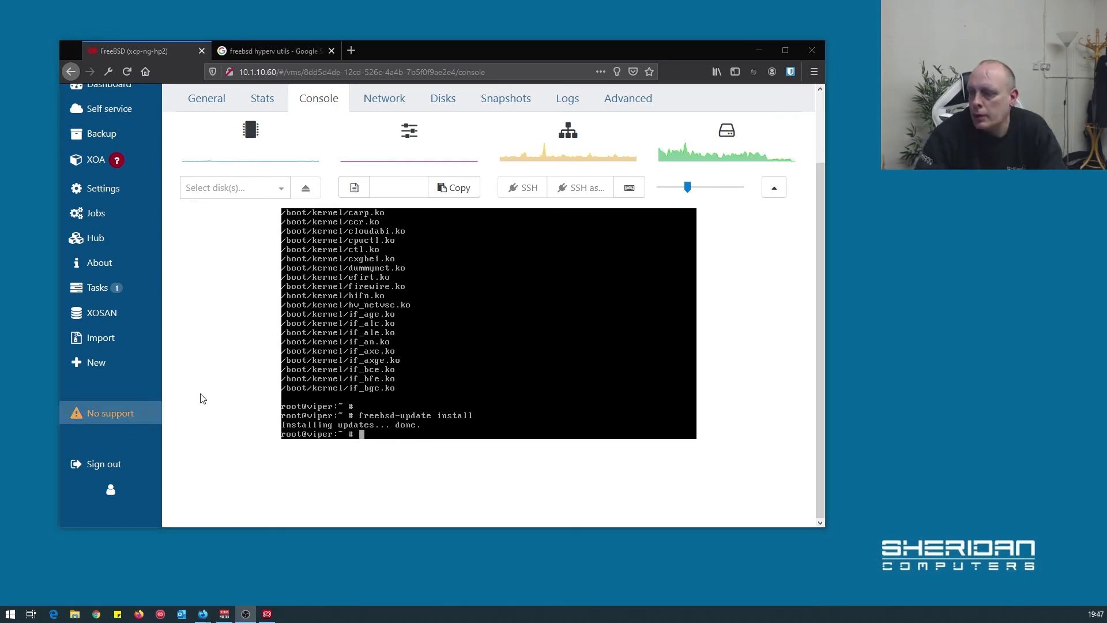
pyautogui.moveTo(459, 425)
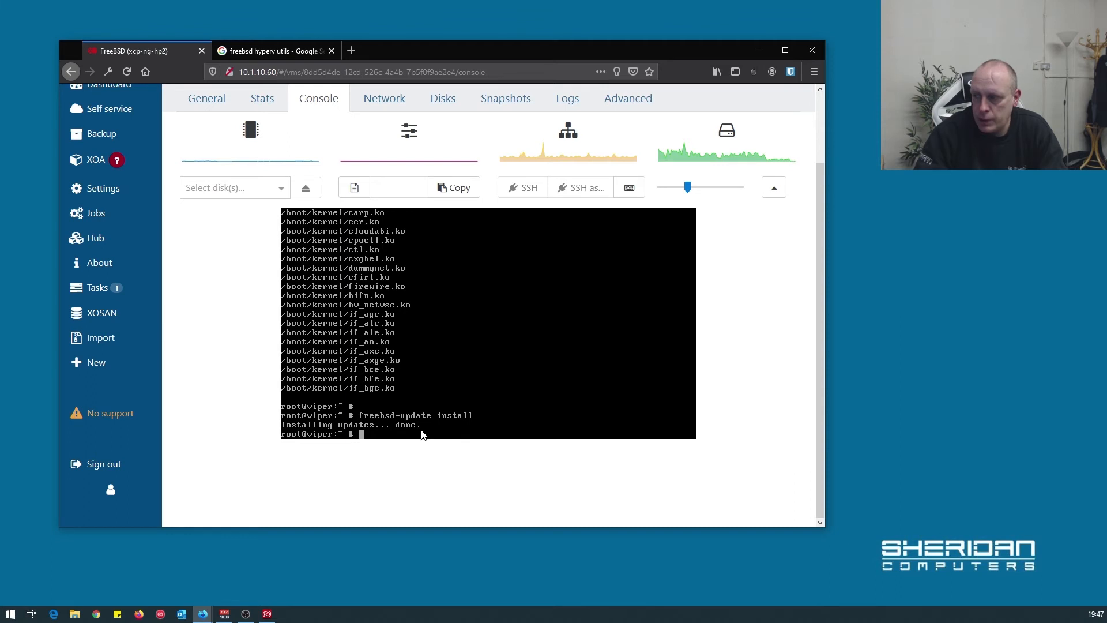
pyautogui.moveTo(522, 381)
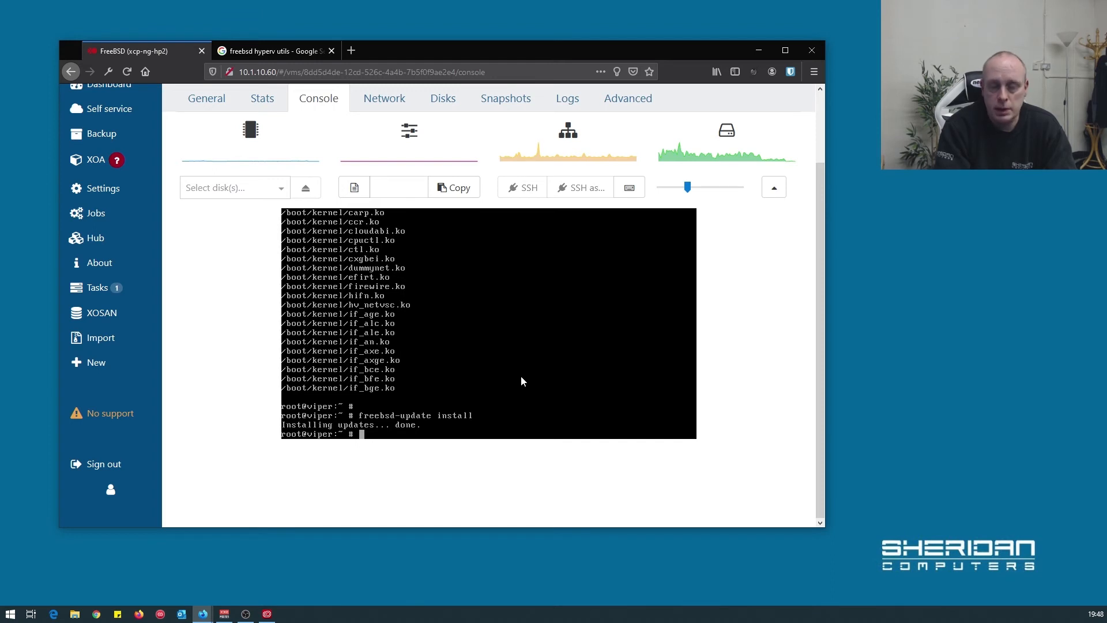
# Step: Install xe-guest-utilities via pkg, confirming twice, and check the General tab for Xen tools
pyautogui.write('pkg')
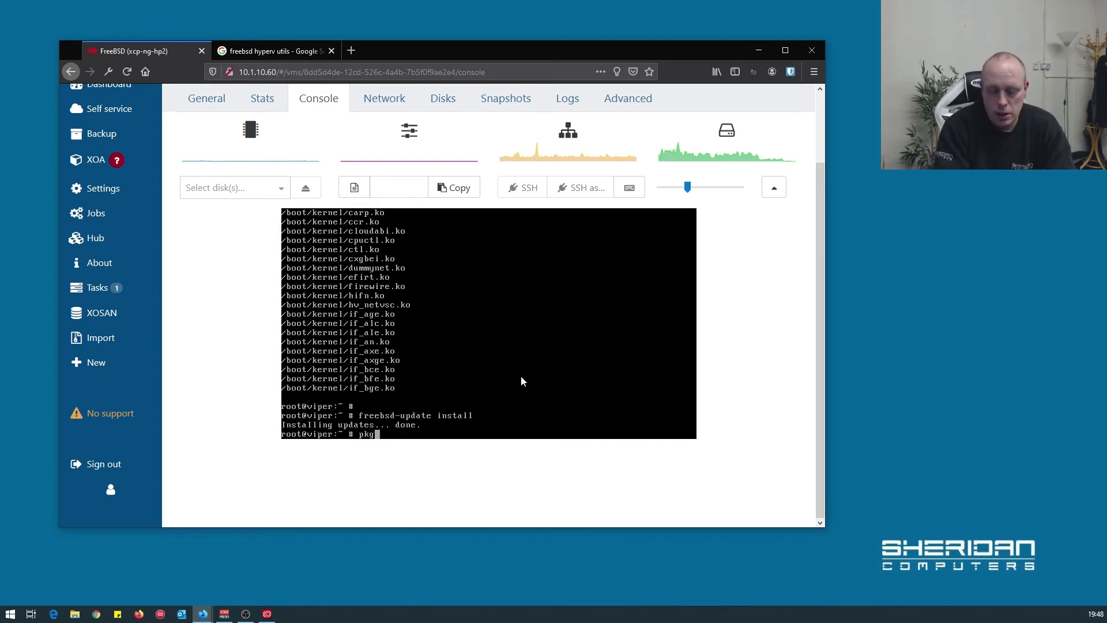
pyautogui.write('install')
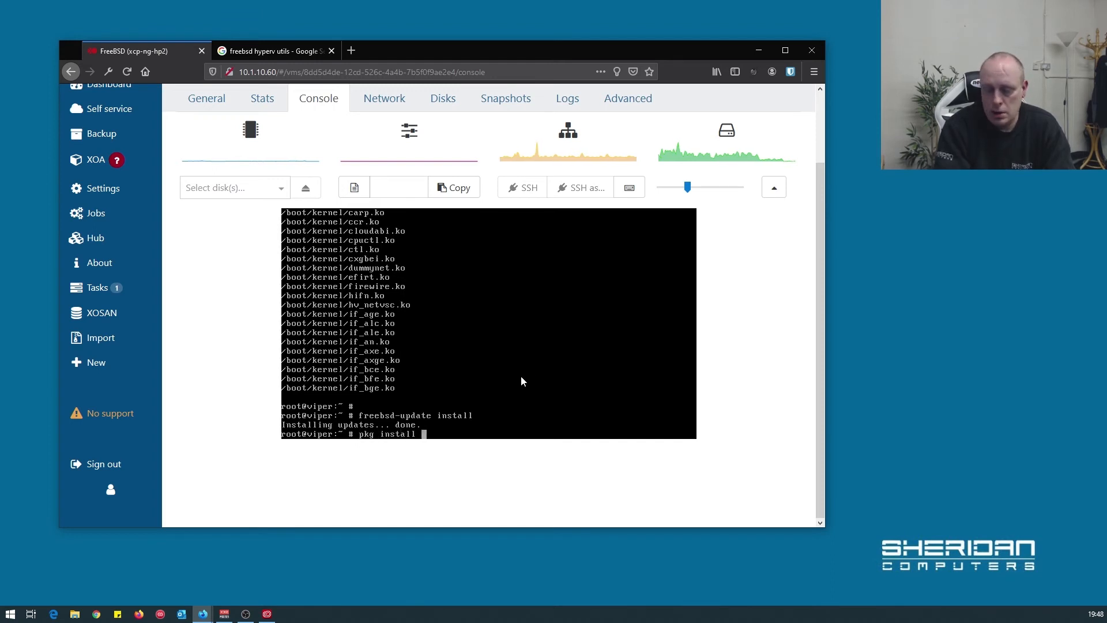
pyautogui.write('xe-guest')
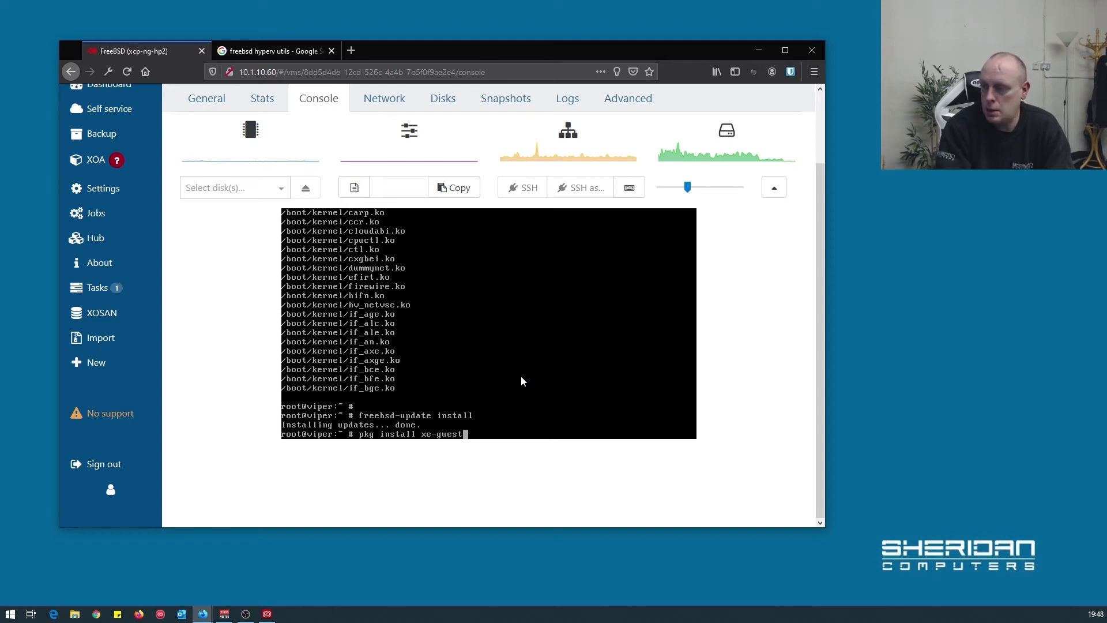
pyautogui.write('utiliti')
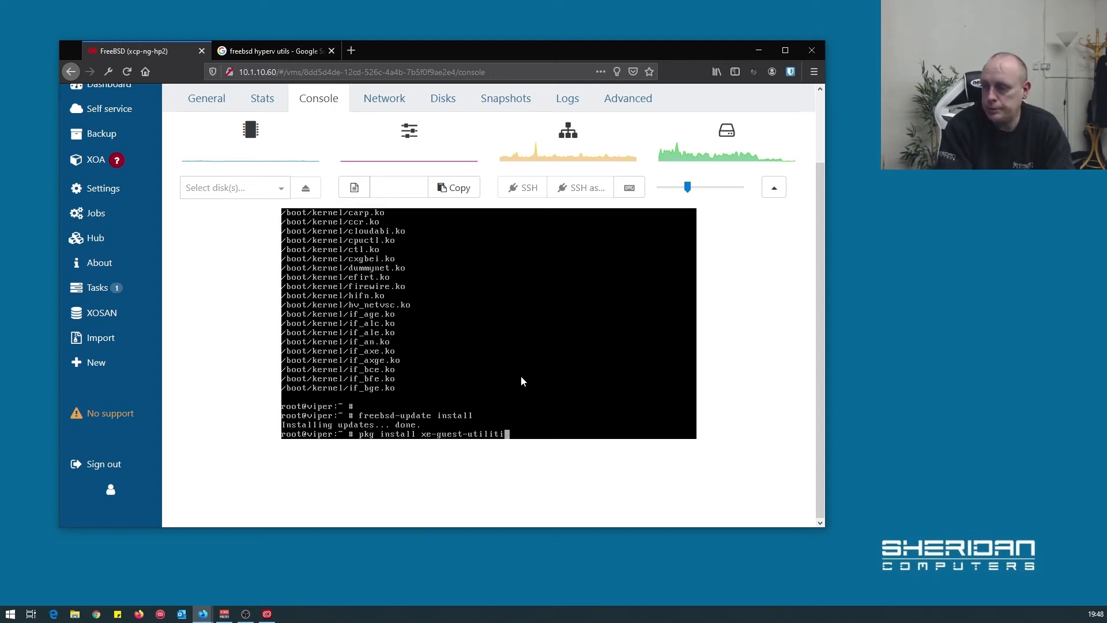
pyautogui.press('Return')
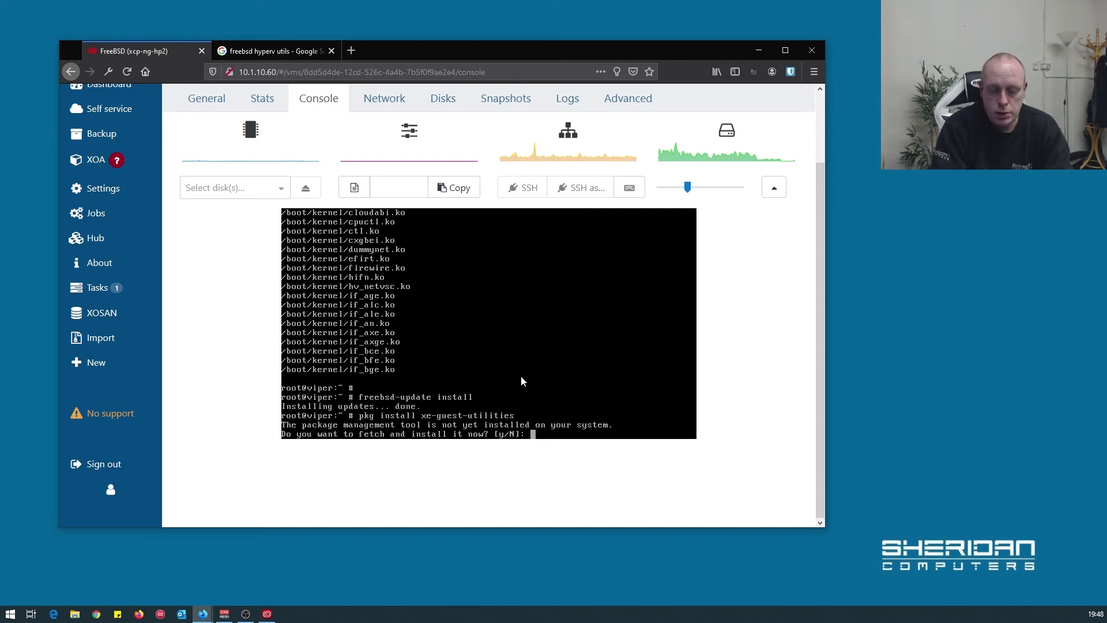
pyautogui.write('y')
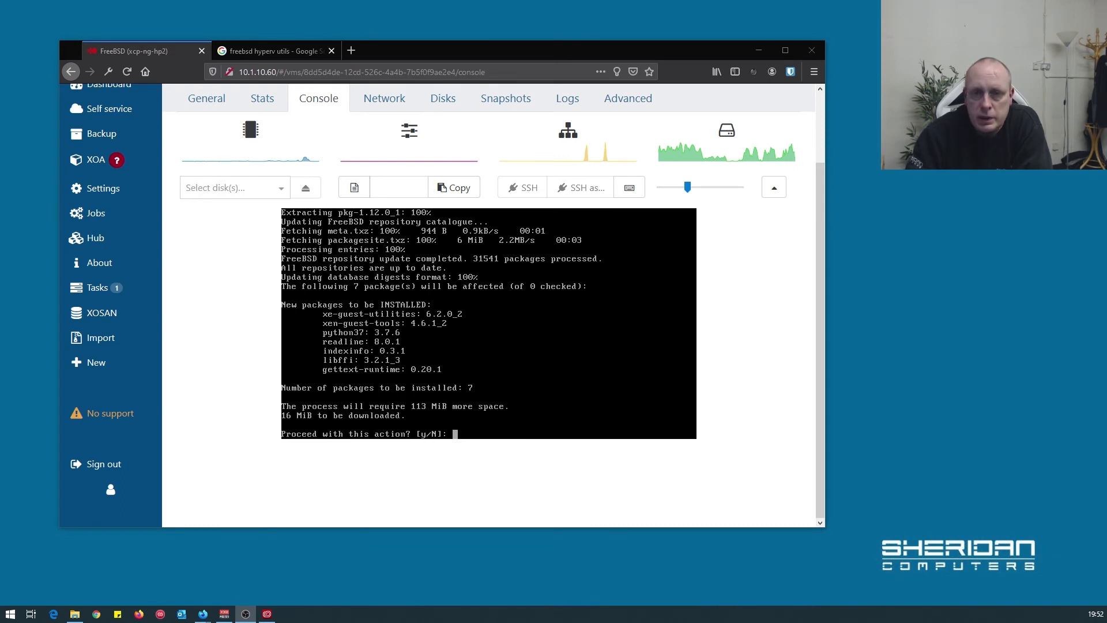
pyautogui.moveTo(345, 316)
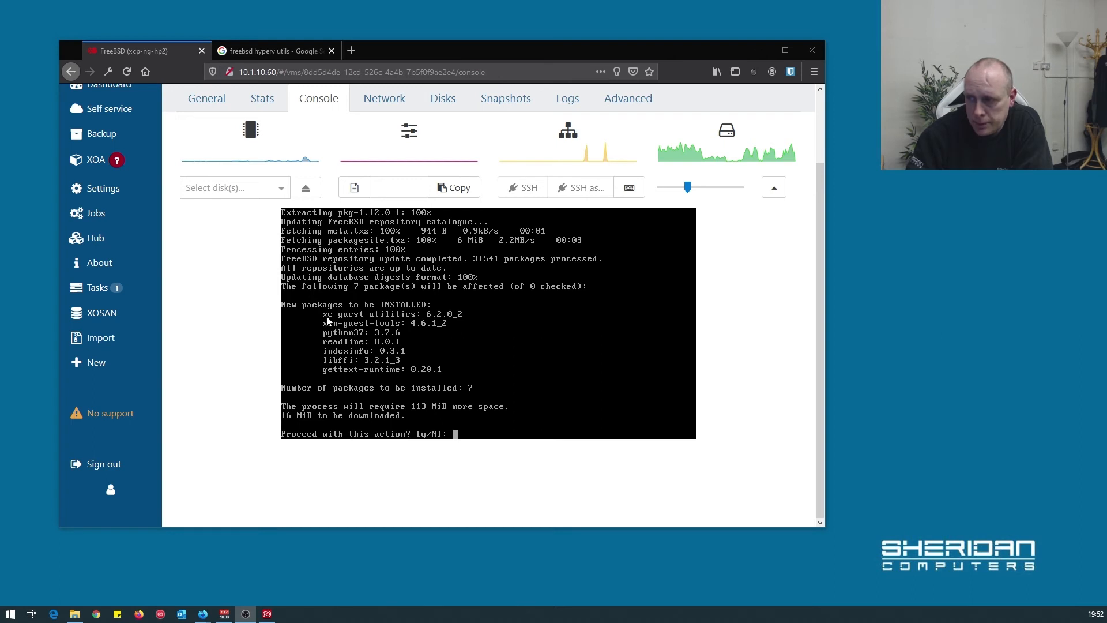
pyautogui.moveTo(491, 396)
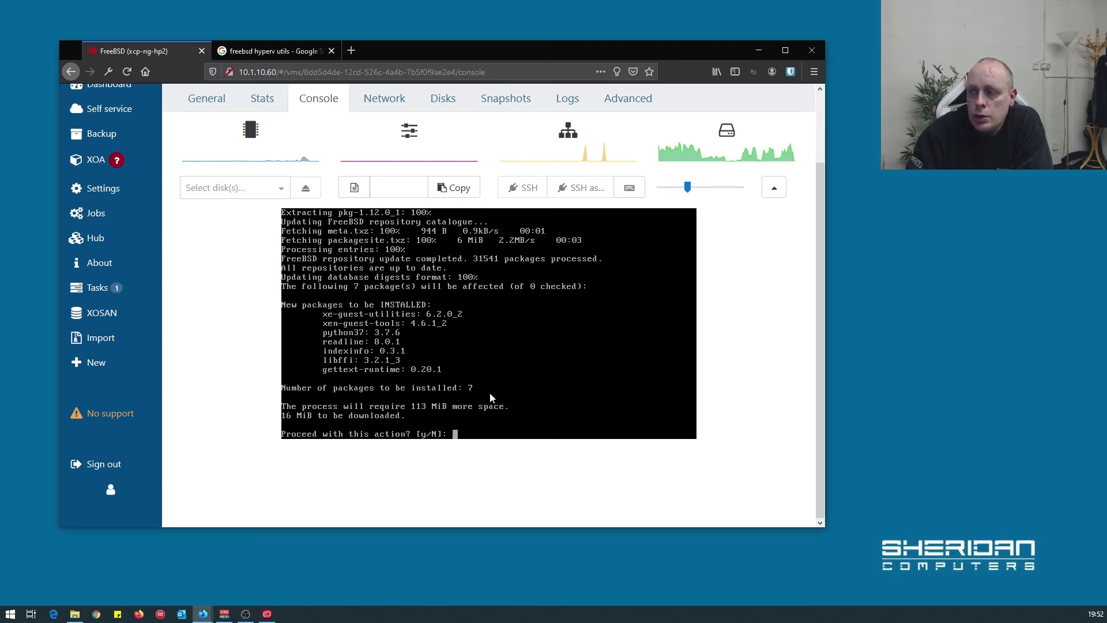
pyautogui.moveTo(560, 383)
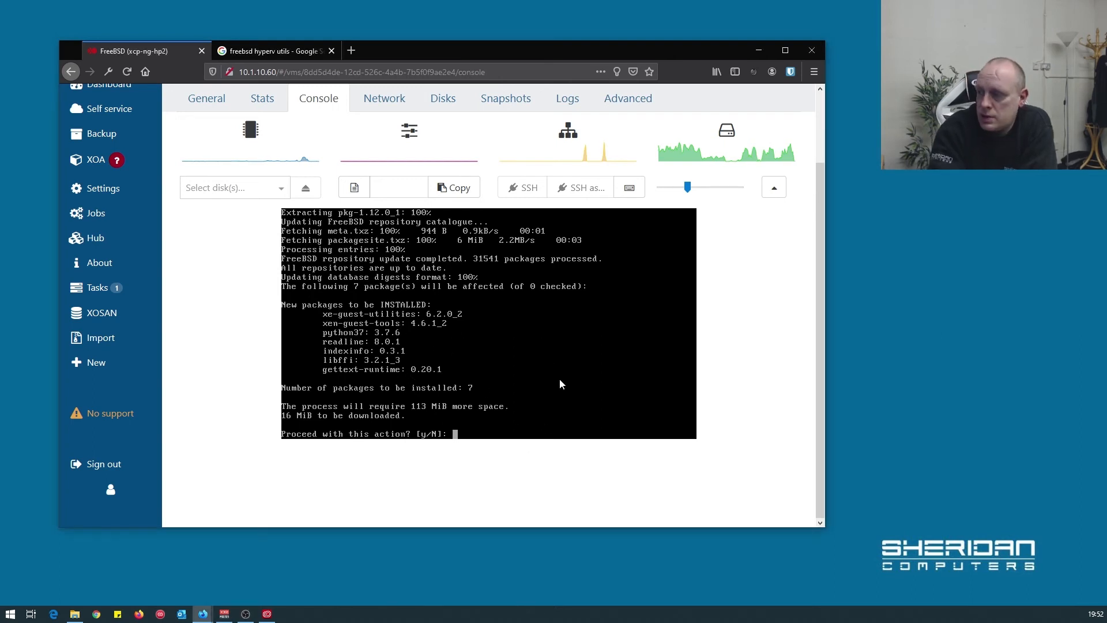
pyautogui.write('y')
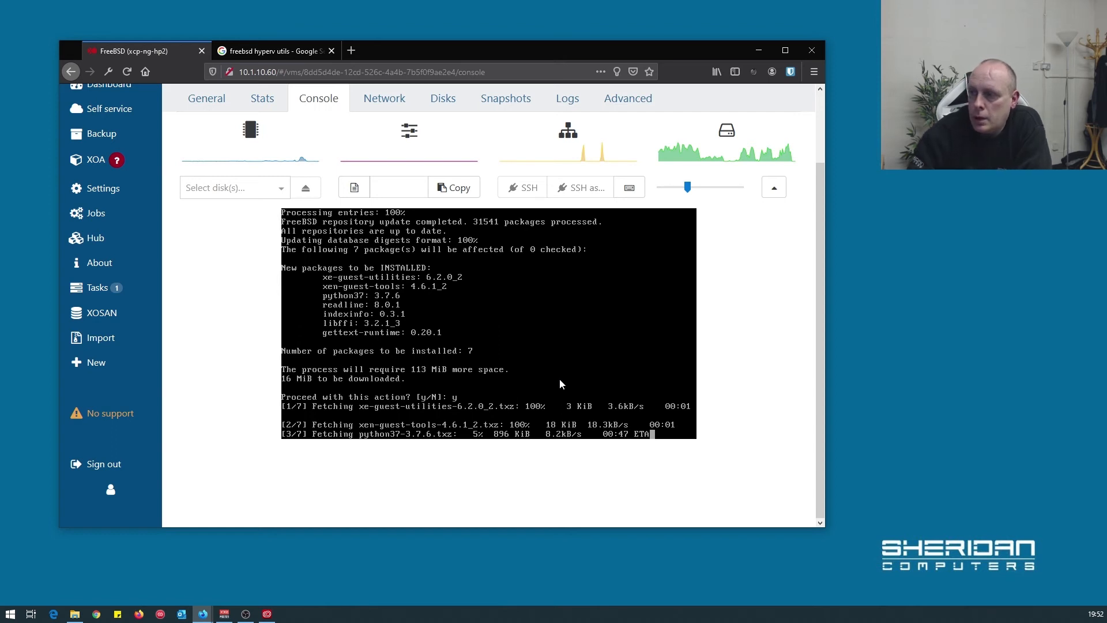
pyautogui.click(206, 98)
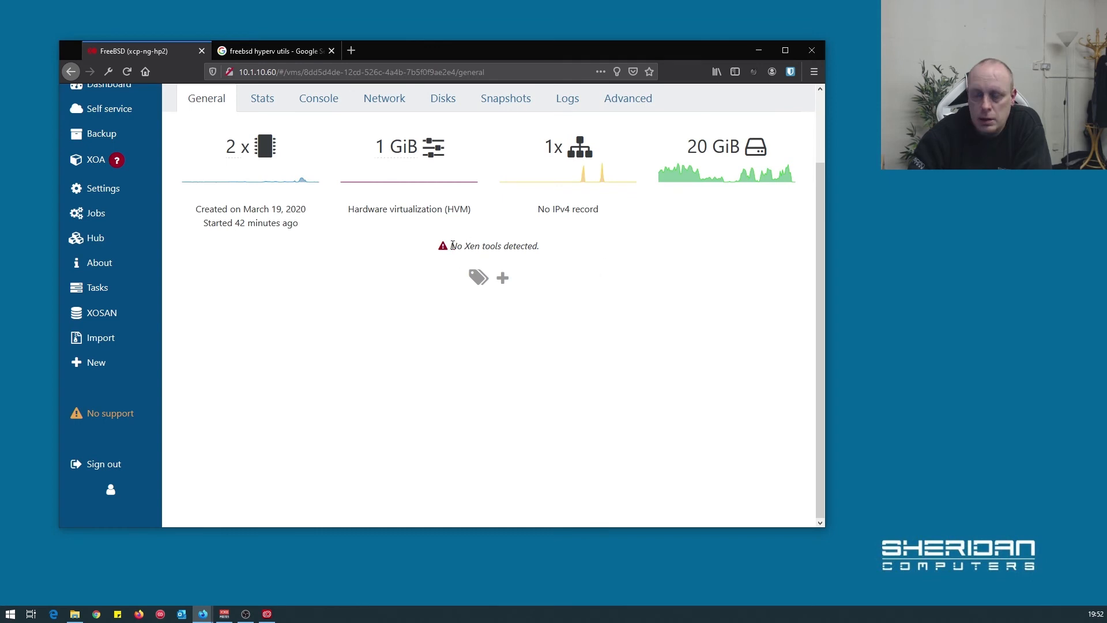
pyautogui.moveTo(318, 98)
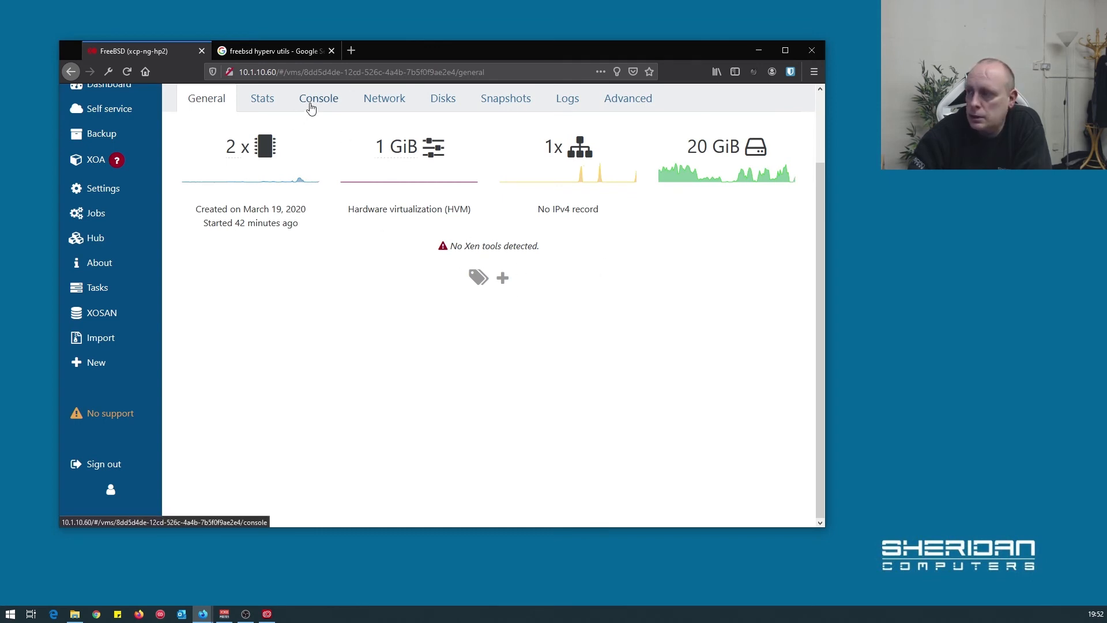
pyautogui.click(318, 98)
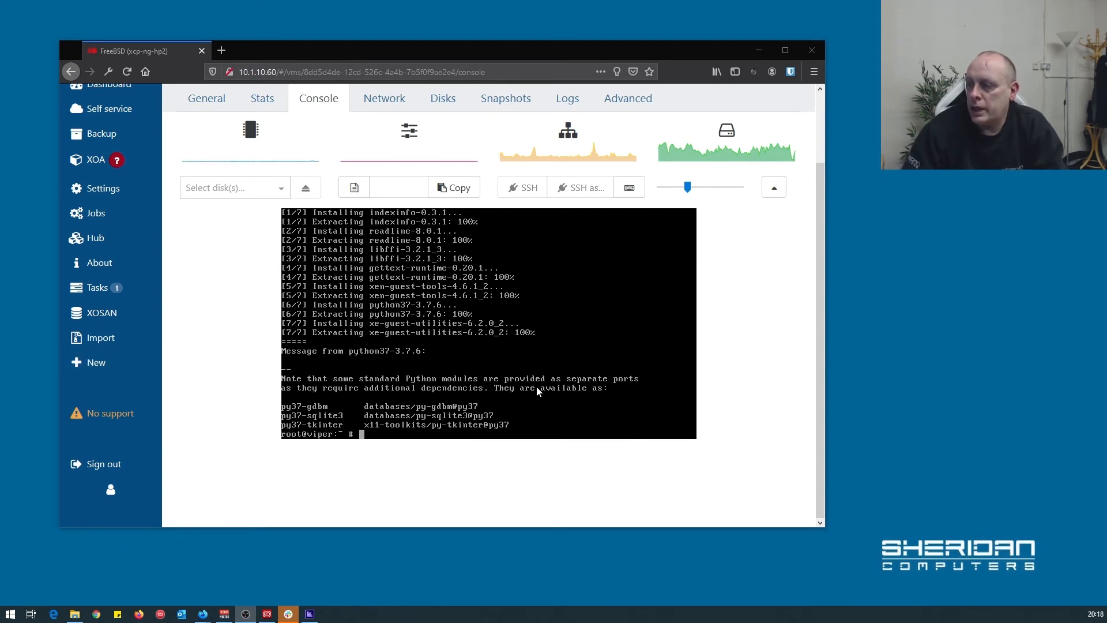
pyautogui.moveTo(496, 357)
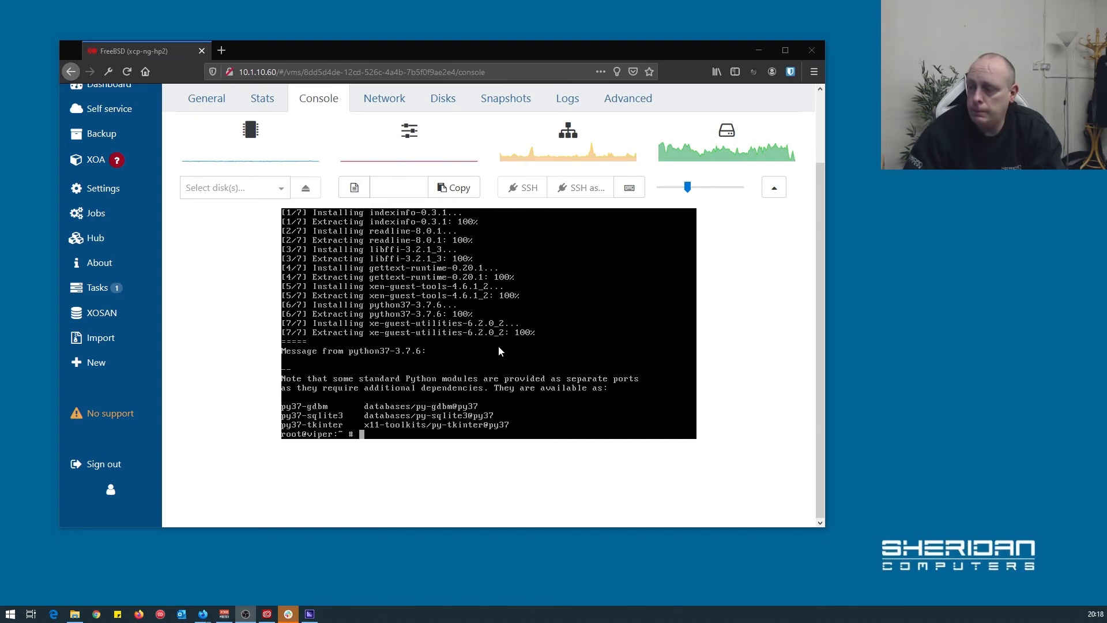
pyautogui.moveTo(693, 412)
pyautogui.write('l')
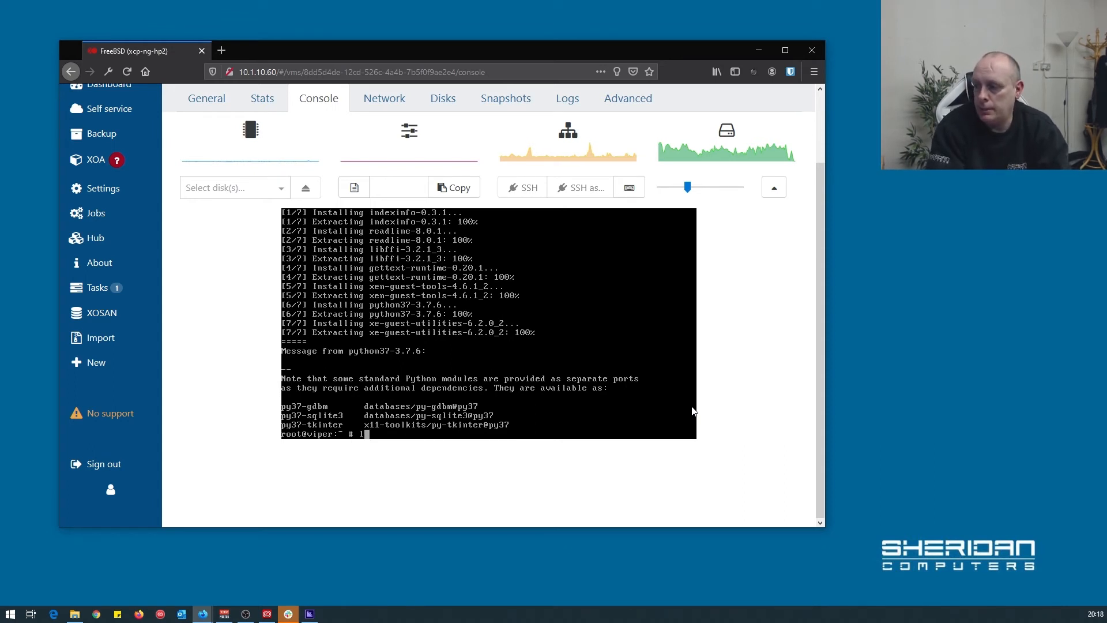
# Step: List /usr/local/etc/rc.d to confirm the xenguest startup script exists
pyautogui.write('s /usr/local/etc/rc.d')
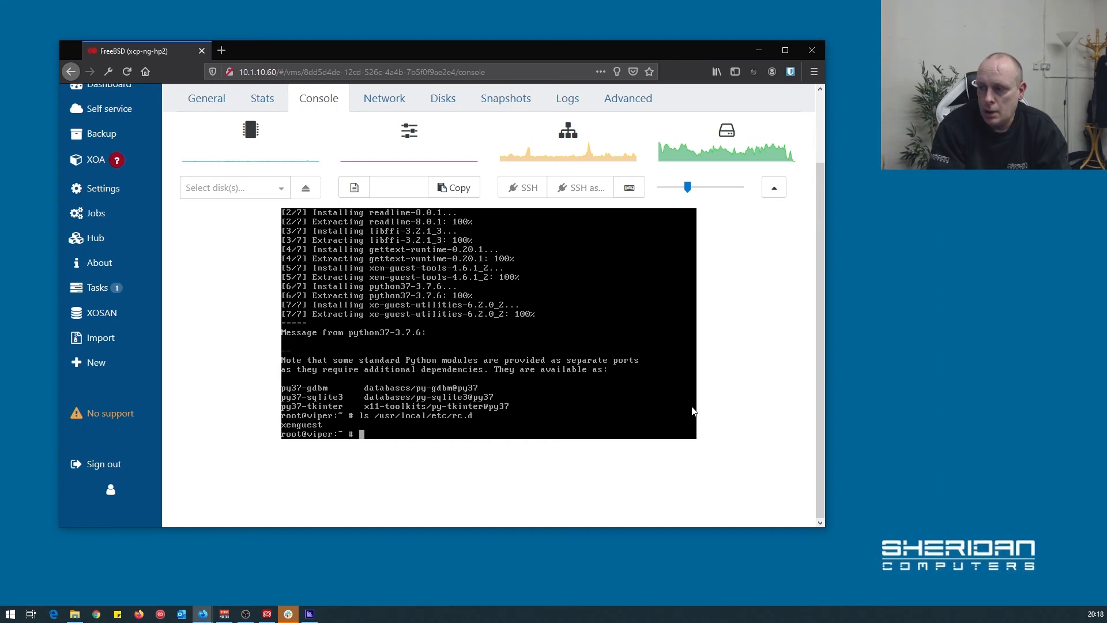
# Step: Edit /etc/rc.conf in vi, adding xenguest_enable="YES" and pf_enable="YES"
pyautogui.write('vi')
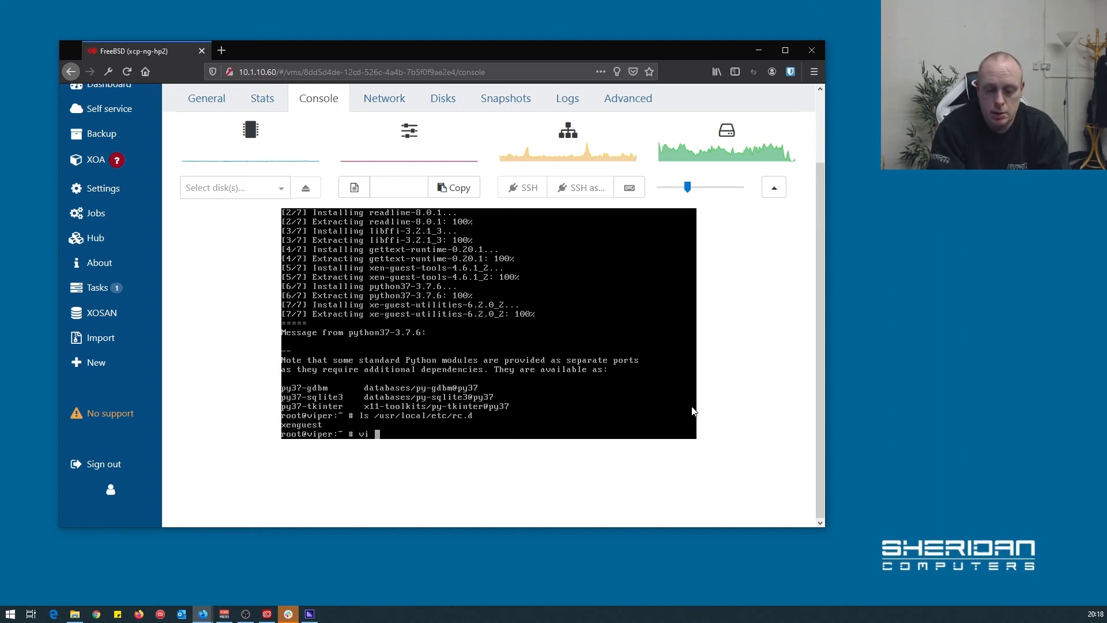
pyautogui.write('/etc/rc.conf')
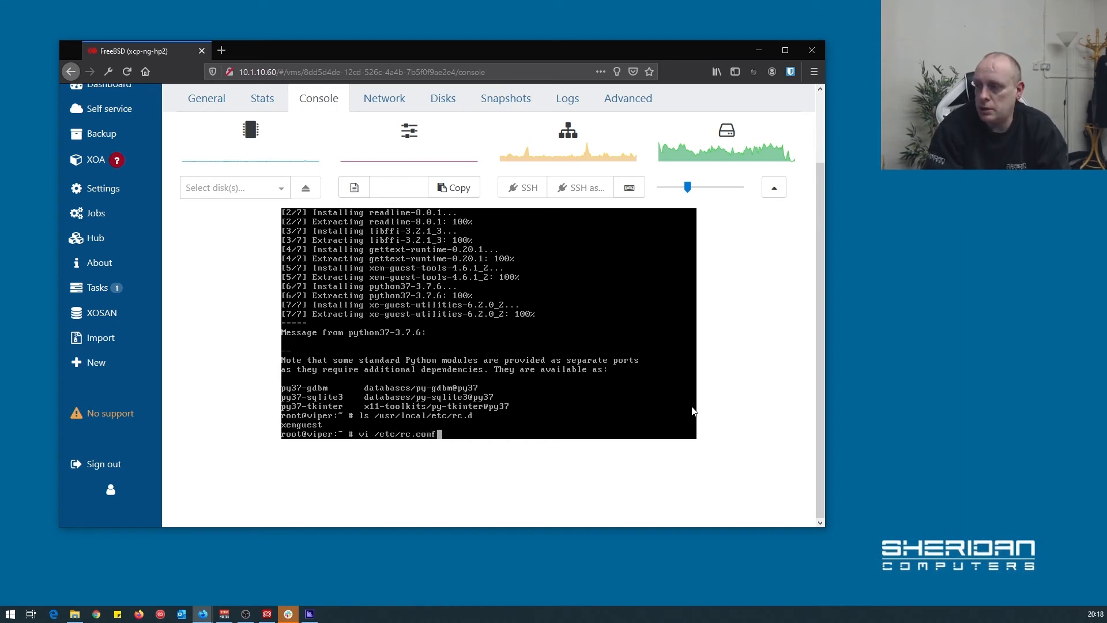
pyautogui.press('Return')
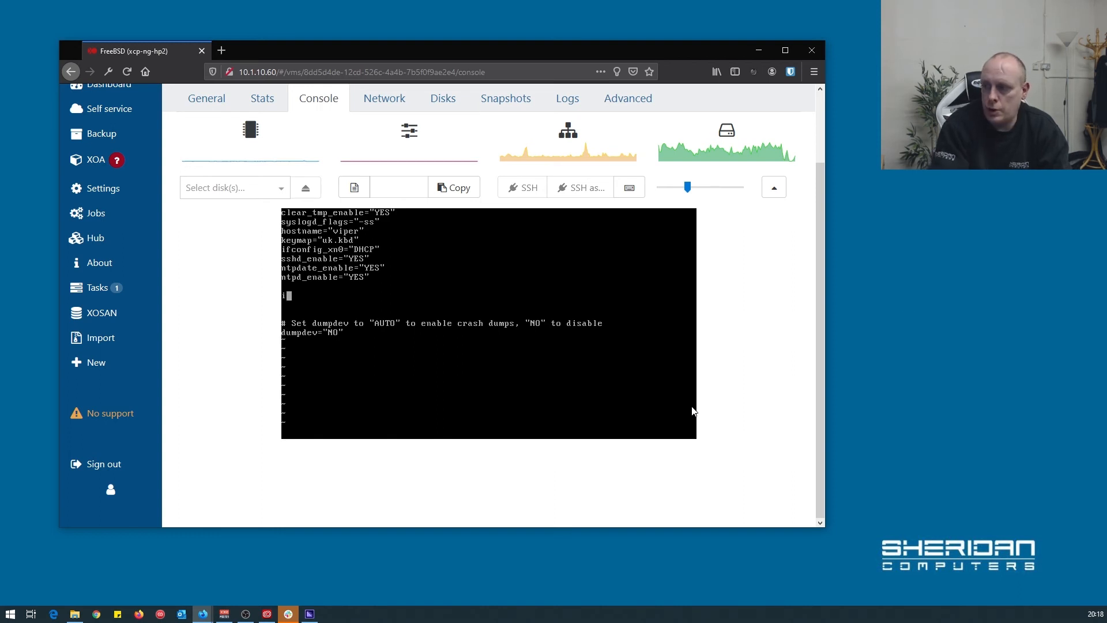
pyautogui.write('xenguest')
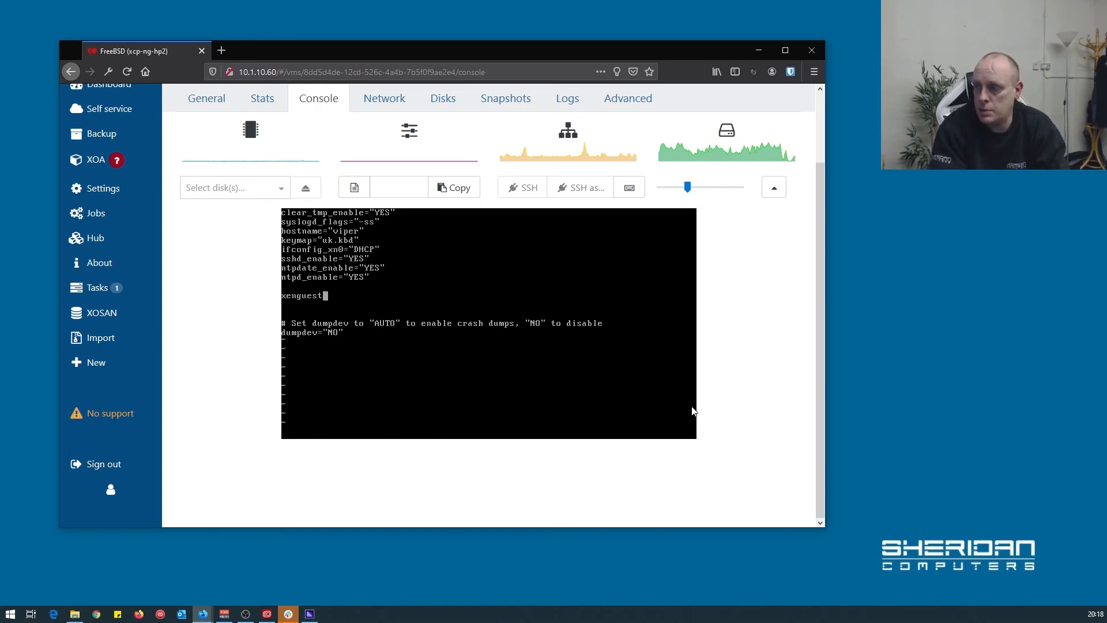
pyautogui.write('_enable')
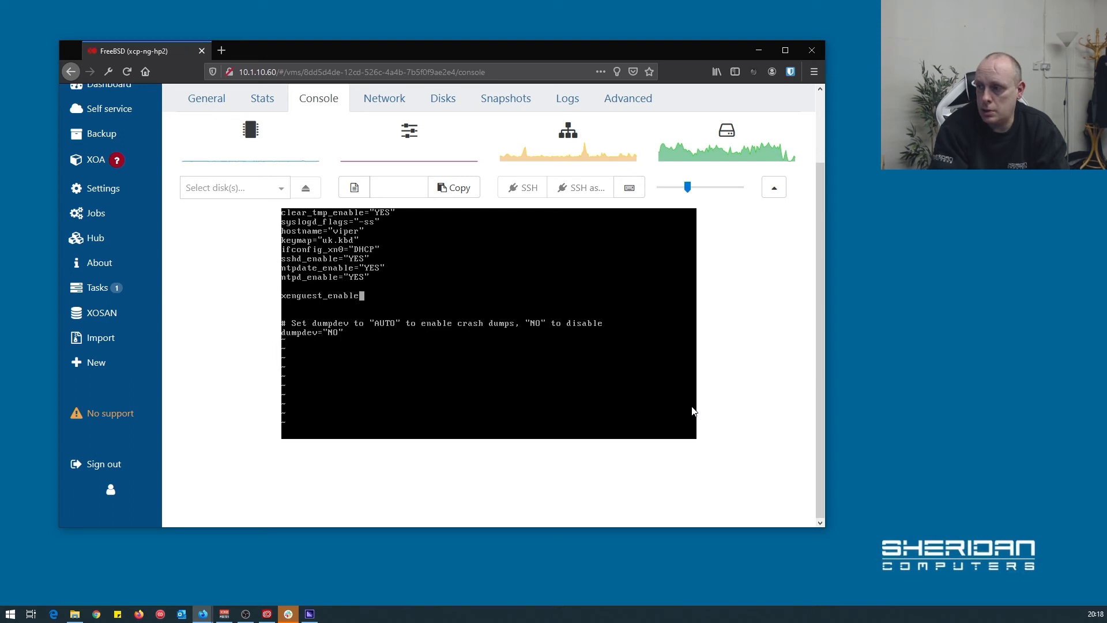
pyautogui.write('"YES"')
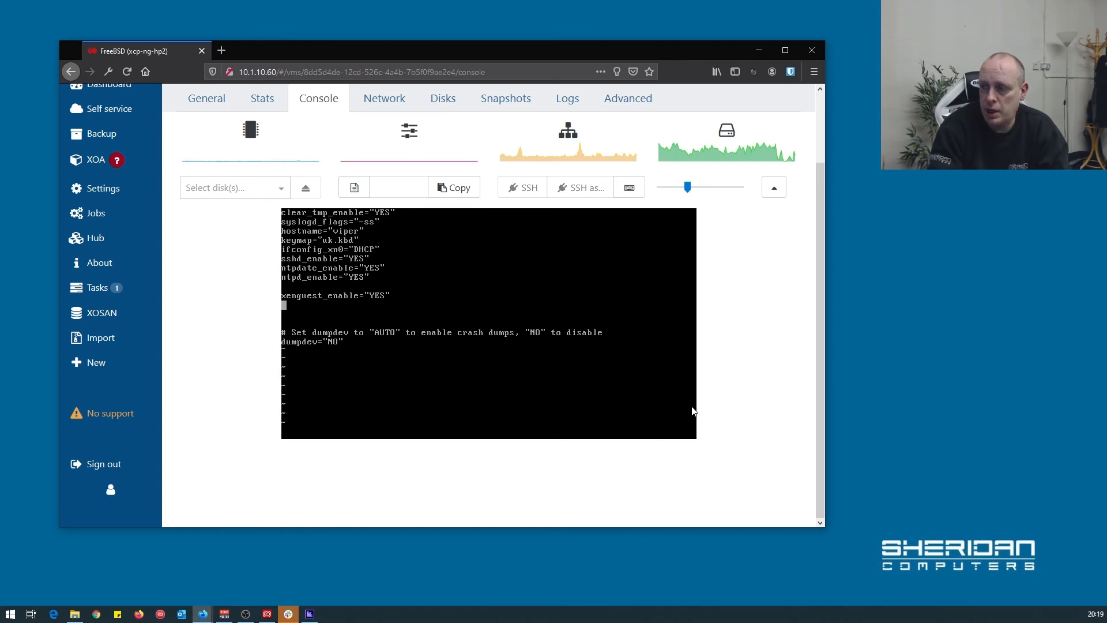
pyautogui.write('pf_enable="YES')
pyautogui.click(489, 425)
pyautogui.write(':q')
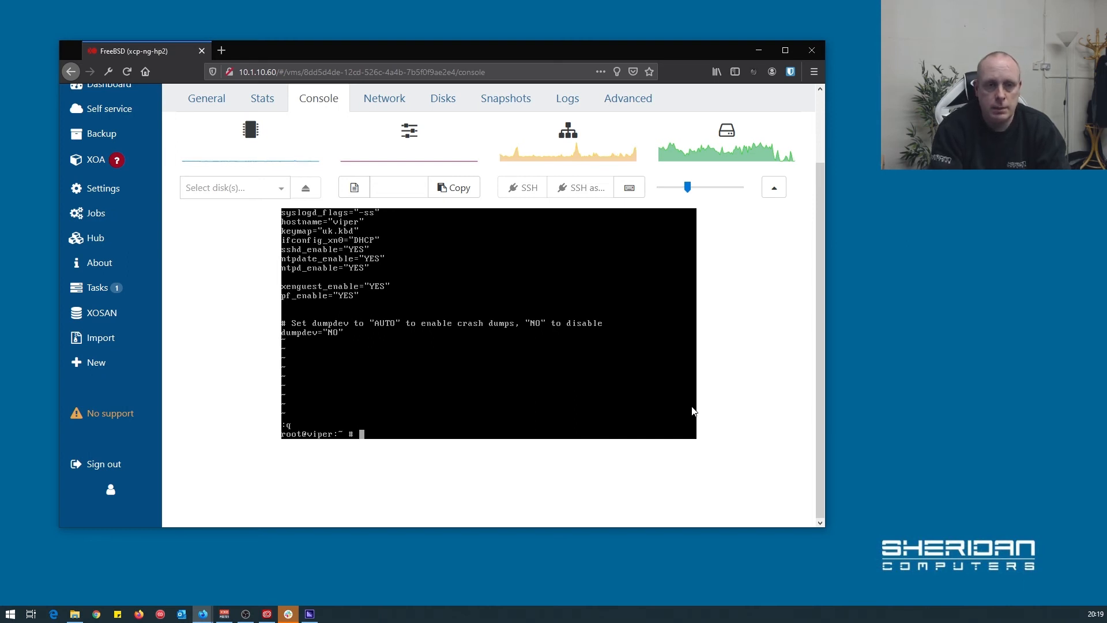
pyautogui.write('v')
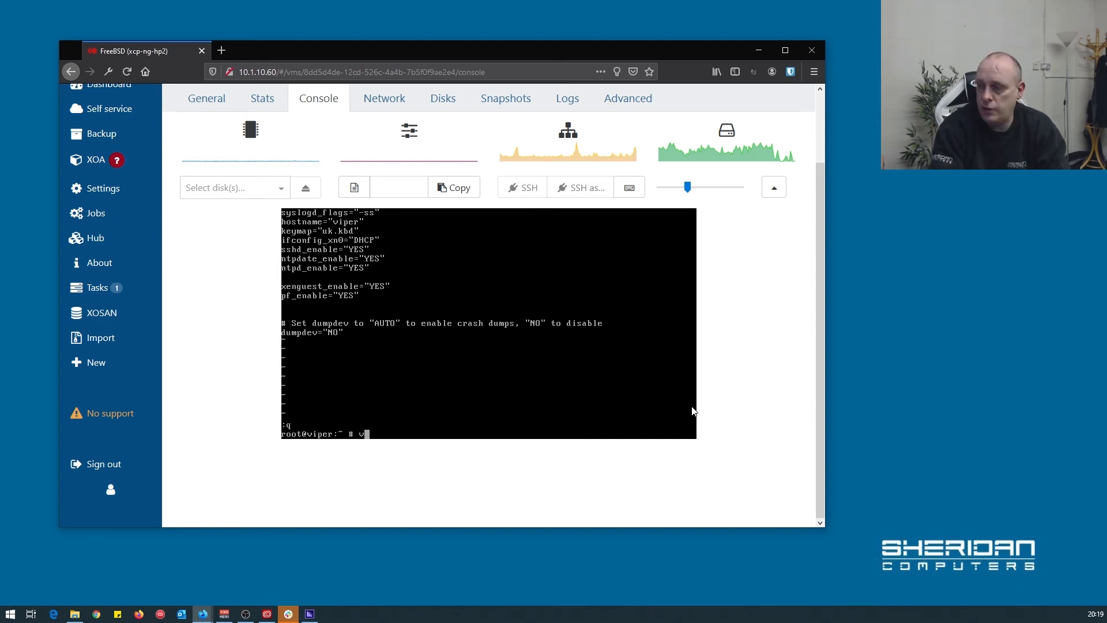
pyautogui.write('i')
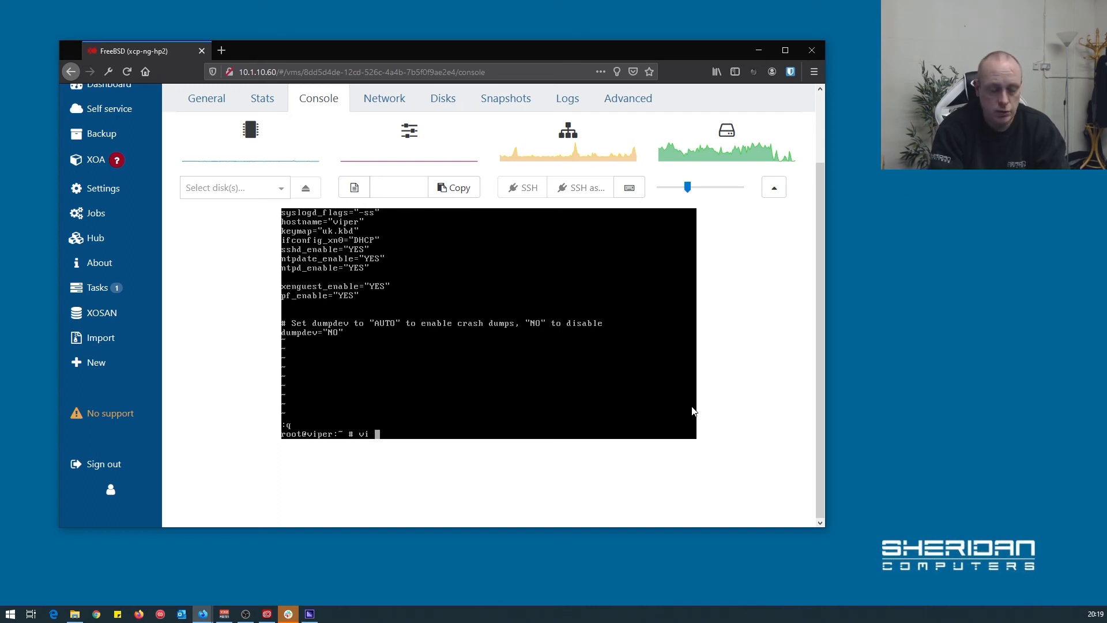
pyautogui.write('/etc/pf')
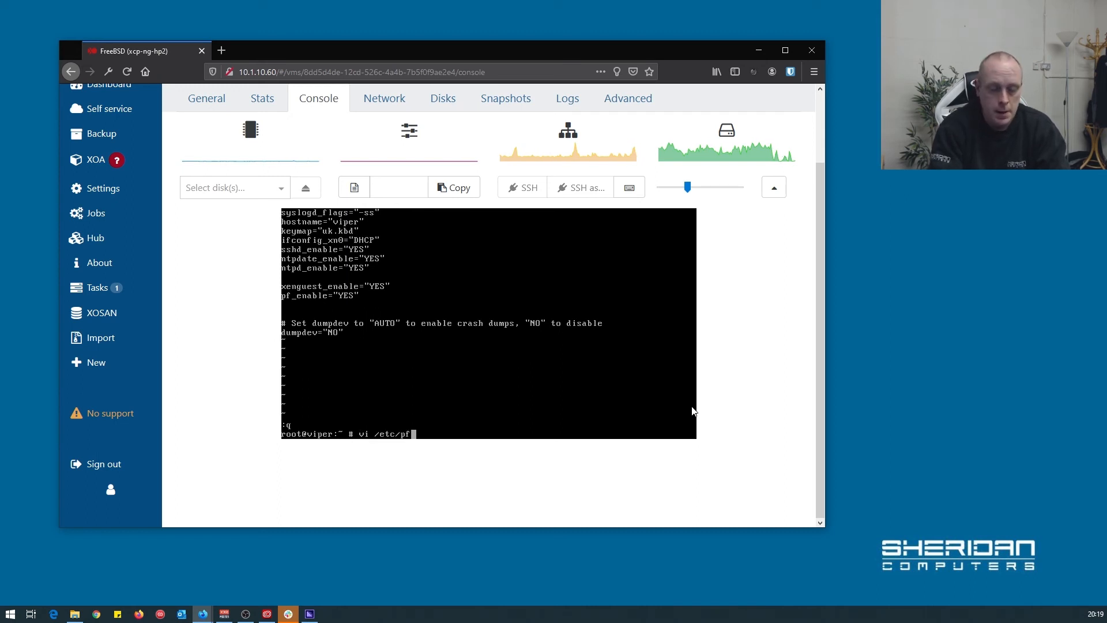
pyautogui.press('Return')
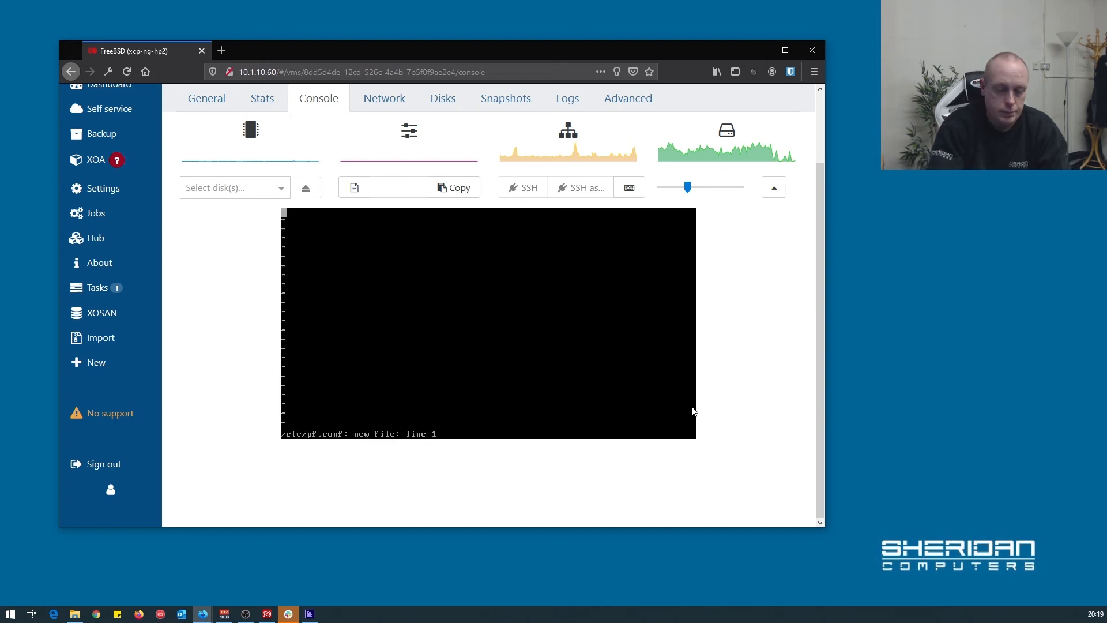
pyautogui.write('pass quick a')
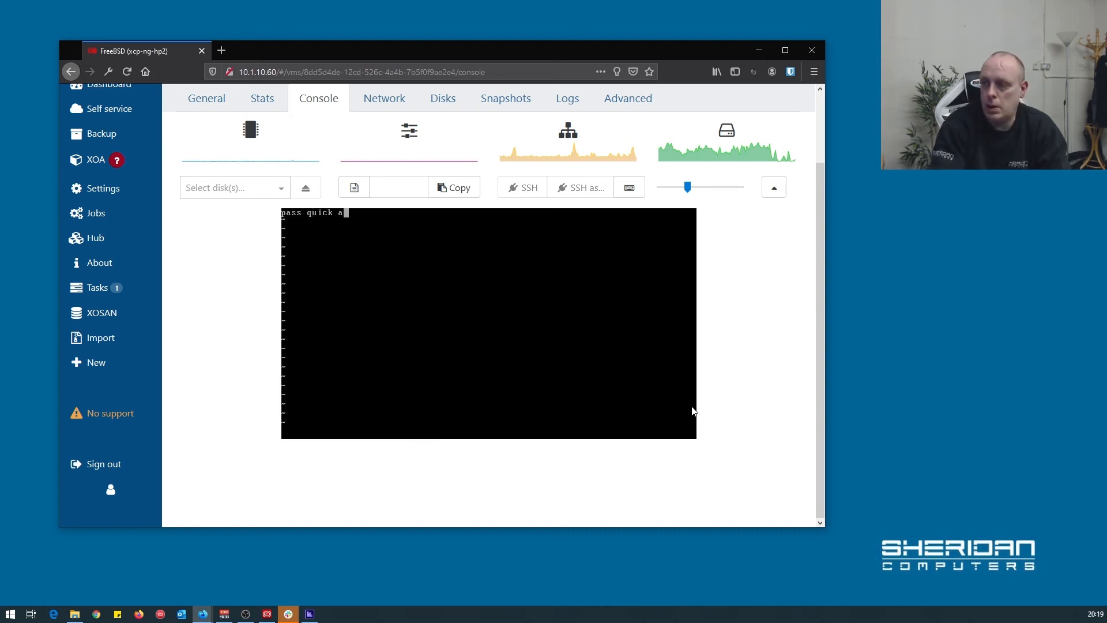
pyautogui.write('ll')
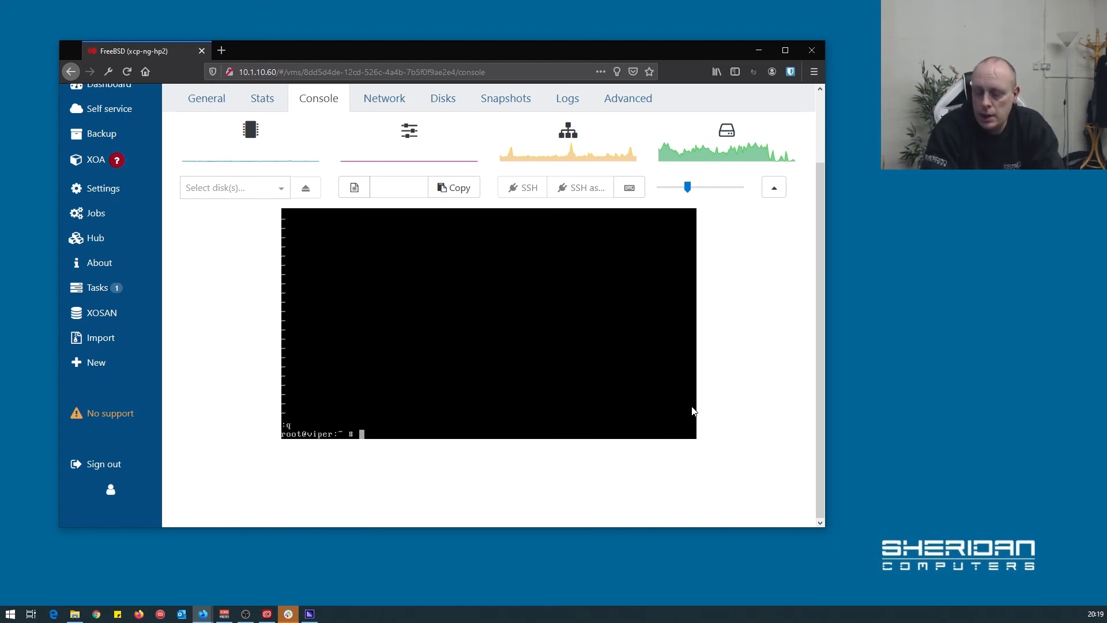
# Step: List the /etc/ssh/ folder to locate the SSH server configuration file
pyautogui.write('vi')
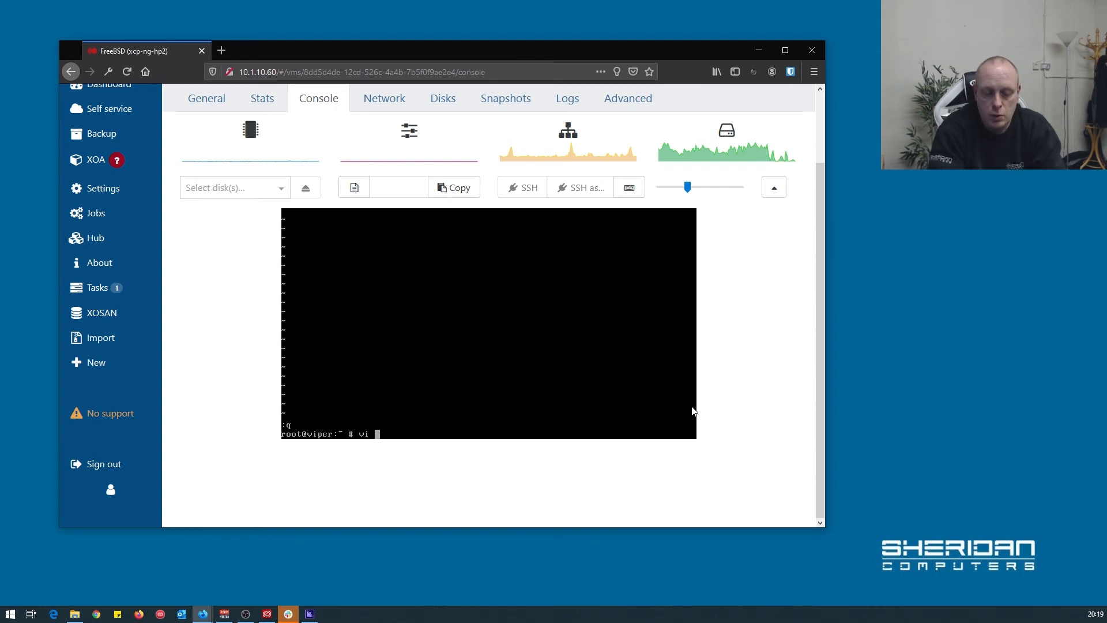
pyautogui.write('/etc/')
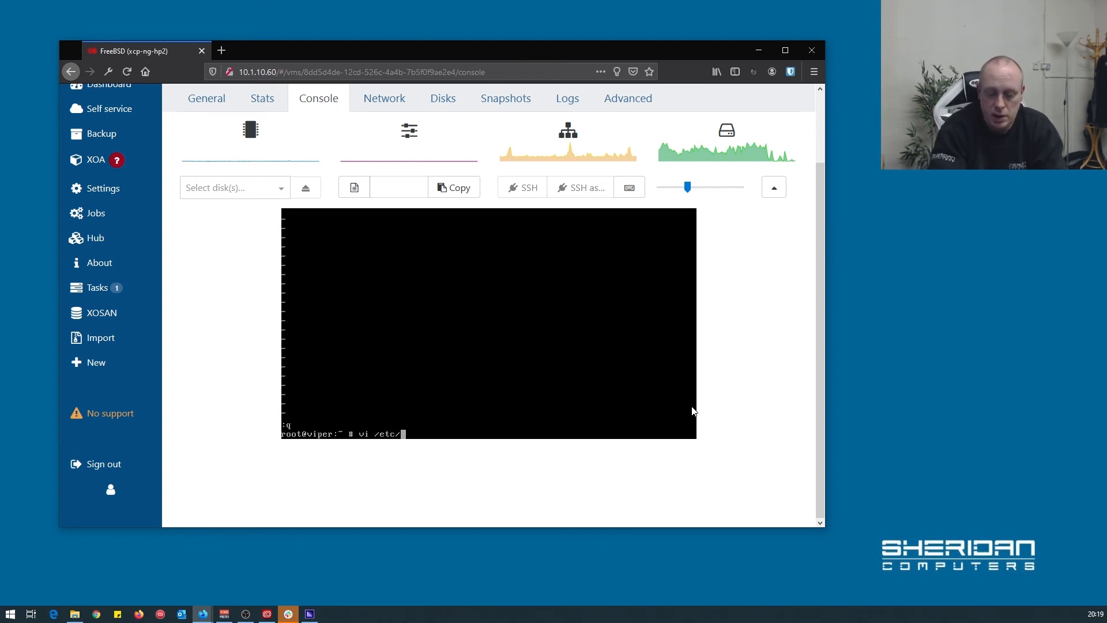
pyautogui.write('sshd')
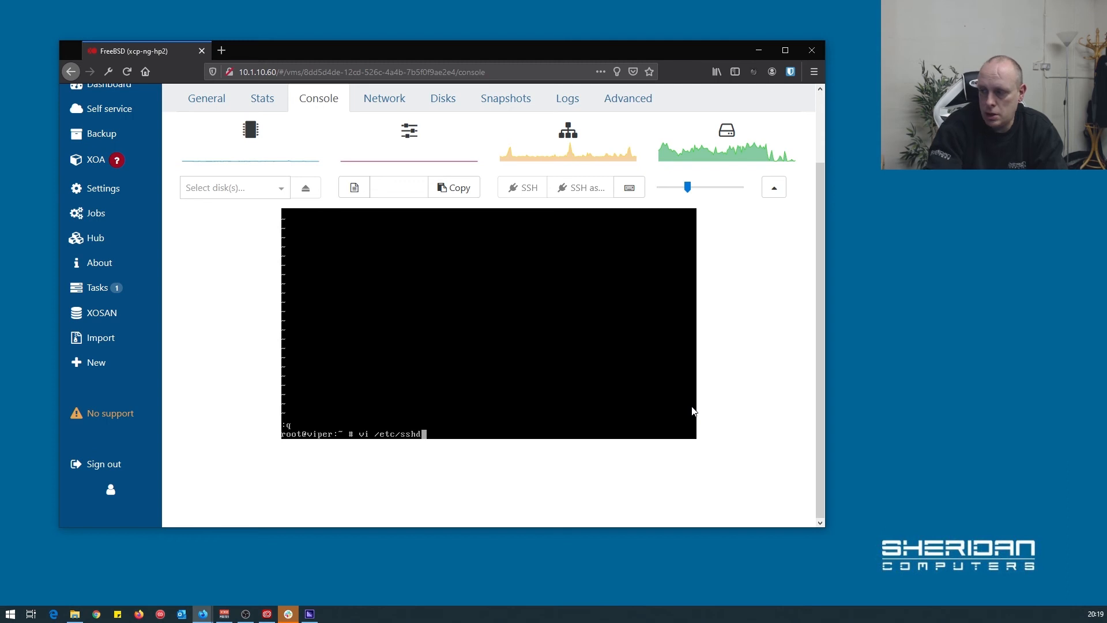
pyautogui.write('/sshd')
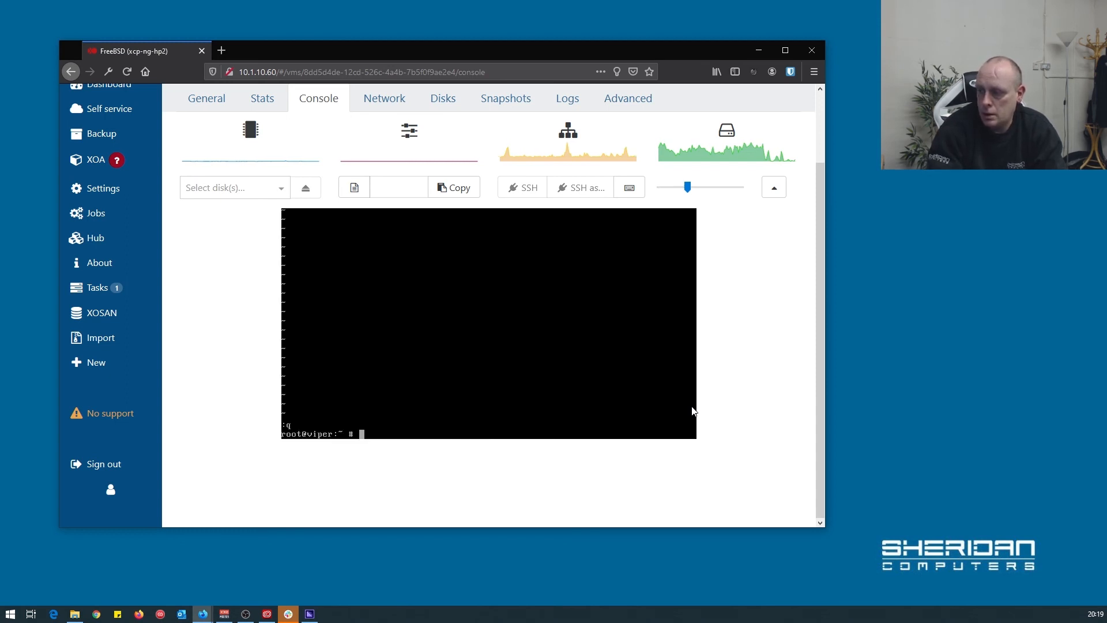
pyautogui.write('ls /etc/')
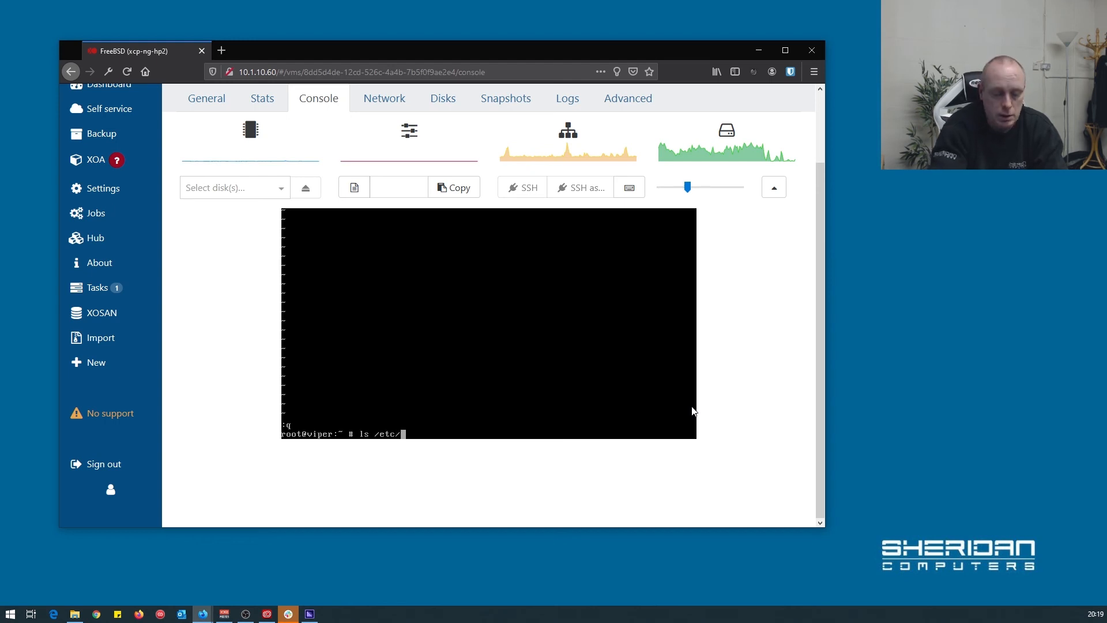
pyautogui.write('sshd/')
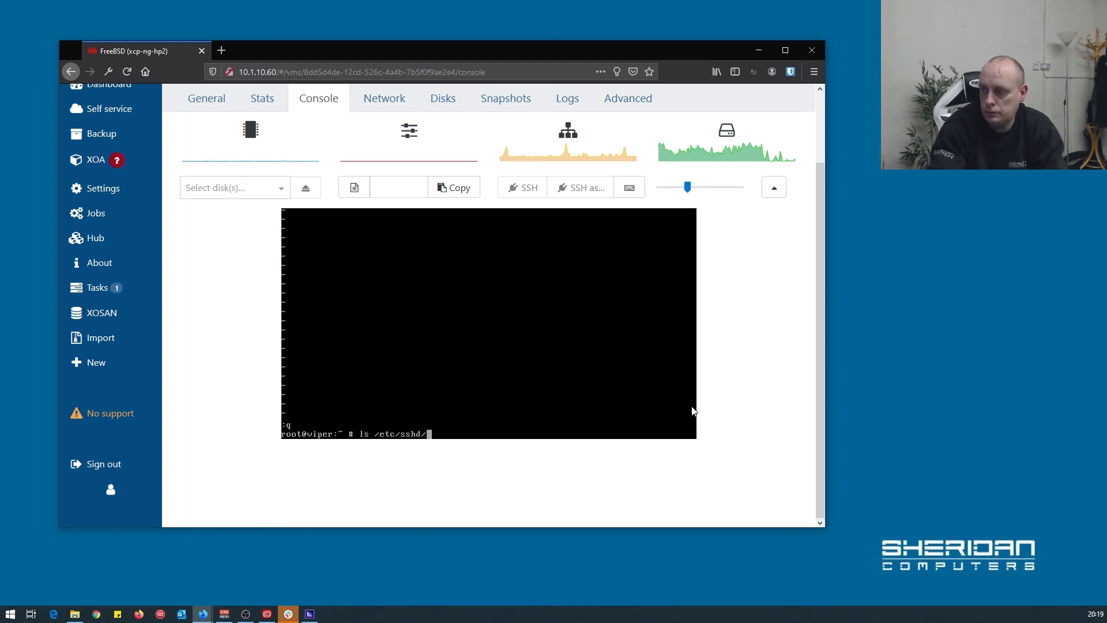
pyautogui.press('Return')
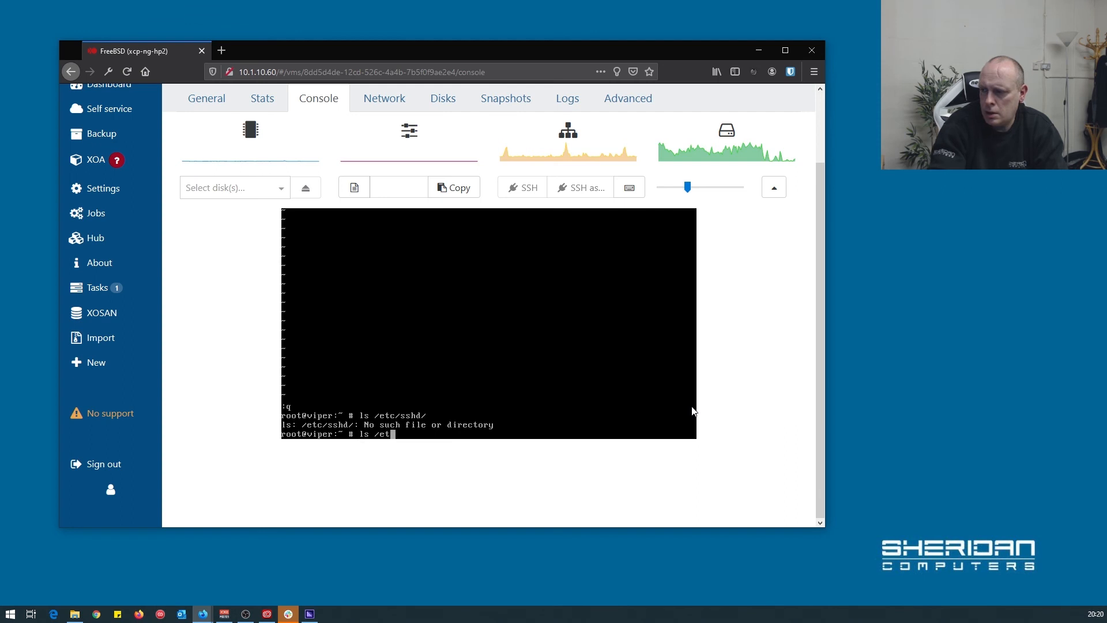
pyautogui.press('Return')
pyautogui.write('vi /etc/')
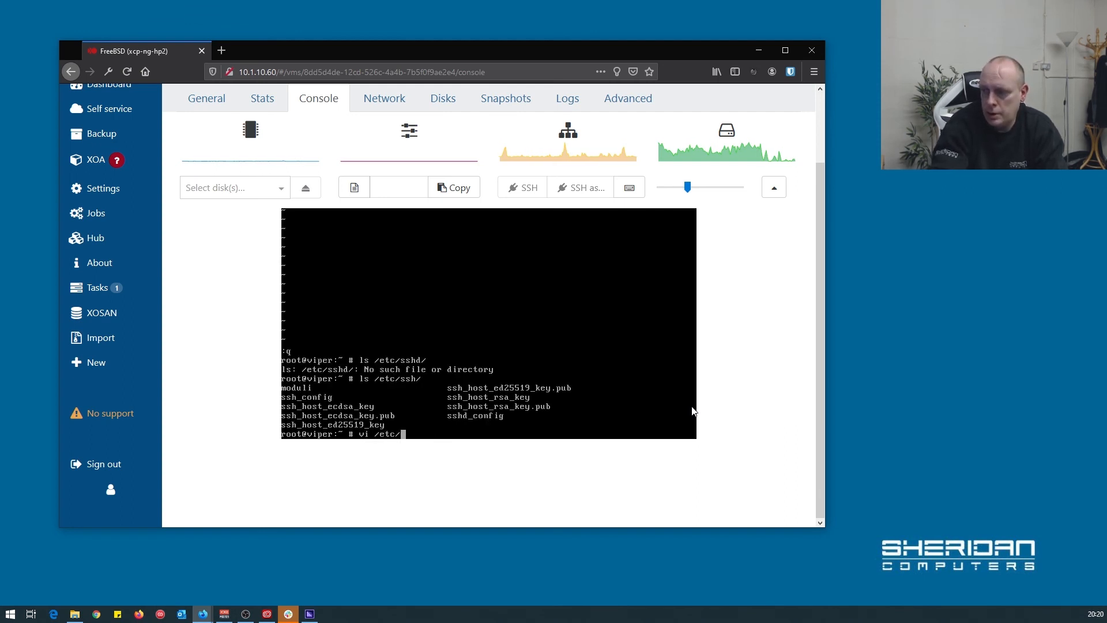
pyautogui.write('ssh')
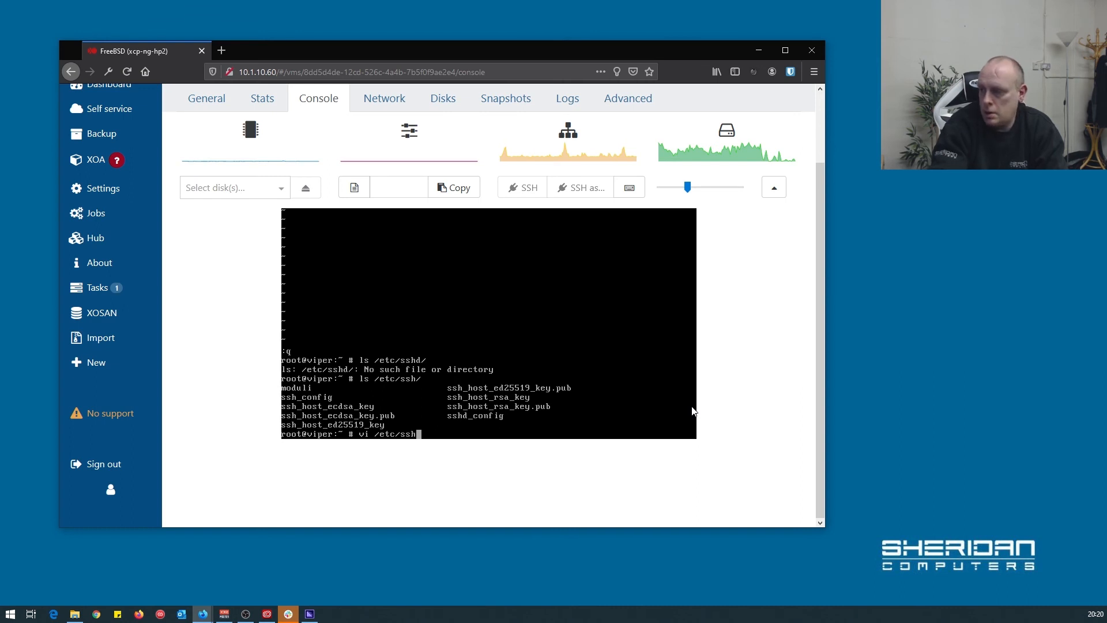
pyautogui.write('/')
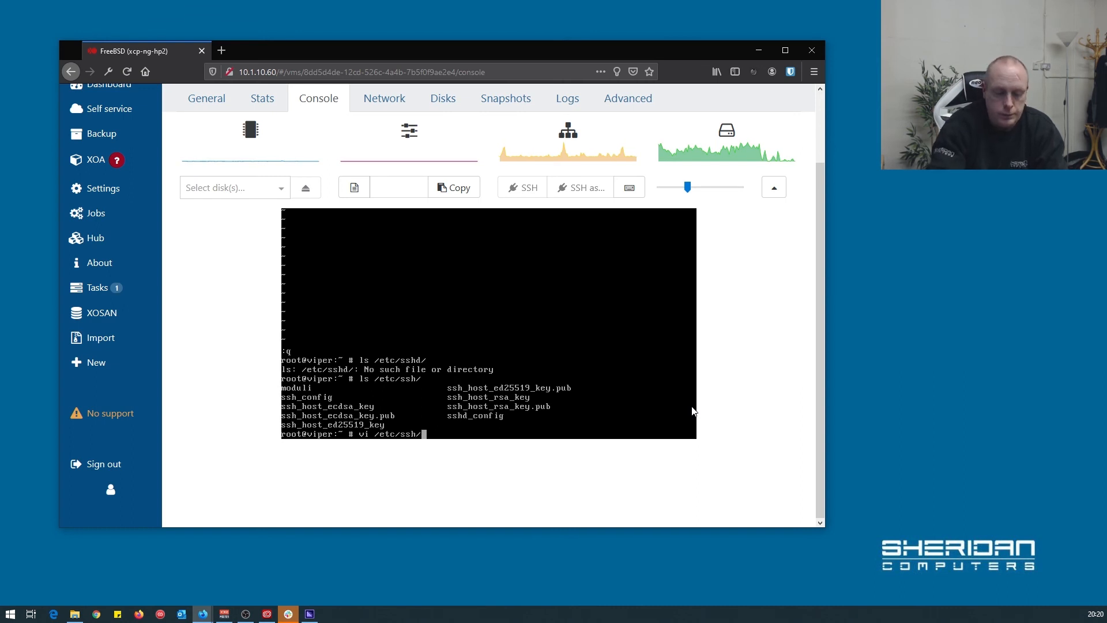
pyautogui.write('sshd_c')
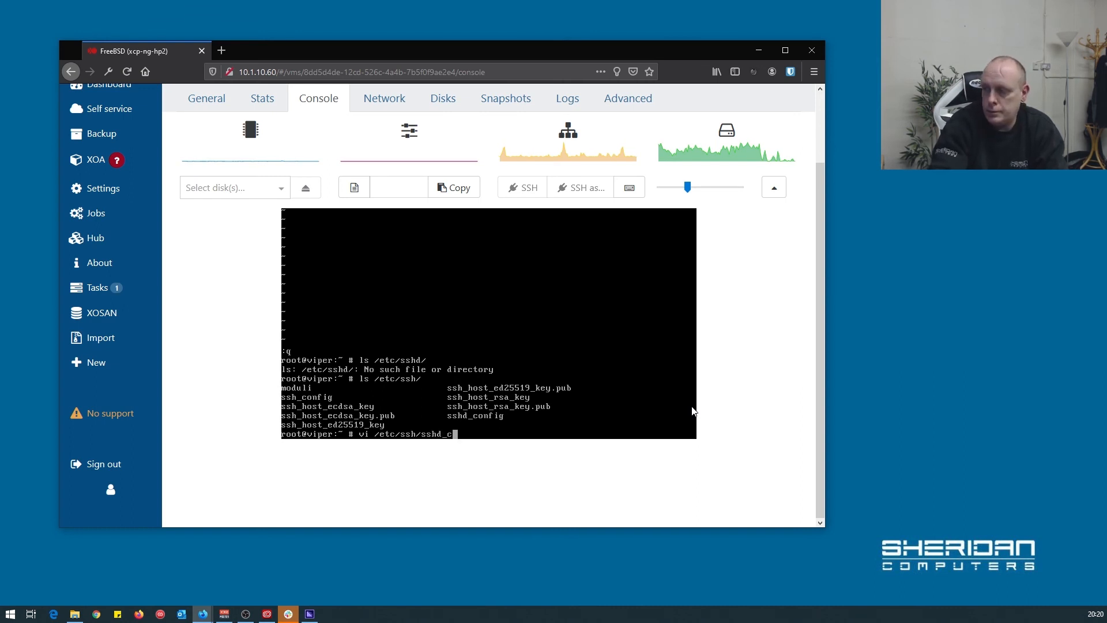
pyautogui.write('onfig')
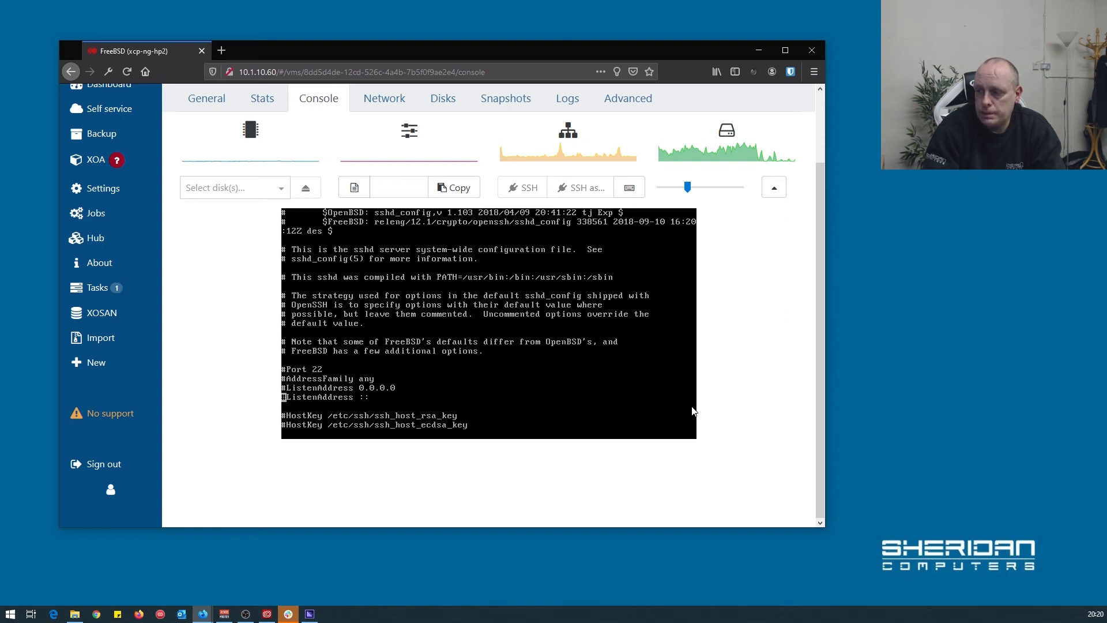
pyautogui.scroll(-3)
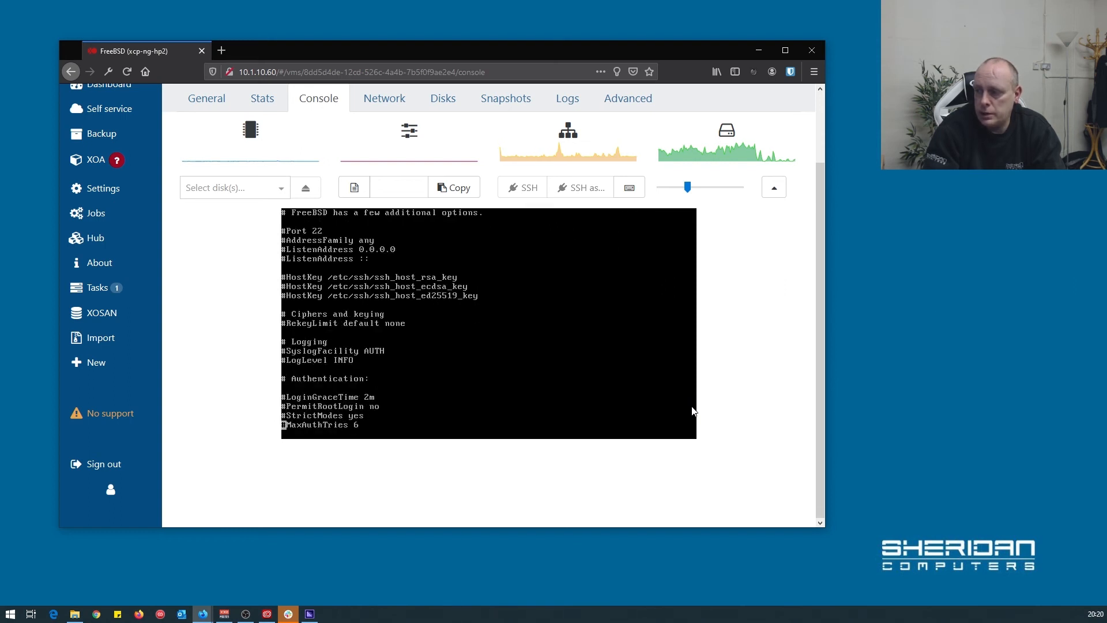
pyautogui.scroll(-3)
pyautogui.write('AllowUsers ')
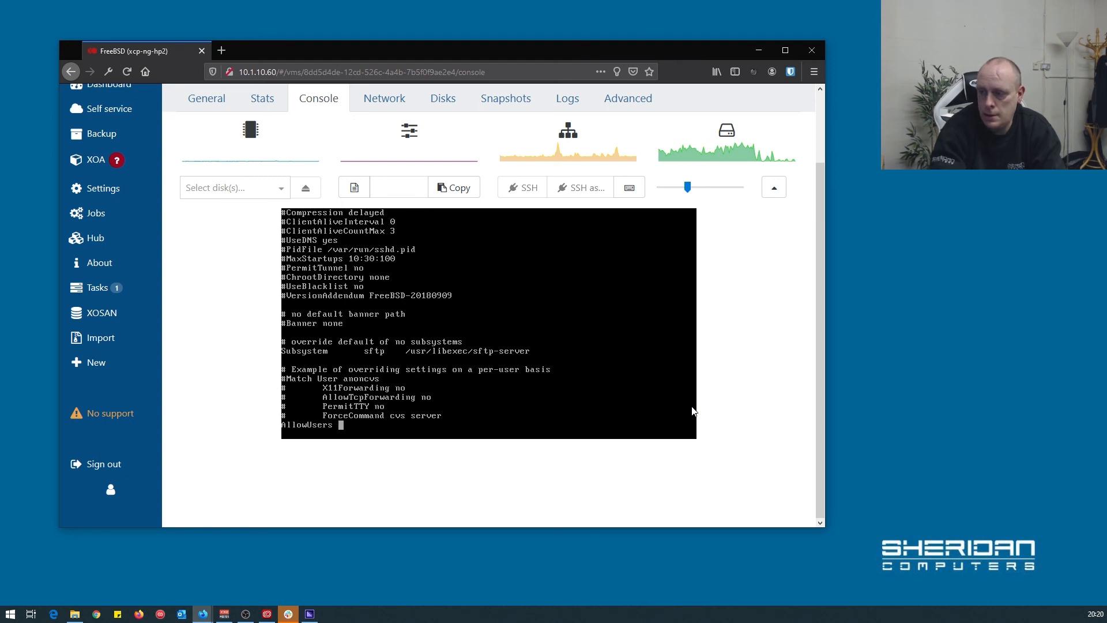
pyautogui.write('ssheridan')
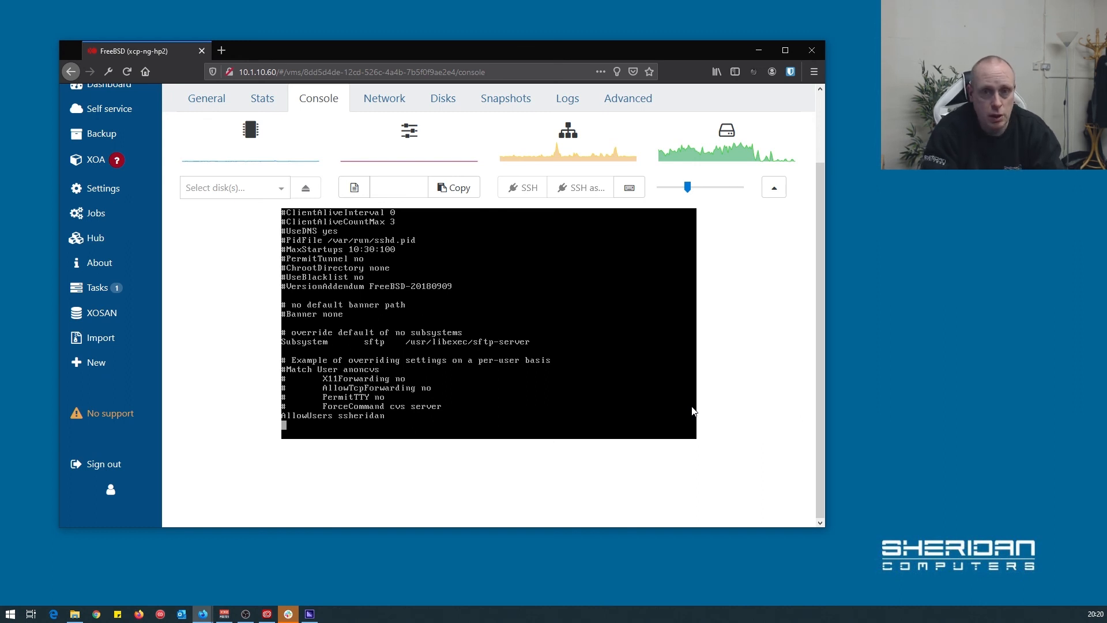
pyautogui.write(':w')
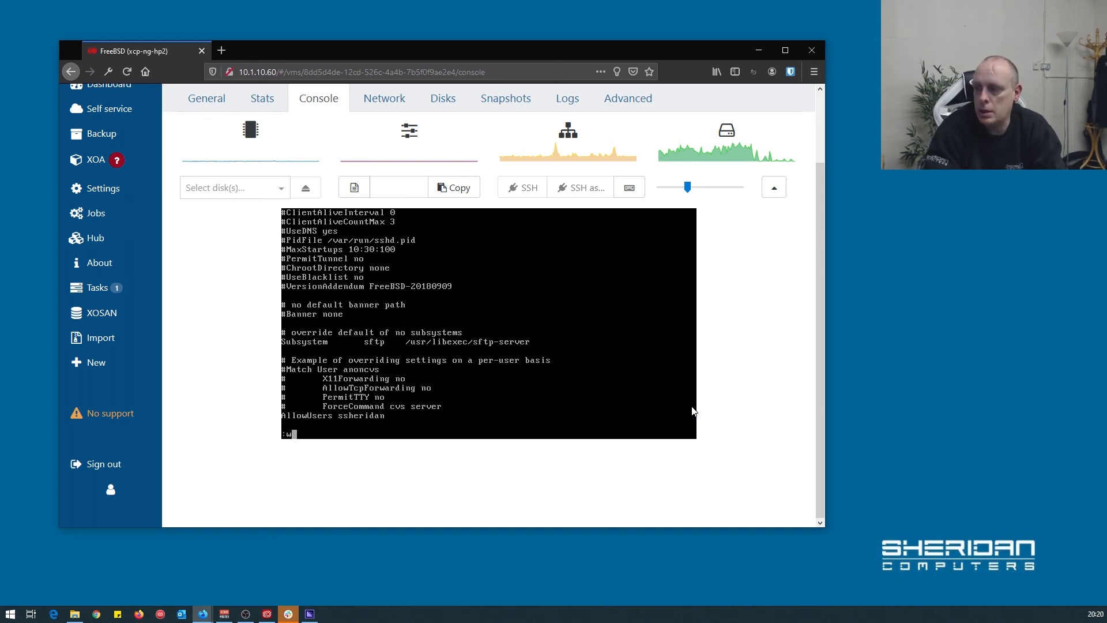
pyautogui.write('q')
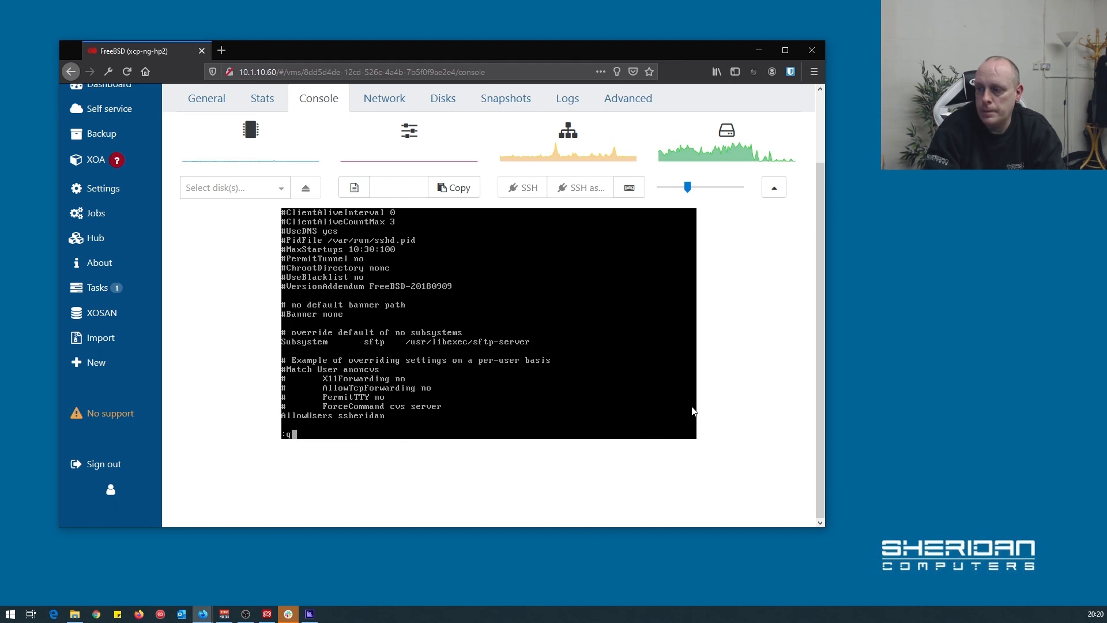
pyautogui.press('Return')
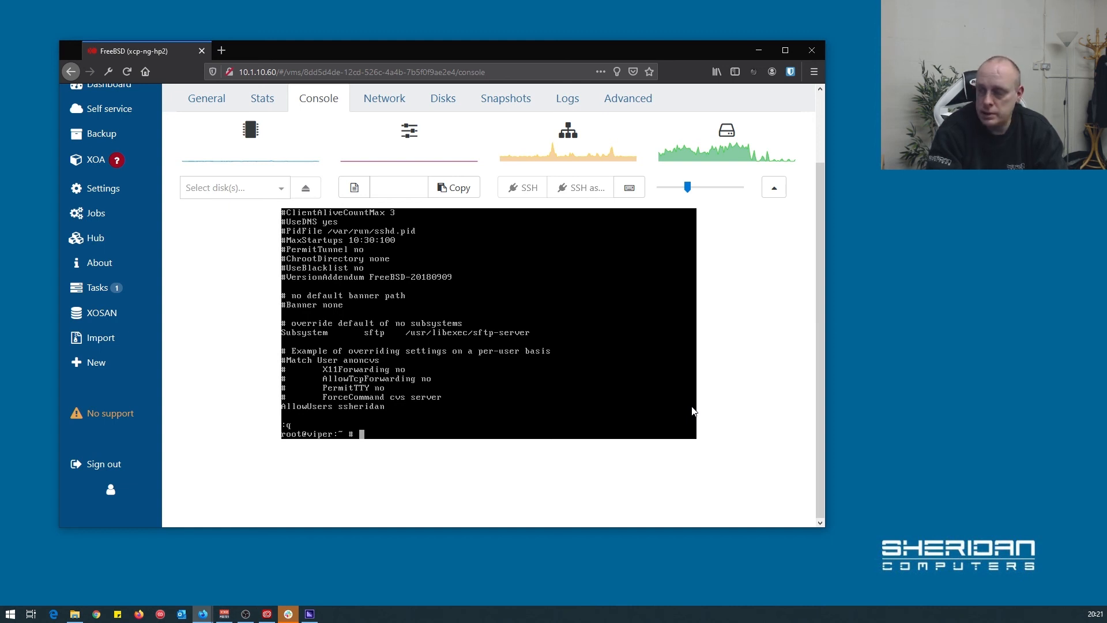
# Step: Reboot the viper VM, log back in as root, and run uname -a
pyautogui.write('reboot')
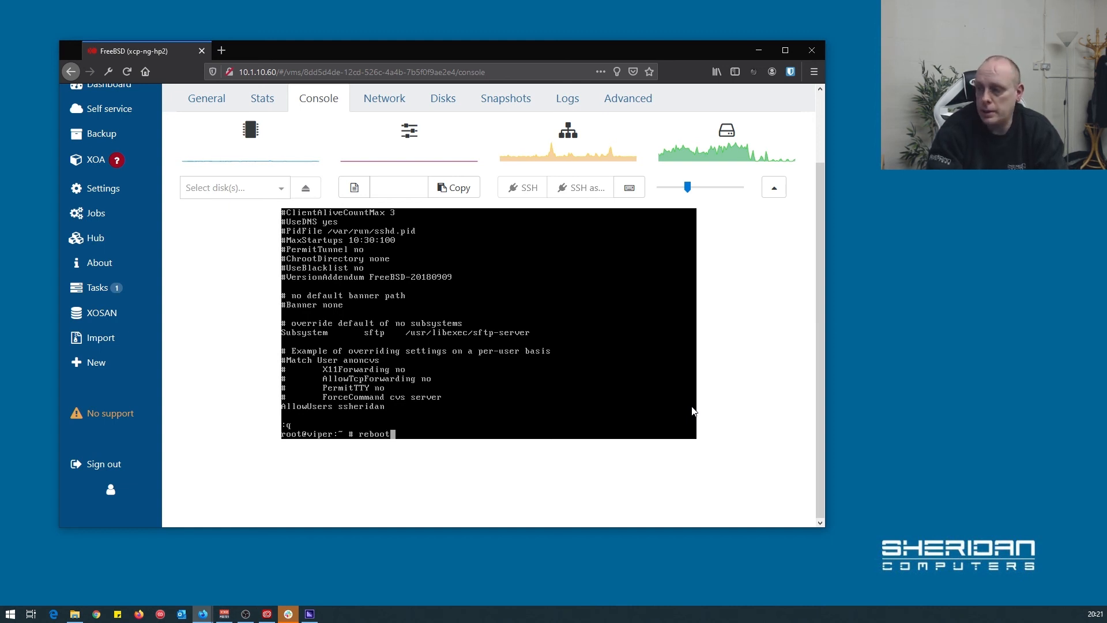
pyautogui.press('Return')
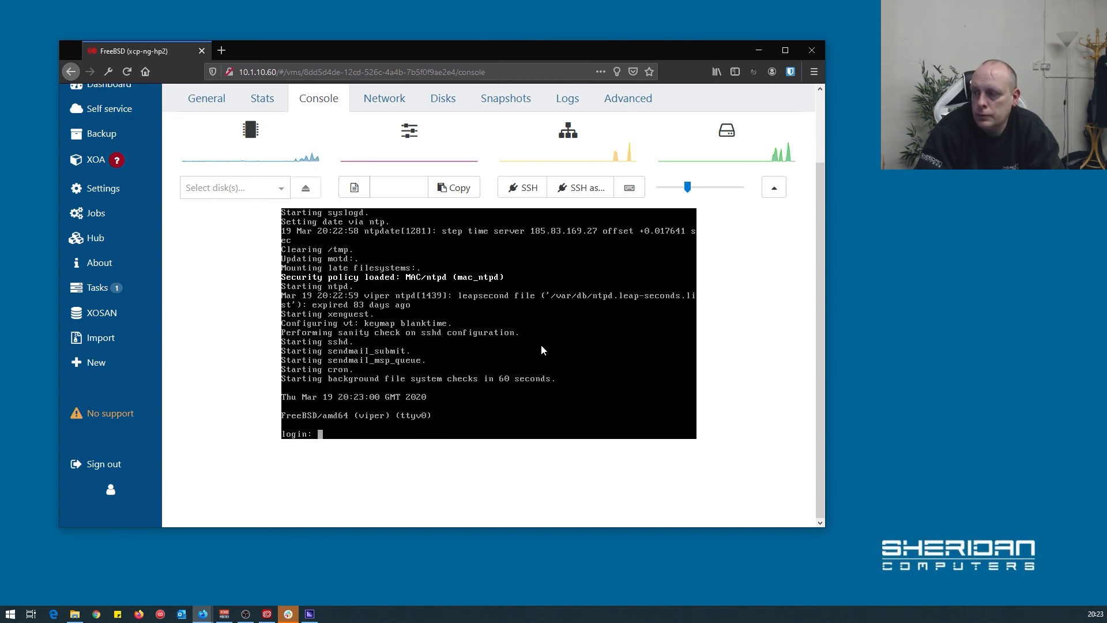
pyautogui.write('r')
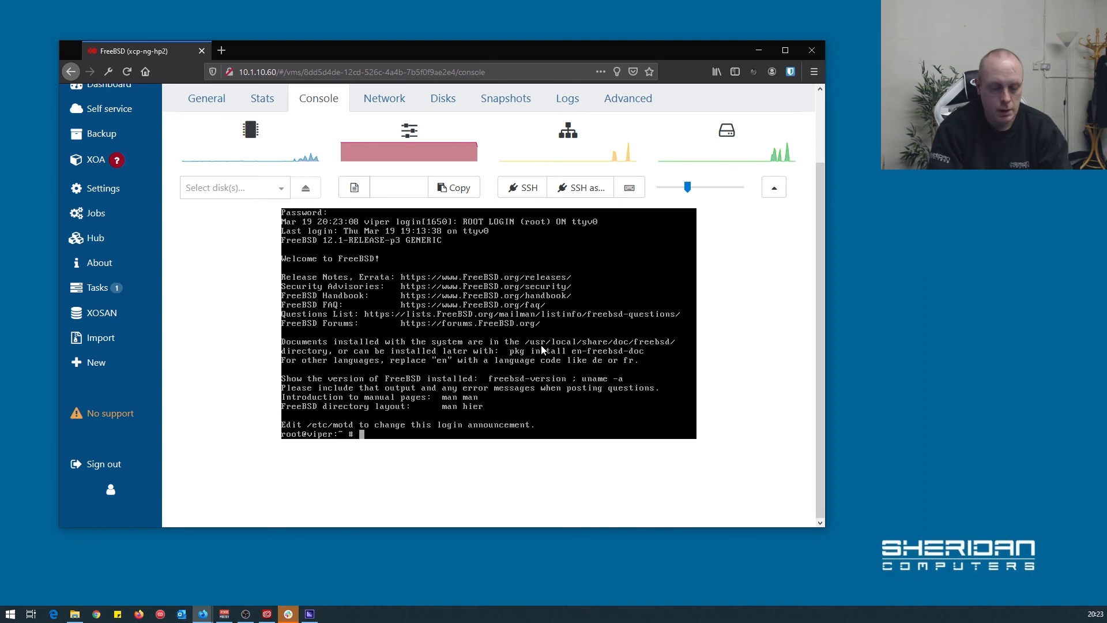
pyautogui.write('uname')
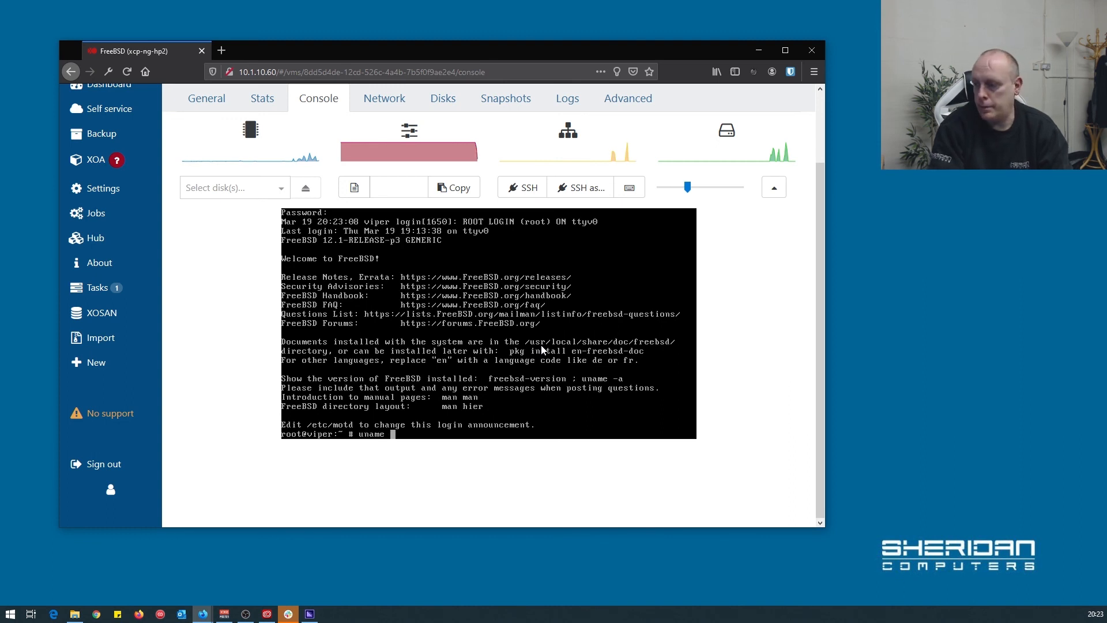
pyautogui.press('Return')
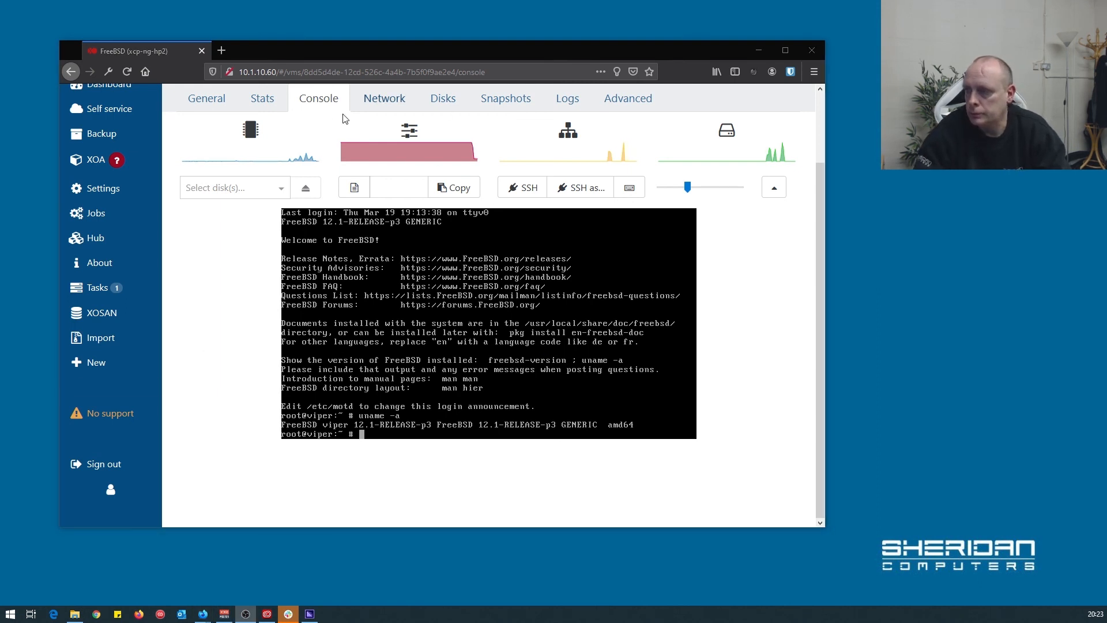
pyautogui.click(206, 98)
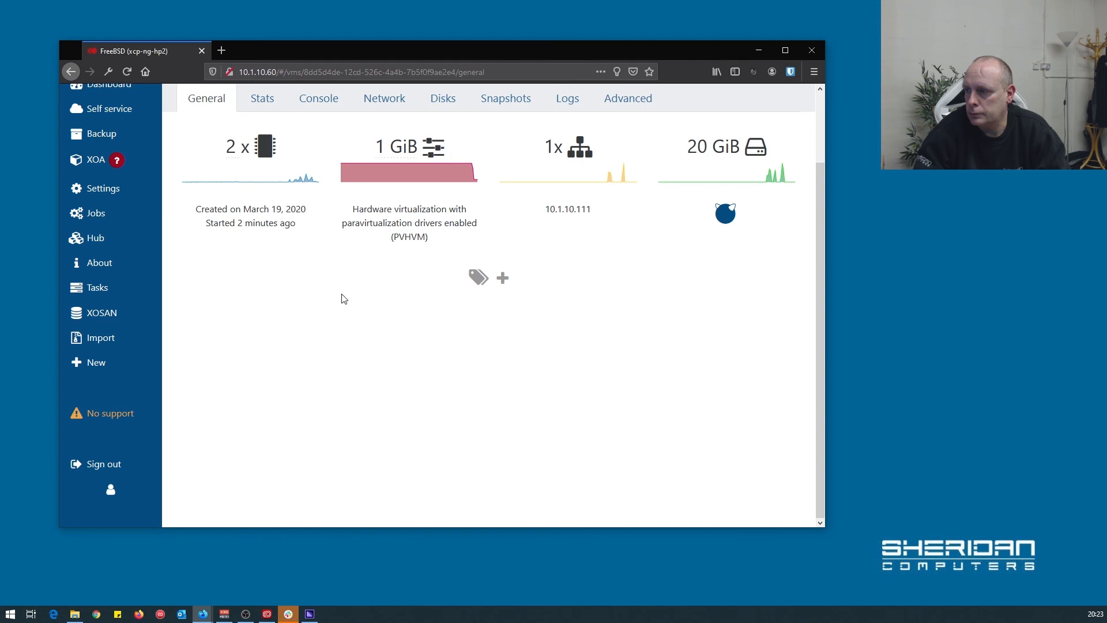
pyautogui.moveTo(411, 261)
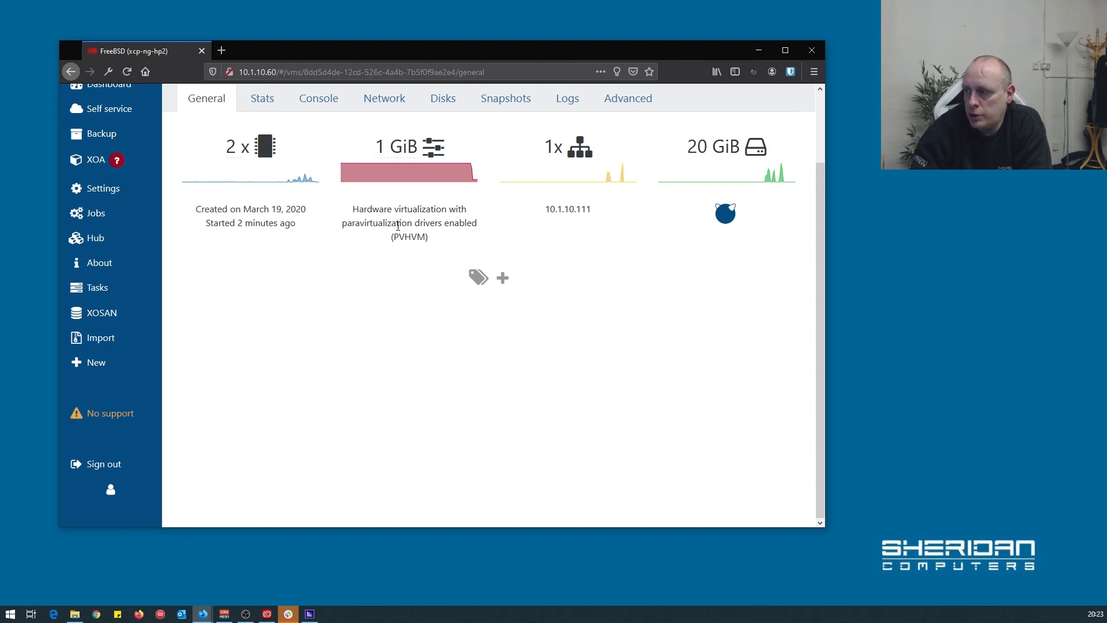
pyautogui.moveTo(405, 248)
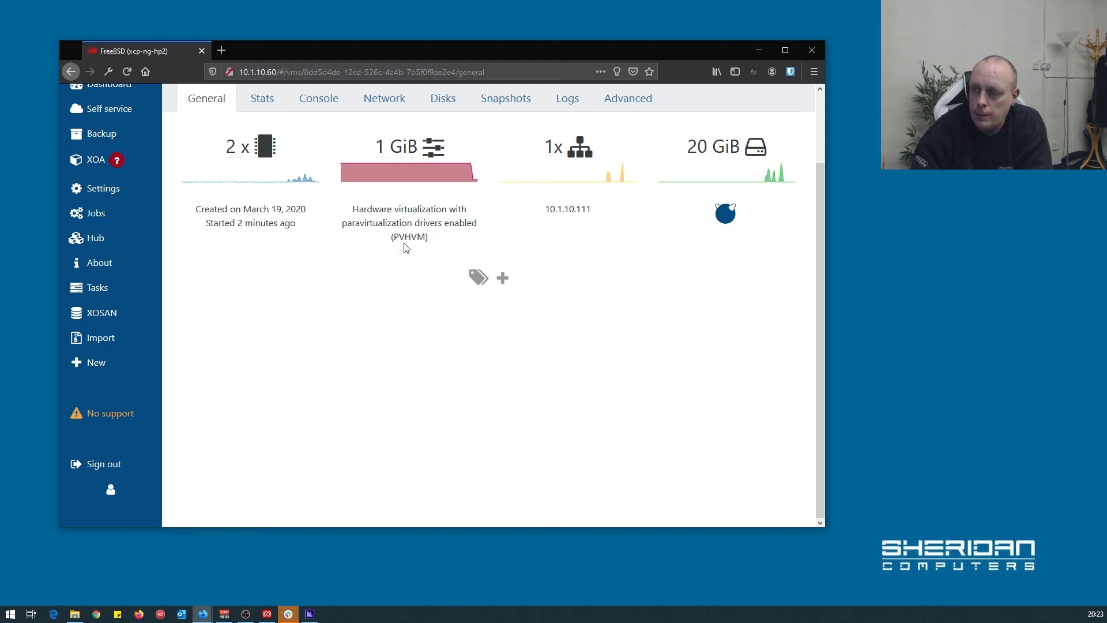
pyautogui.moveTo(374, 248)
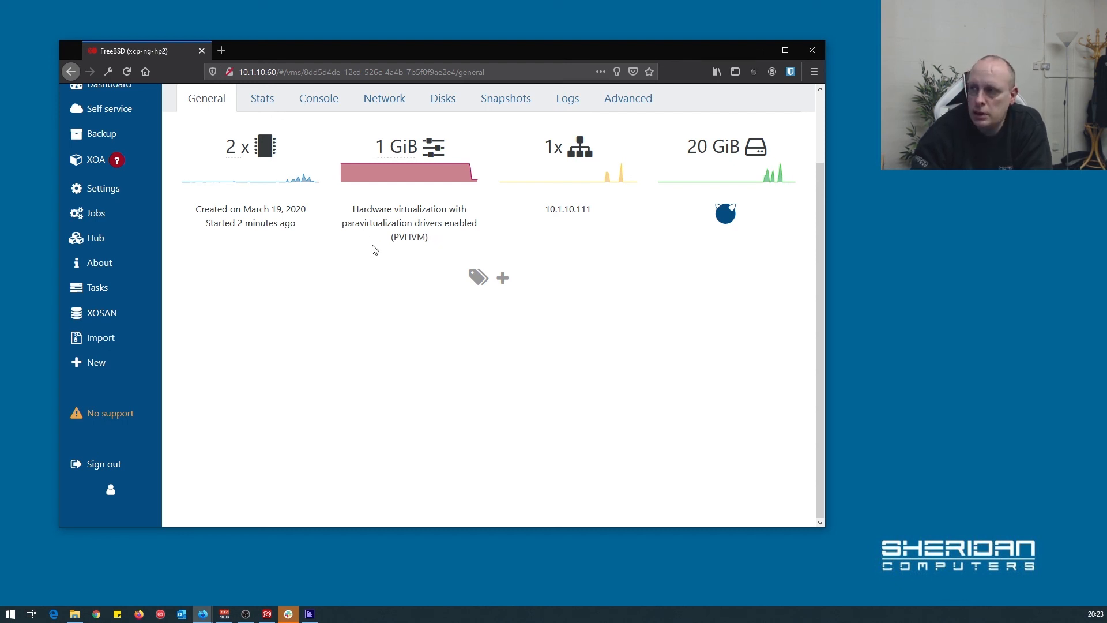
pyautogui.moveTo(505, 228)
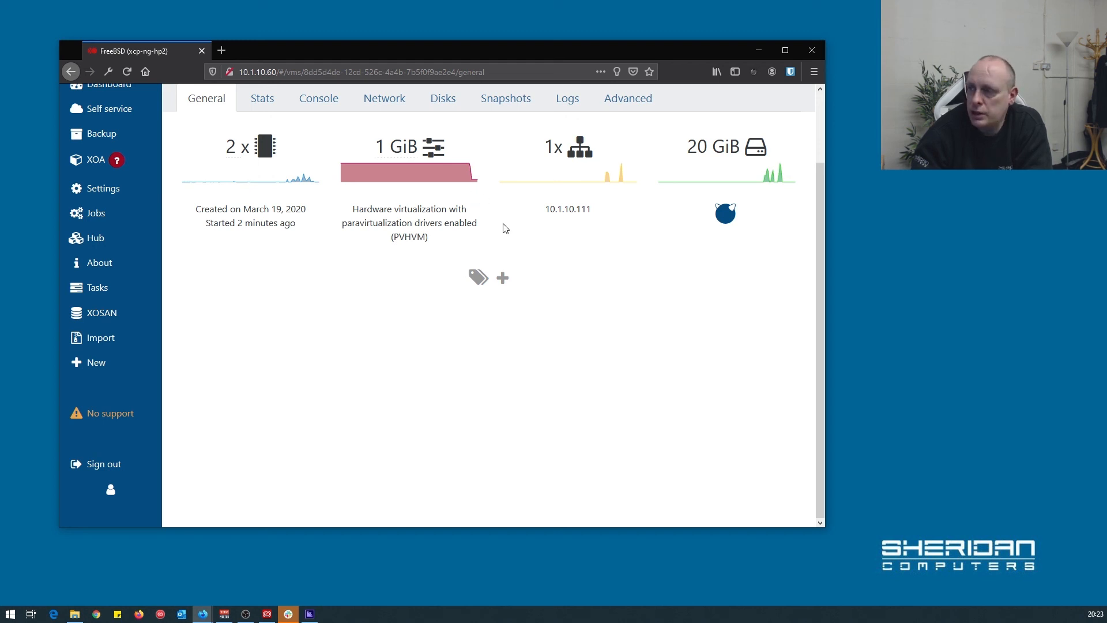
pyautogui.click(318, 98)
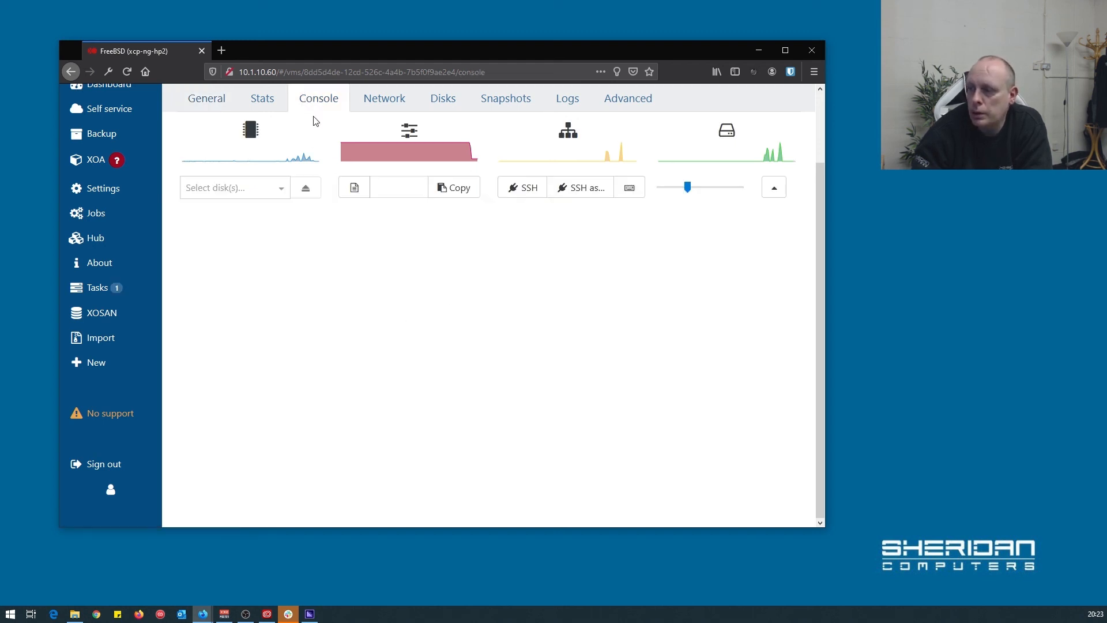